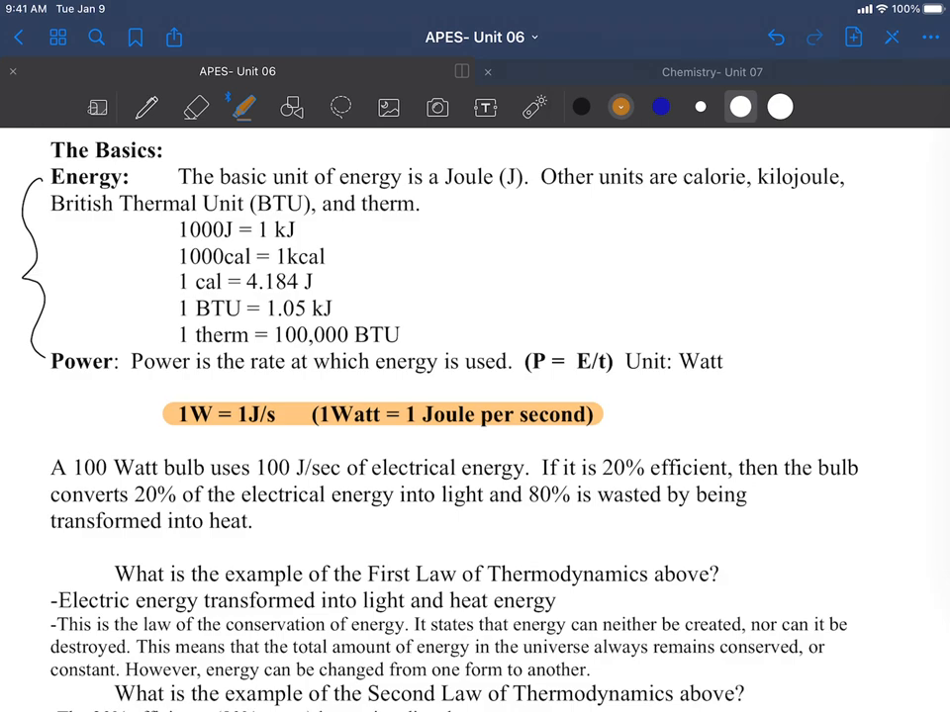
Step: Scribble a test stroke over the energy conversions list, undo it, and move down the note
drag(168, 227, 455, 307)
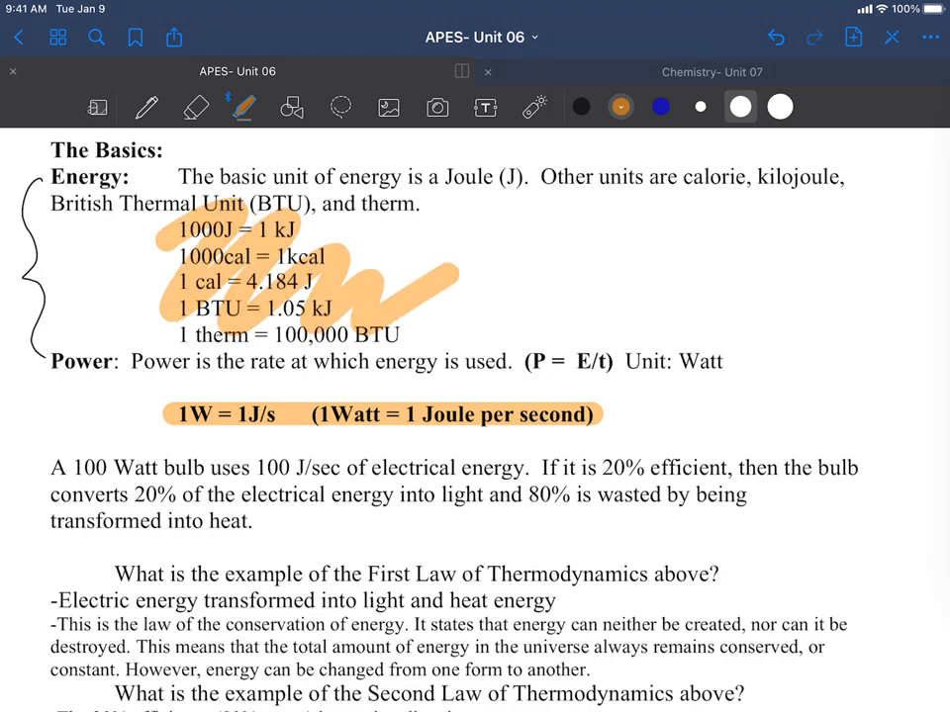
click(776, 36)
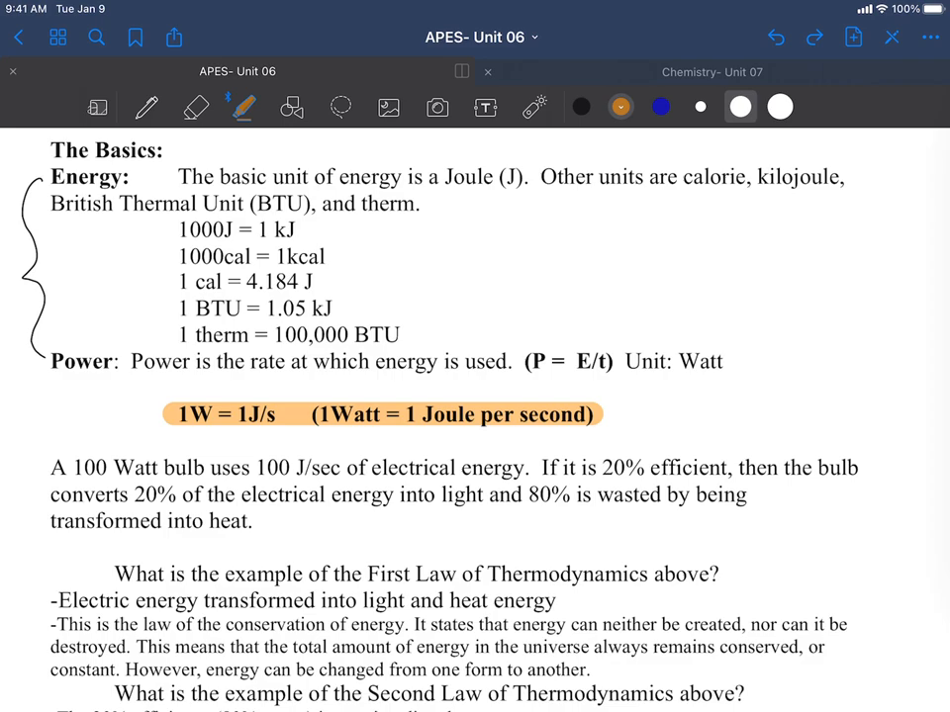
scroll(down, 3)
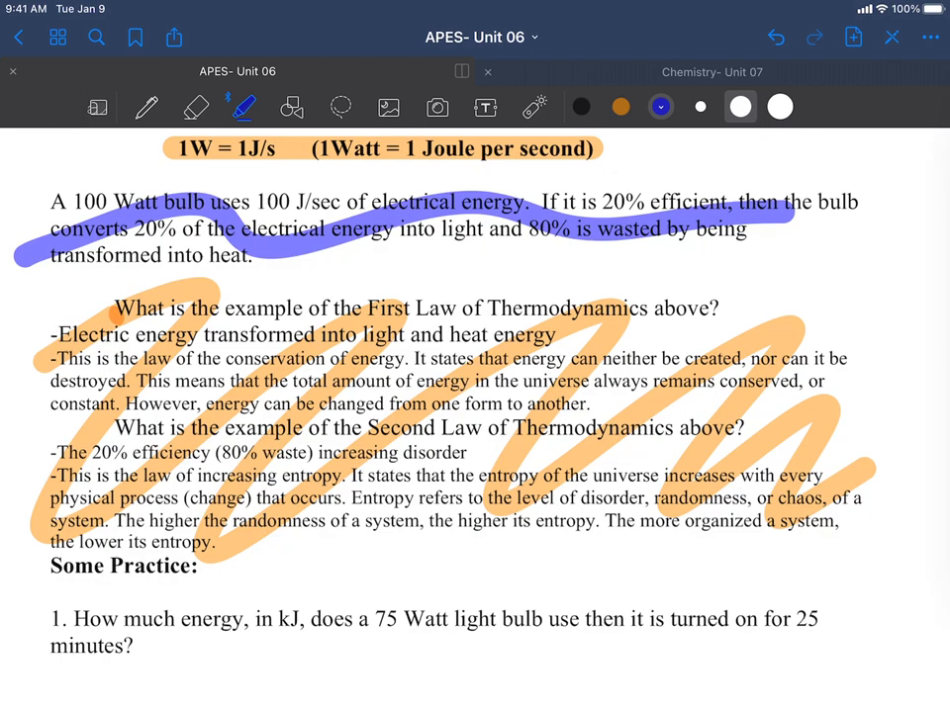
Step: Highlight 75 Watt light bulb and 25 minutes in question 1 with the blue highlighter
scroll(down, 3)
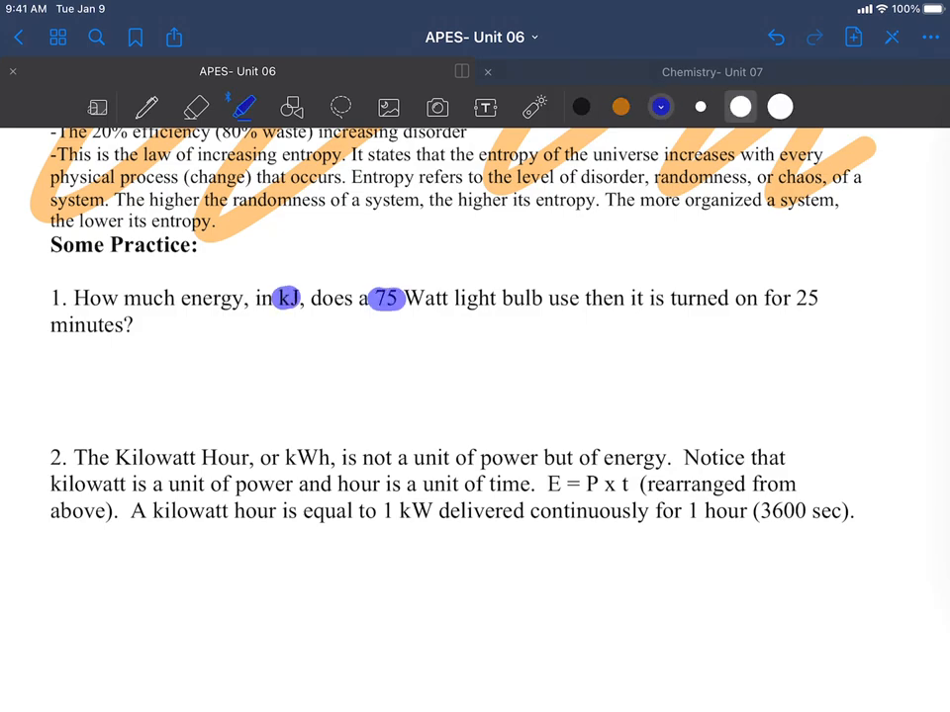
drag(386, 297, 538, 296)
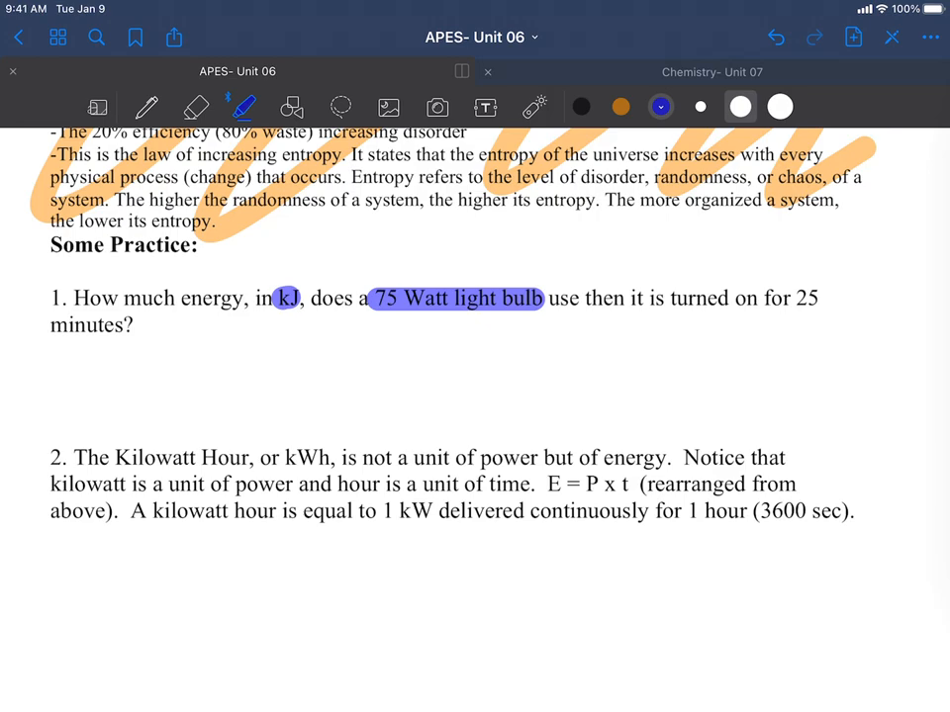
drag(543, 296, 139, 325)
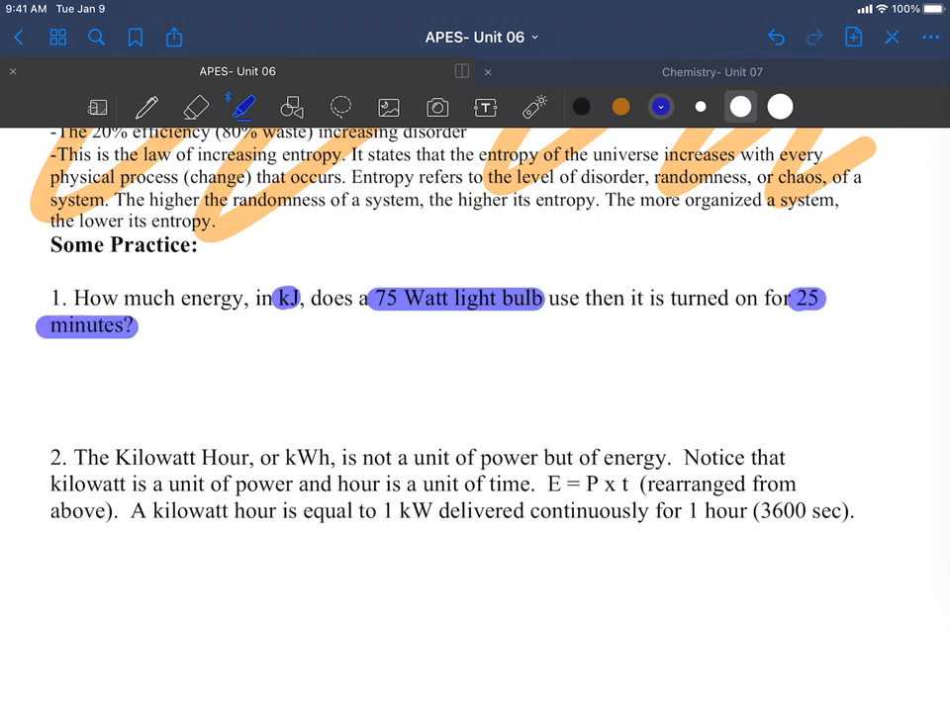
Step: Circle kJ in question 1 in black ink and zoom in on the problem
click(142, 107)
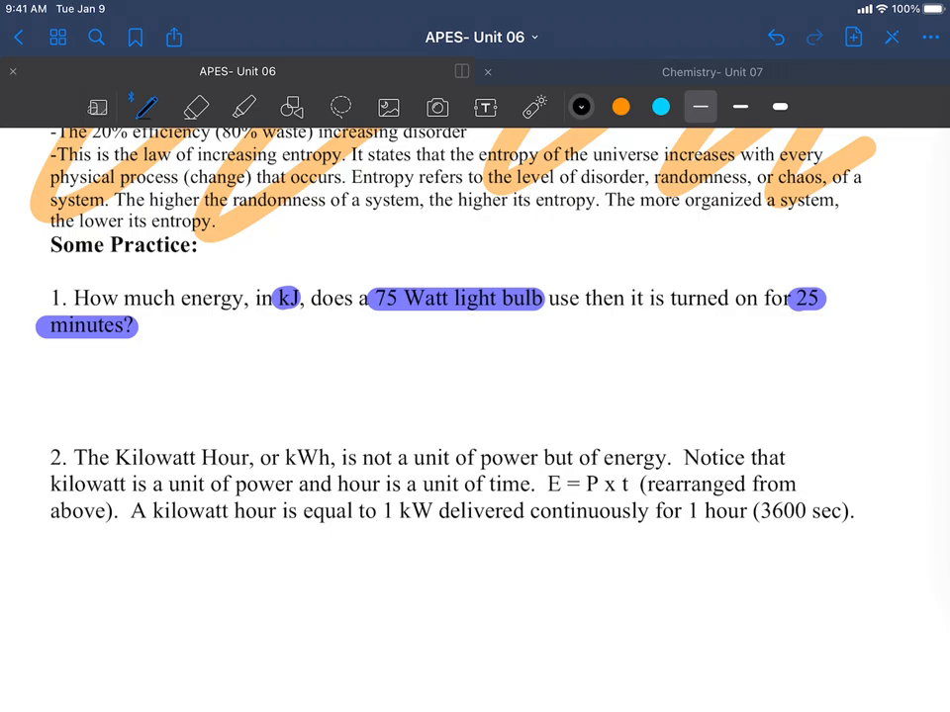
drag(277, 307, 287, 292)
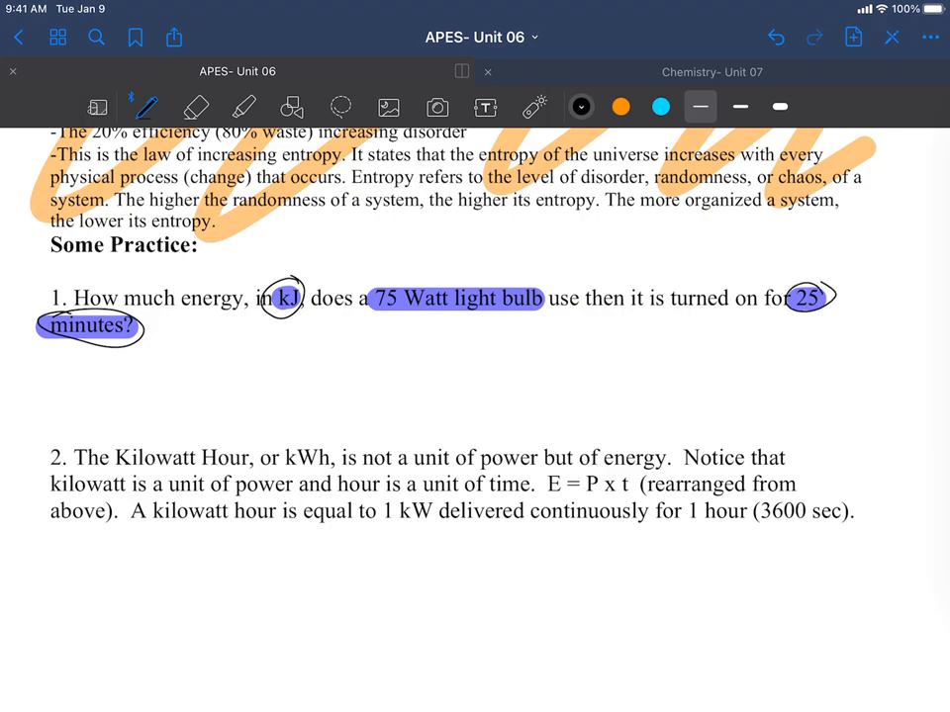
drag(360, 296, 475, 307)
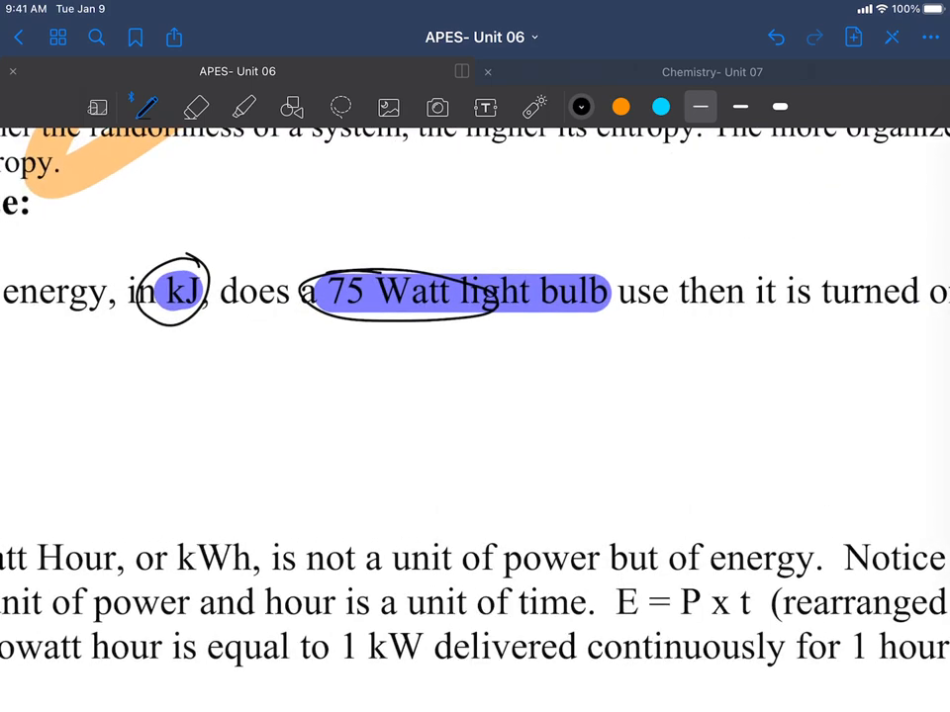
Step: Cross out Watt, write 75 J/1 sec and multiply by 60 sec/1 min
drag(416, 277, 446, 317)
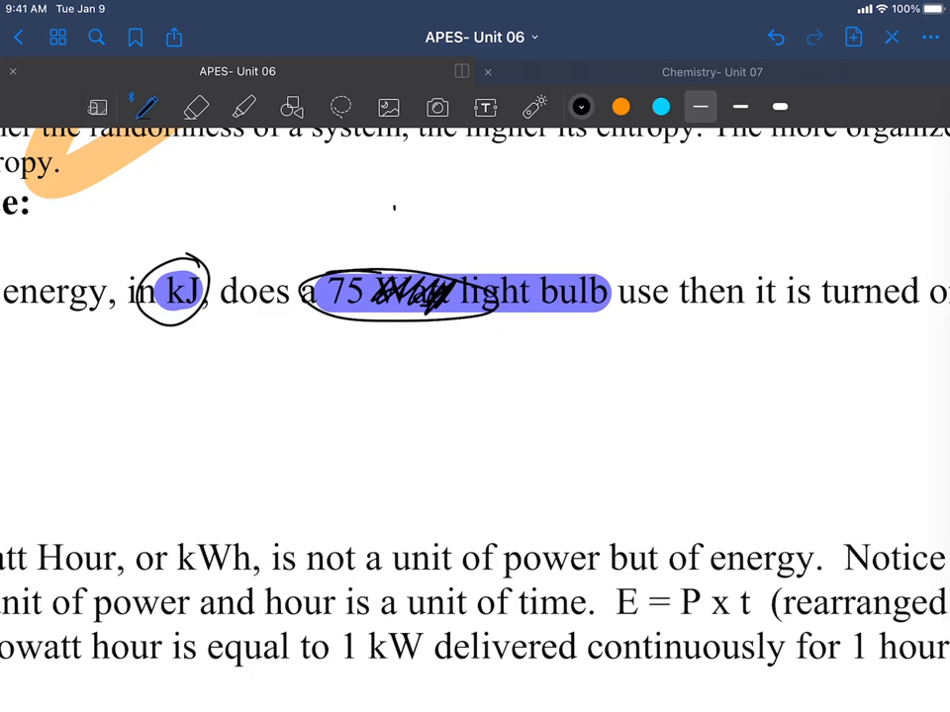
drag(392, 202, 411, 248)
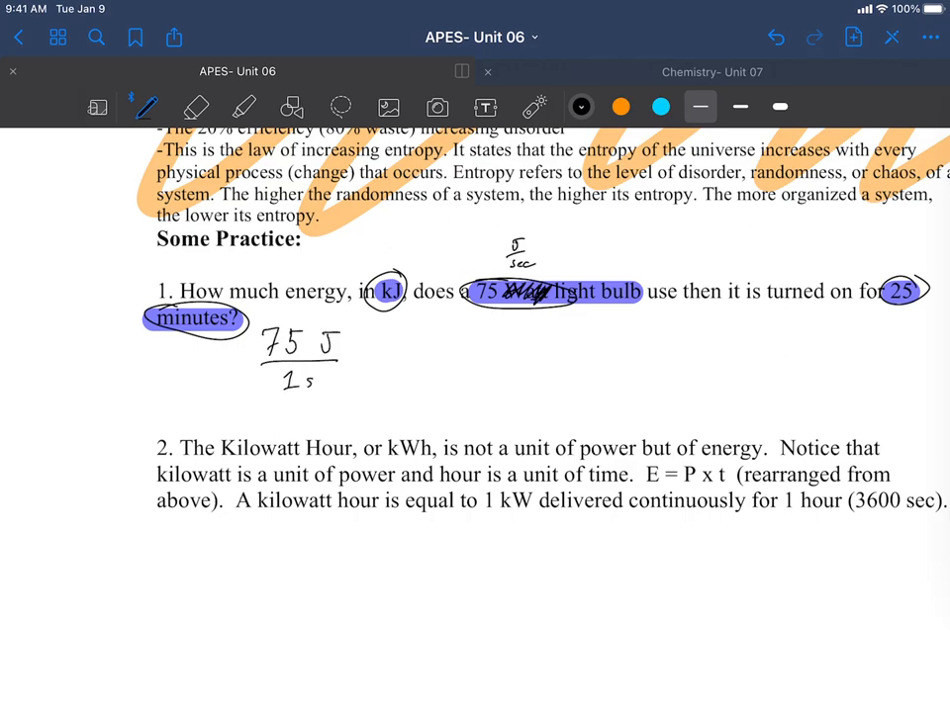
drag(352, 361, 406, 356)
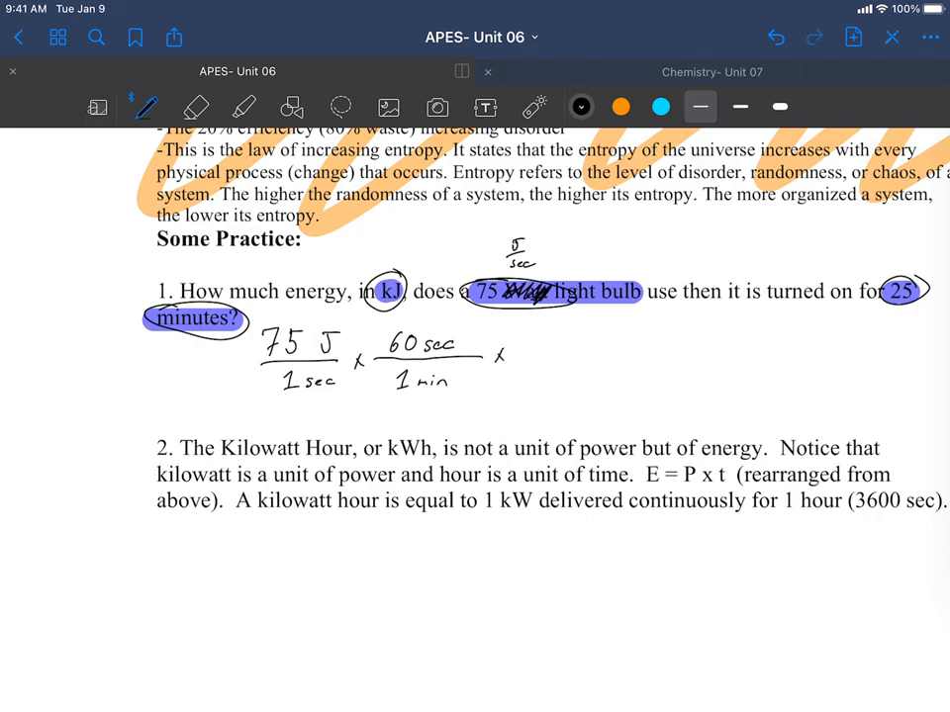
Step: Extend the chain with × 25 min × 1 kJ/1000 J, cancelling units
drag(518, 340, 570, 352)
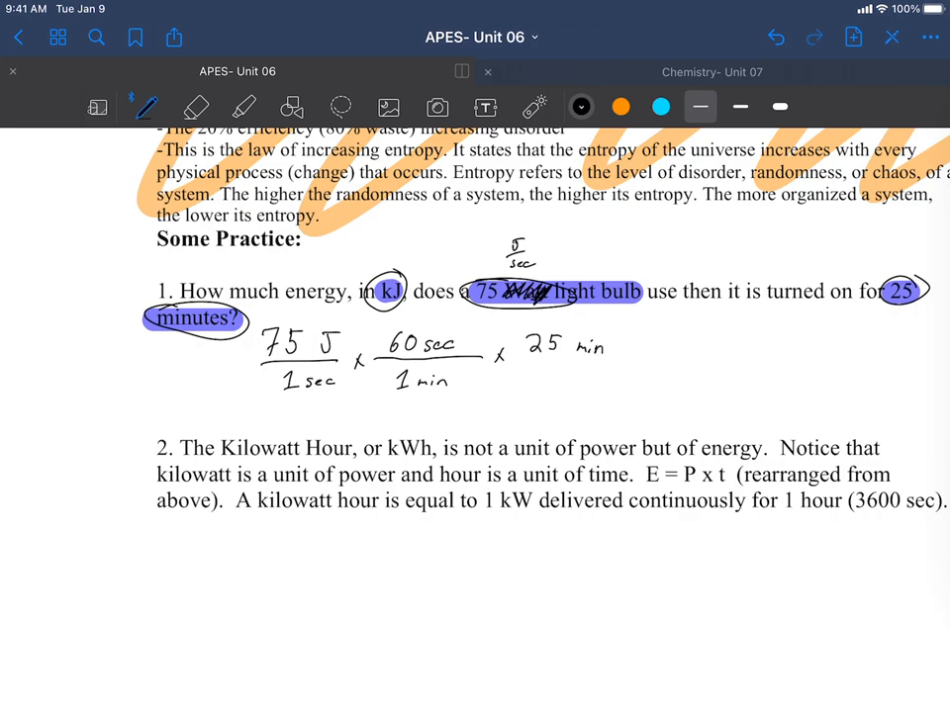
click(622, 107)
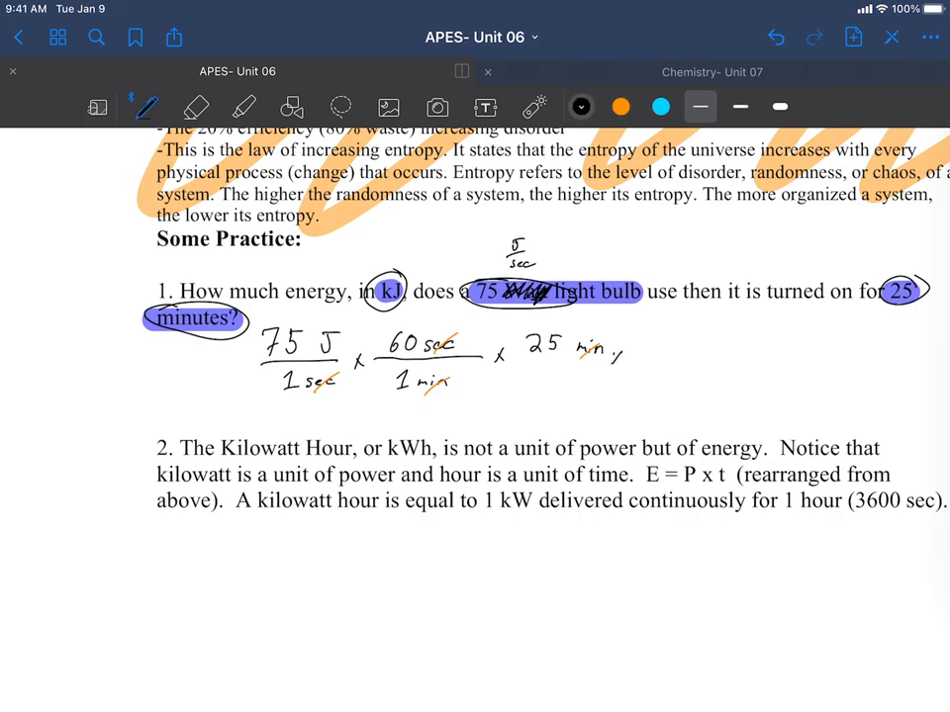
drag(614, 356, 792, 358)
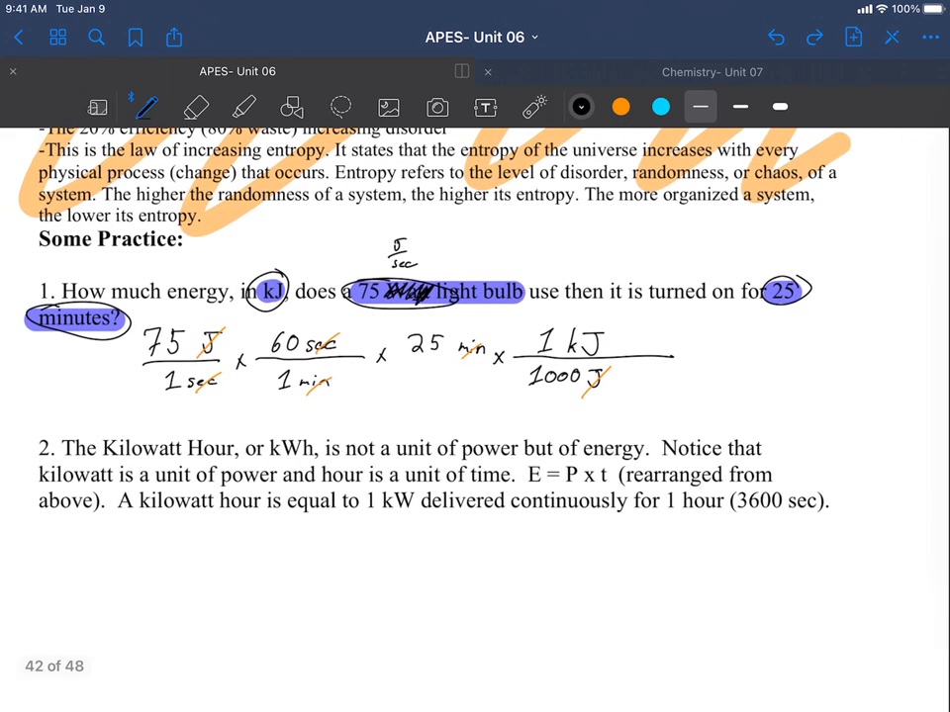
Step: Write the answer 112.5 kJ and box it in orange
text(11)
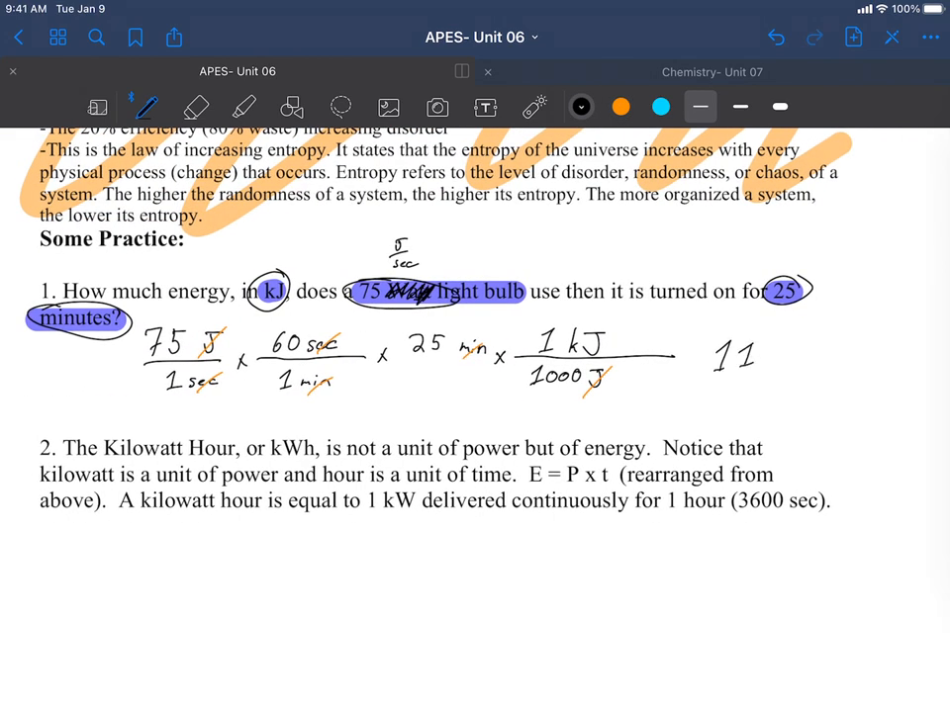
text(2.5)
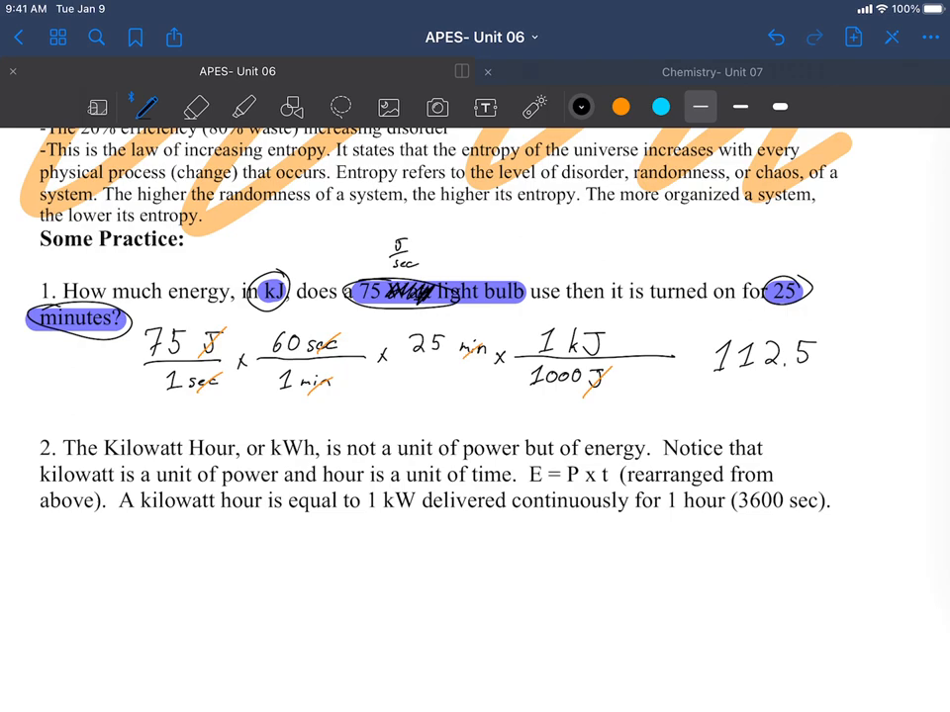
drag(821, 366, 866, 357)
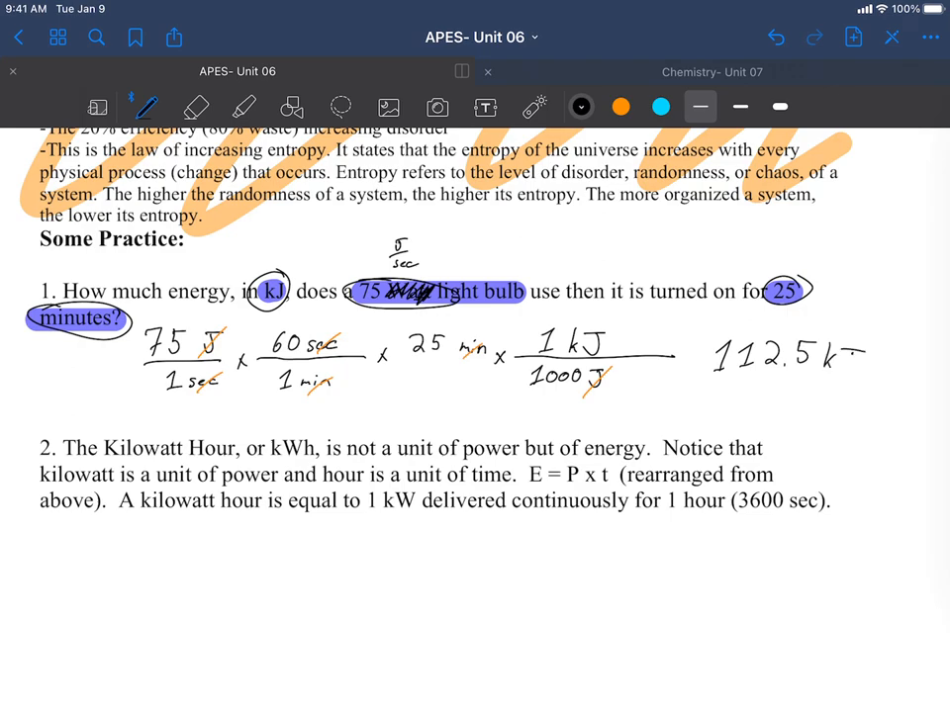
click(621, 107)
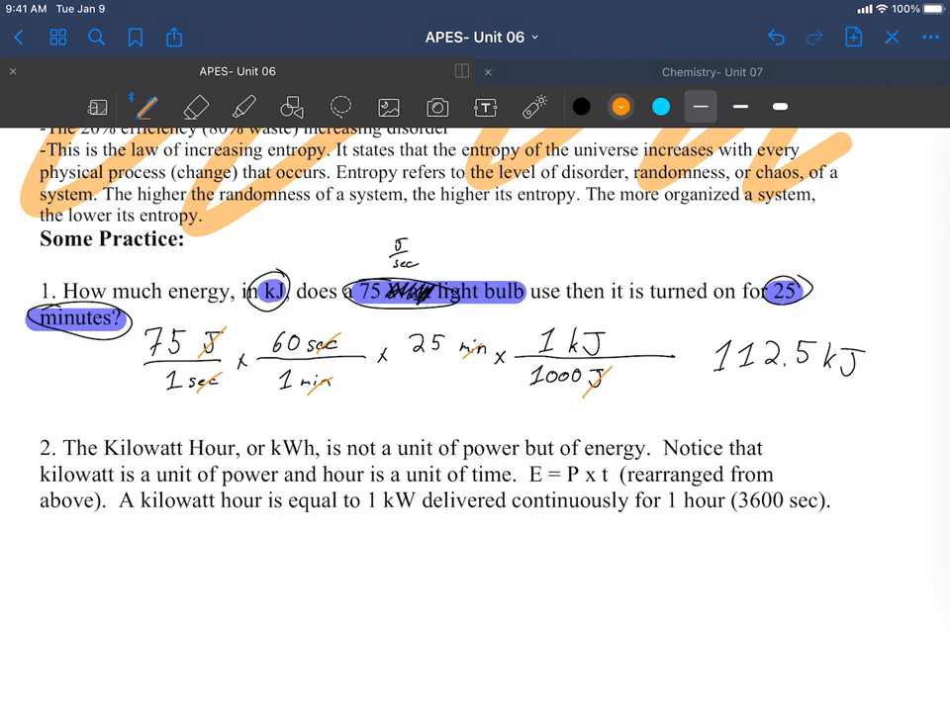
drag(703, 335, 886, 340)
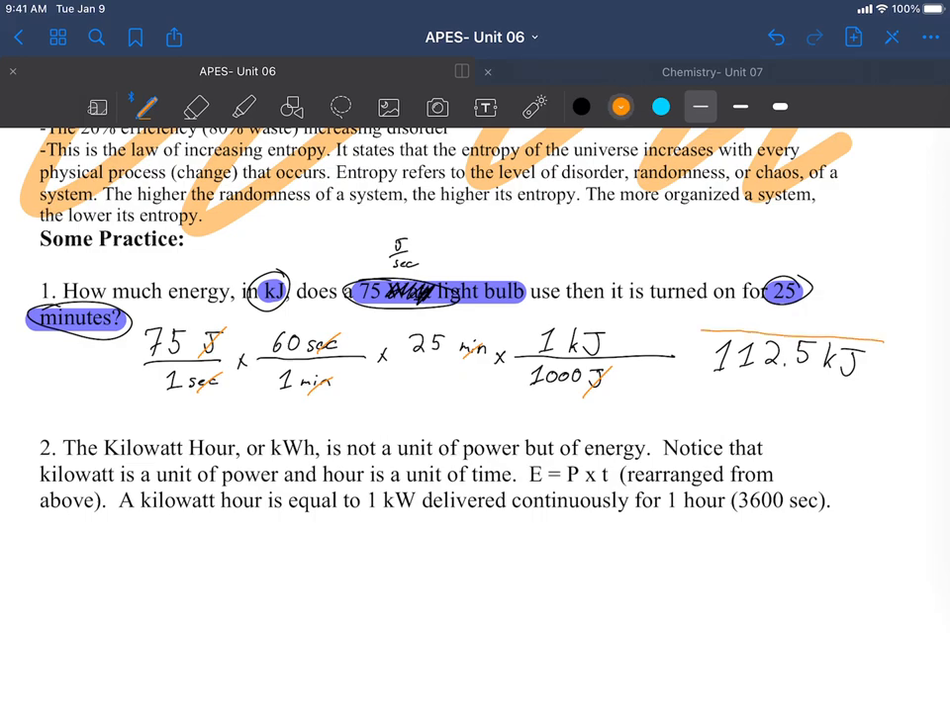
drag(703, 352, 875, 400)
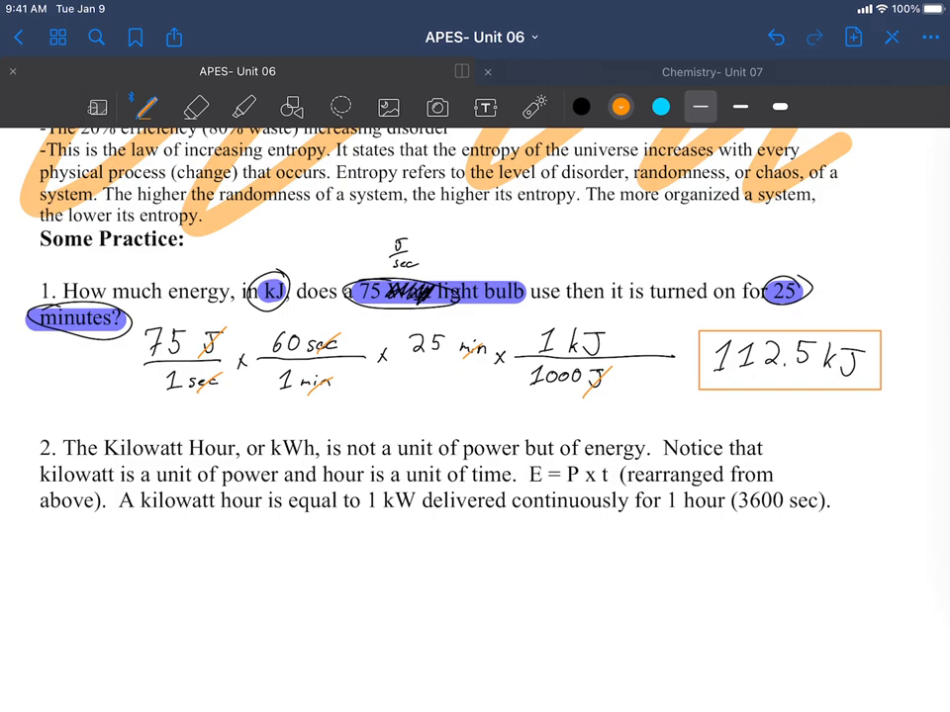
Step: Draw an orange arrow toward question 2 and then remove it
drag(603, 405, 669, 404)
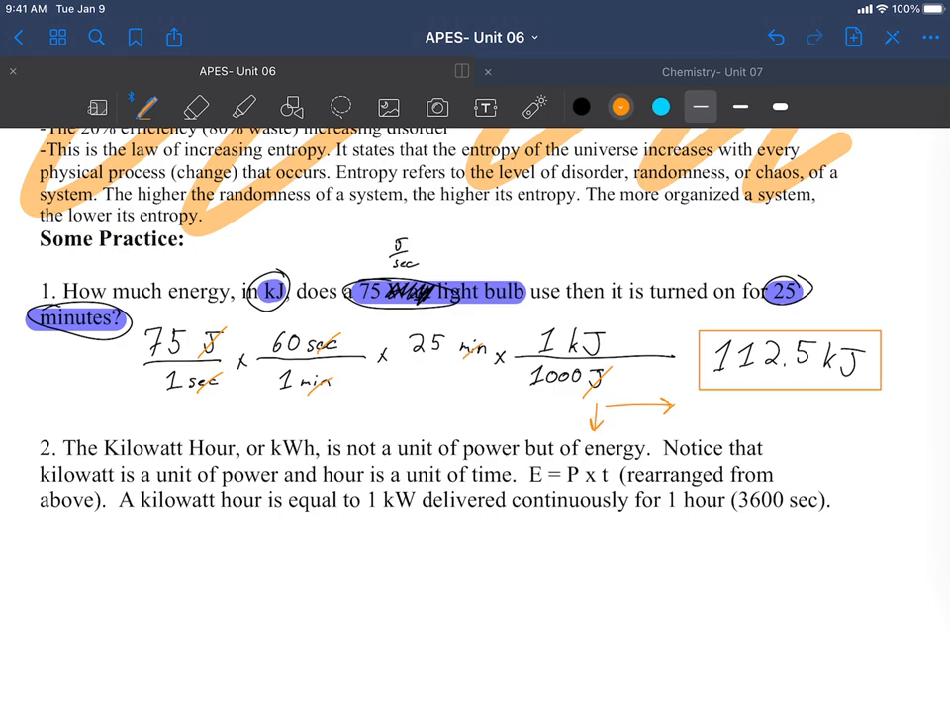
click(195, 107)
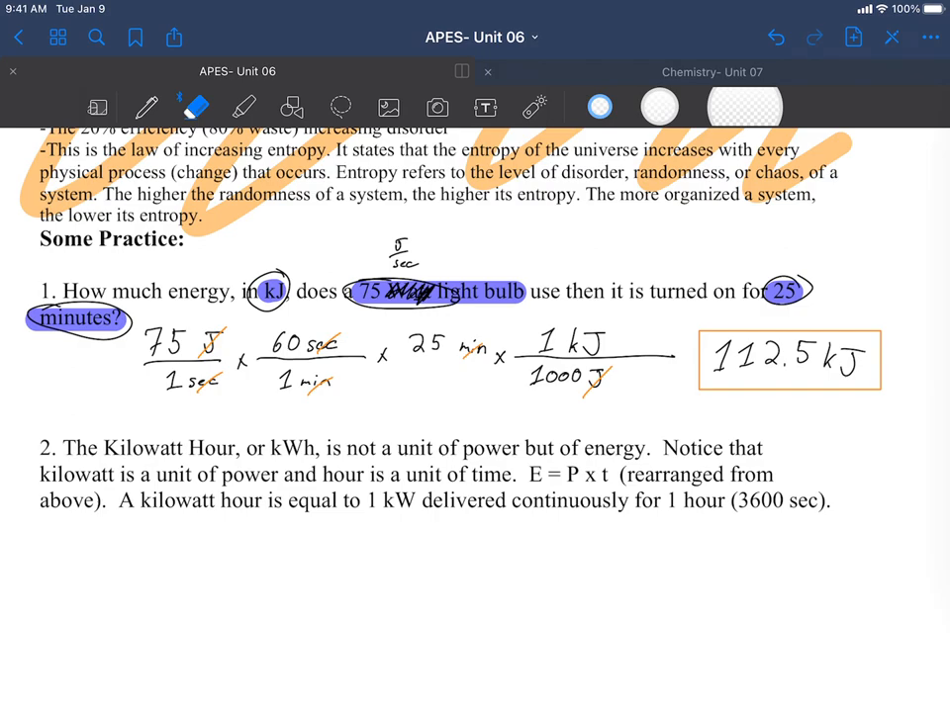
Step: With a thinner pen, note 1 hr = 3600 sec and 1 kWh = 3600 kJ under question 2
click(142, 106)
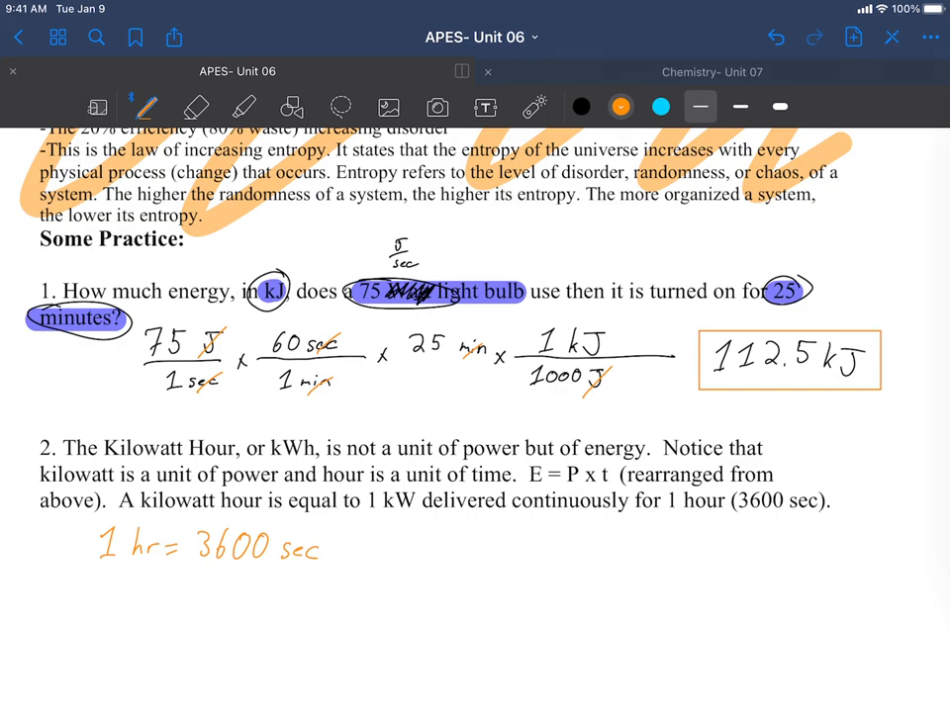
drag(405, 538, 451, 538)
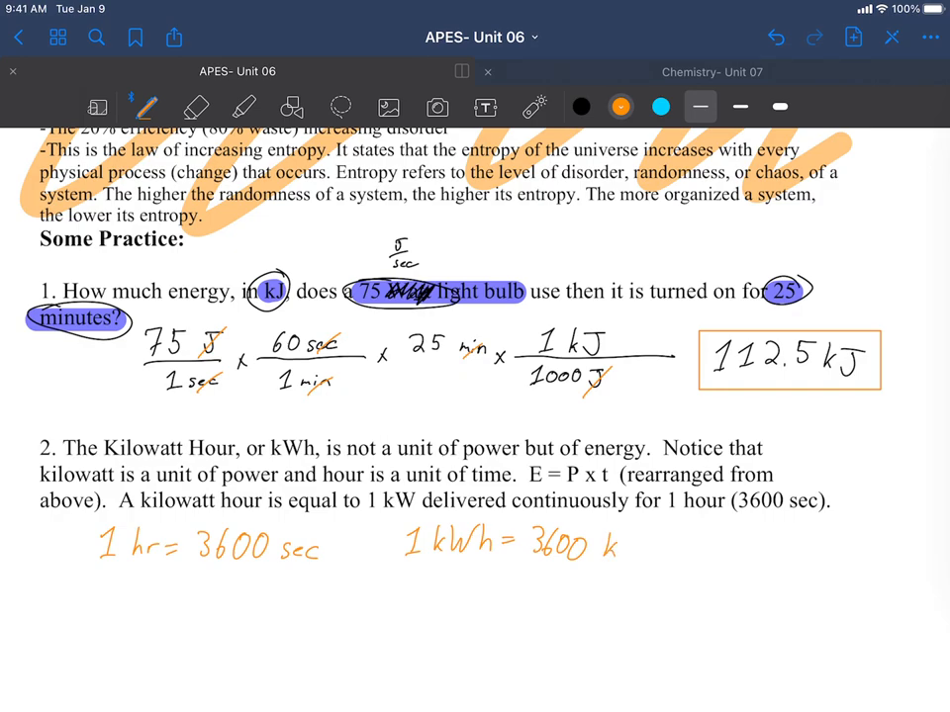
text(J)
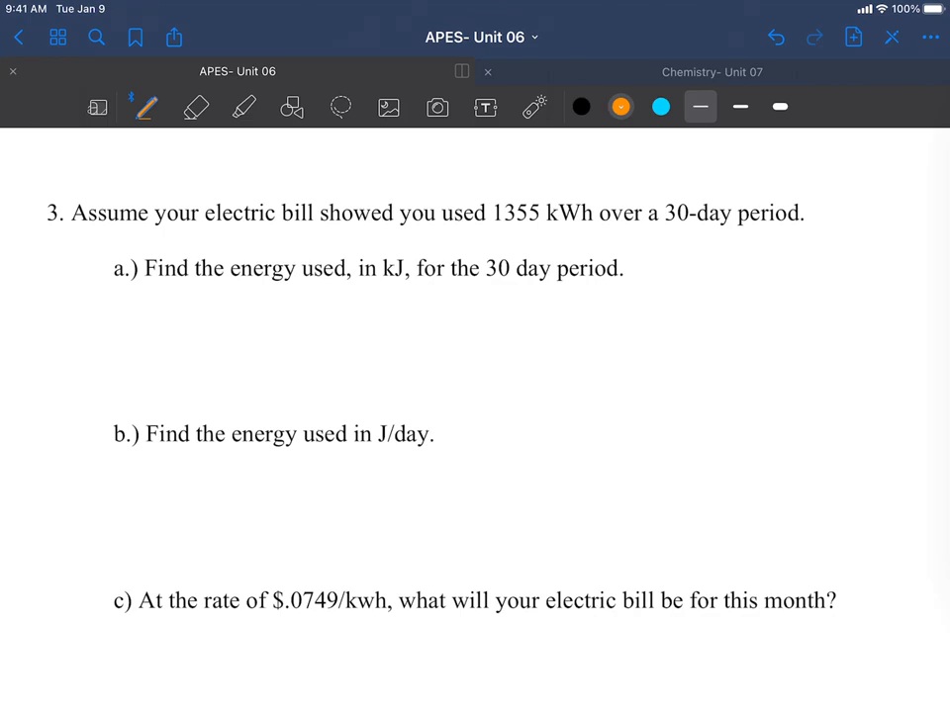
Step: In black ink, circle kJ, 30 day, 1355 kWh and 30-day in question 3
click(581, 107)
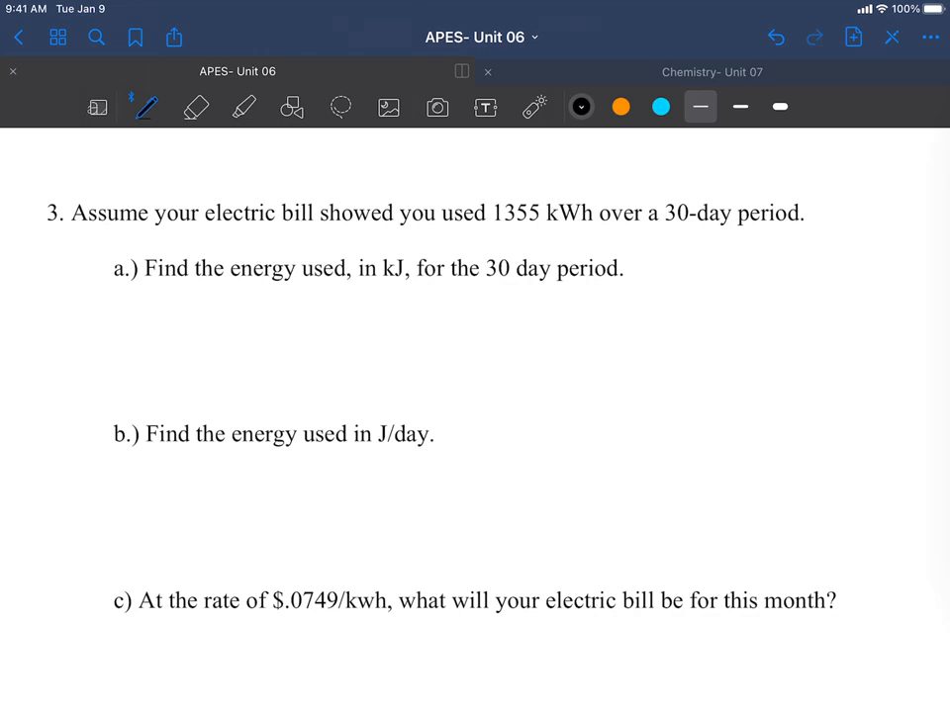
drag(388, 253, 388, 281)
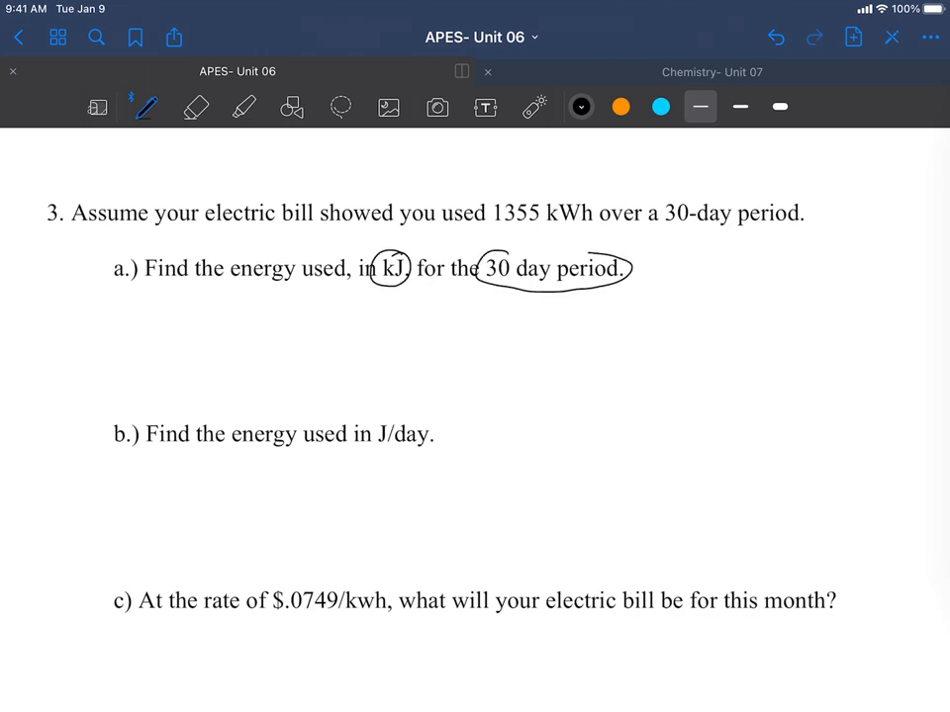
drag(485, 207, 554, 208)
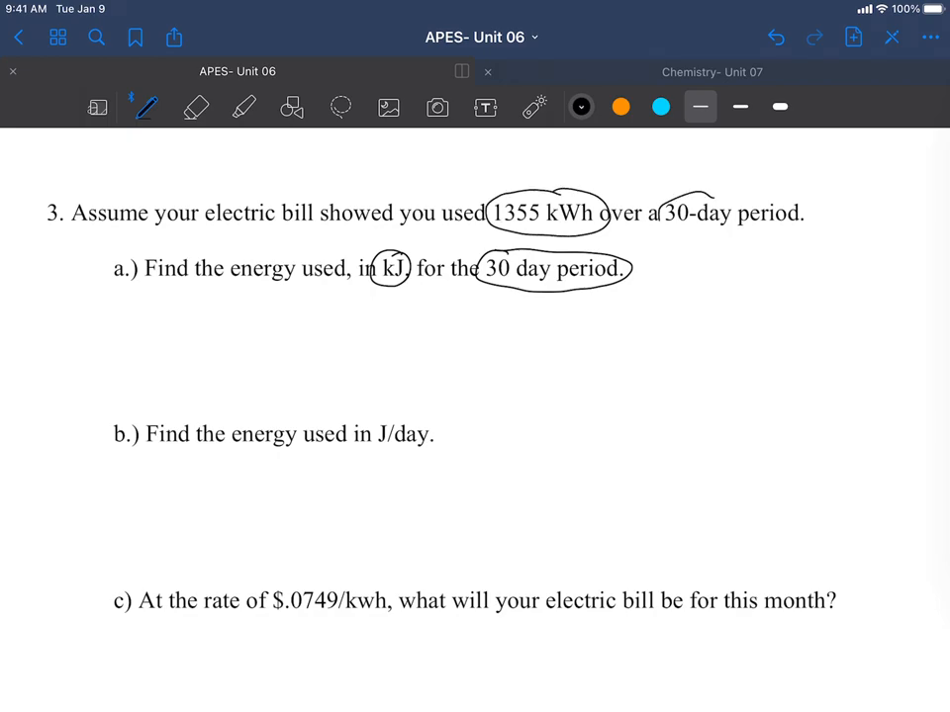
drag(672, 202, 821, 217)
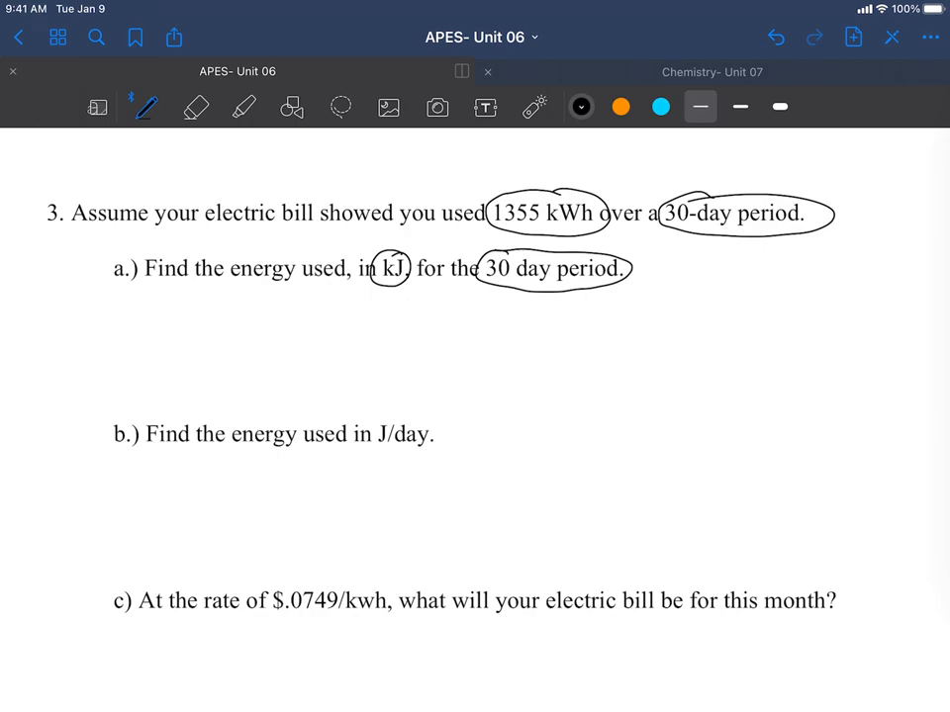
Step: Write 1355 kWh/30 day × 3600 kJ/1 kWh and its result 4,878,000 kJ
drag(138, 316, 194, 307)
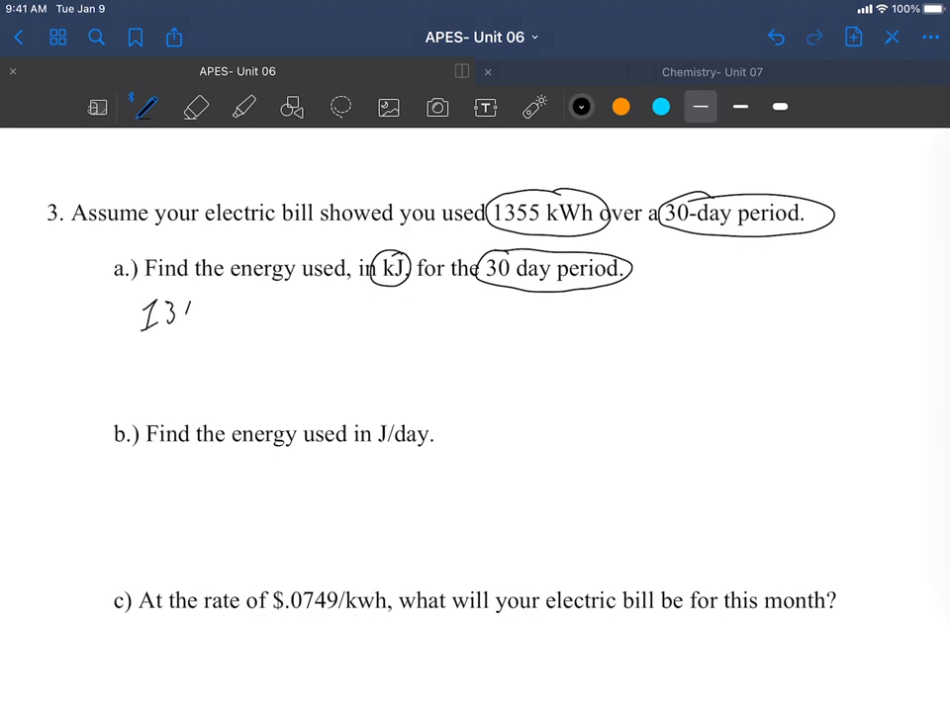
text(1355 kL)
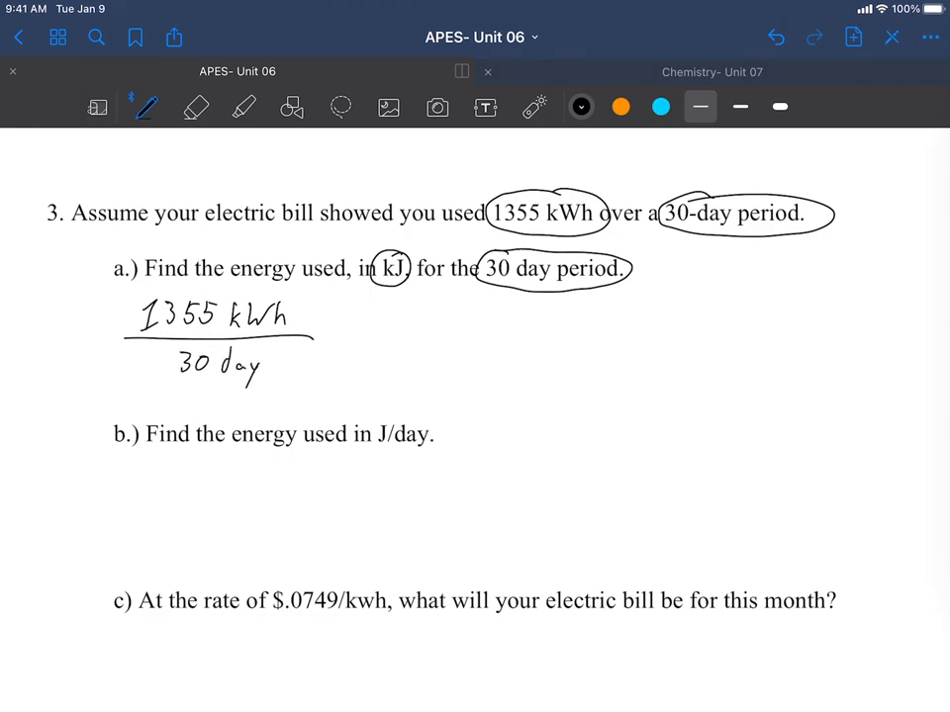
drag(324, 326, 340, 352)
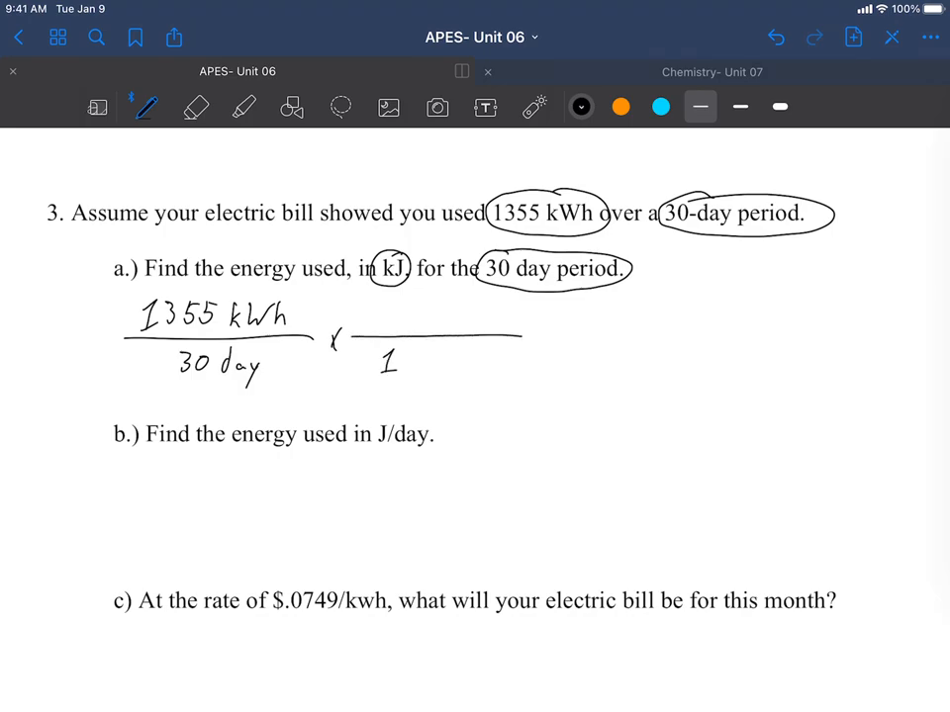
drag(415, 360, 475, 360)
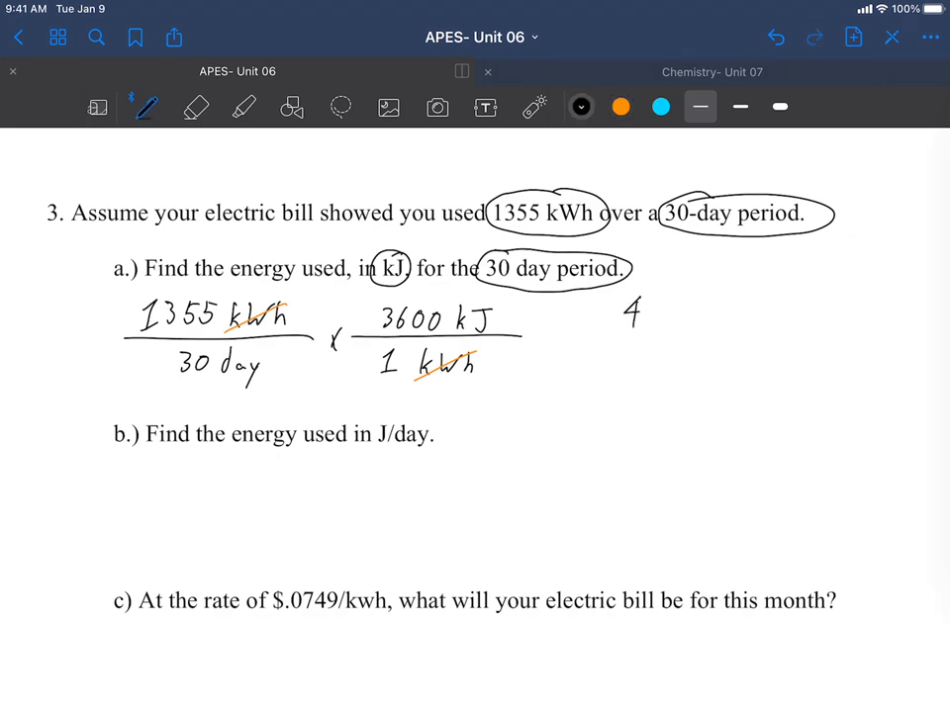
text(,878,000 kJ/30days)
text(4.878 x10^6 kJ/30days)
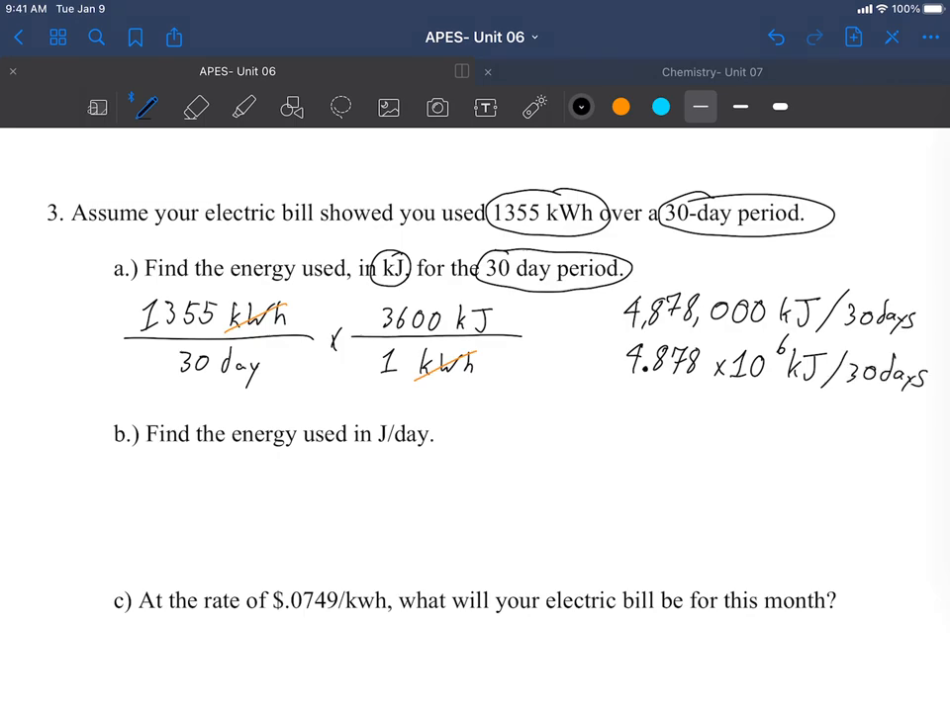
Step: Box part a's two answers in orange and circle the J/day unit in part b
click(621, 107)
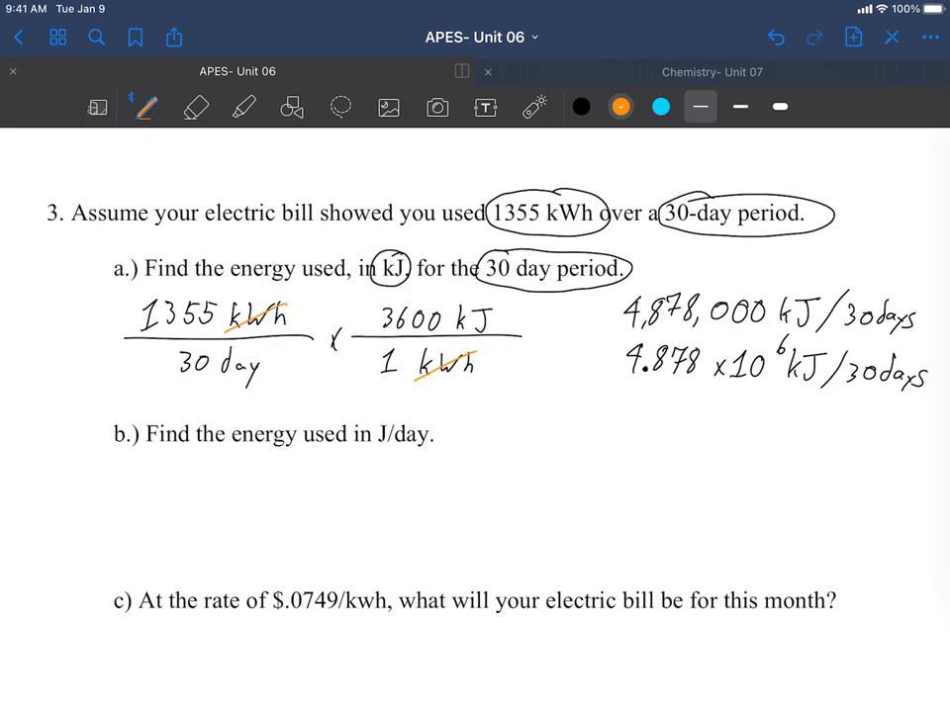
drag(621, 277, 934, 292)
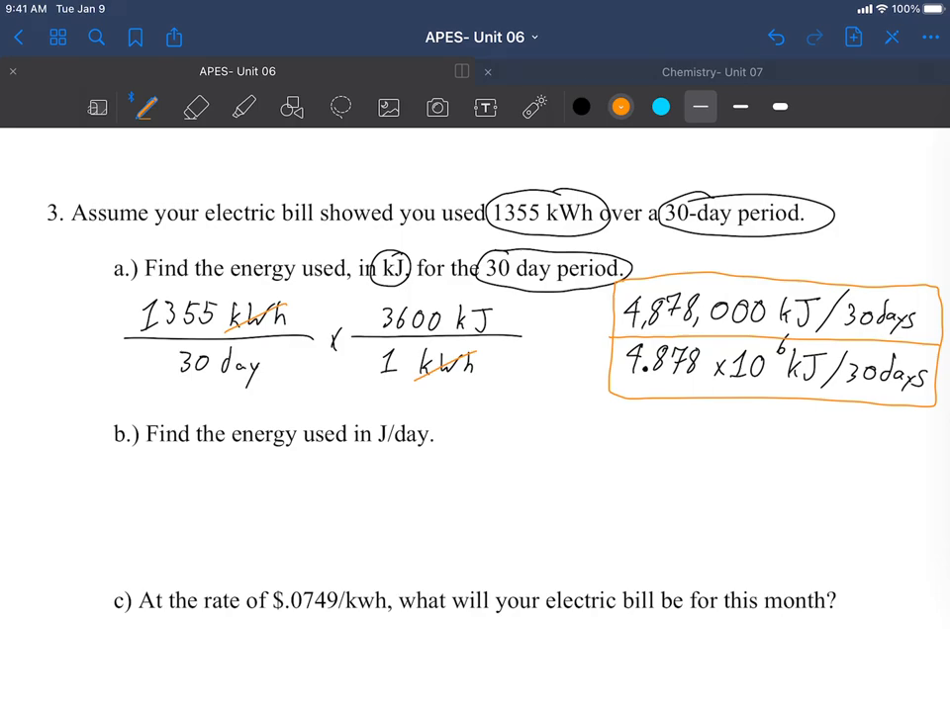
drag(376, 435, 431, 439)
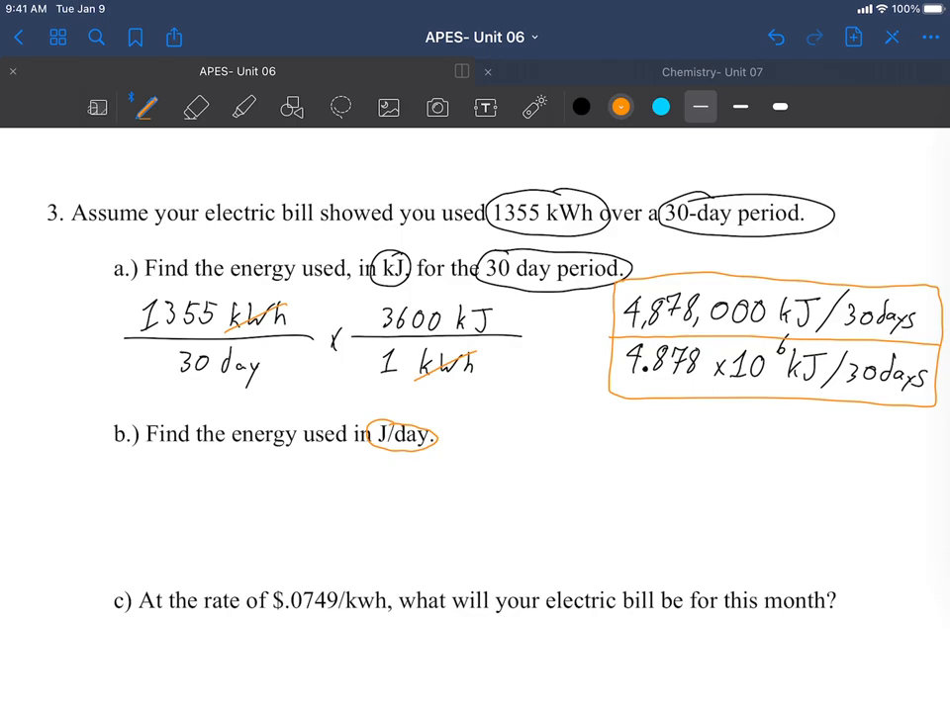
Step: Write part b's chain 4.878×10^6 kJ/30 days × 1000 J/1 kJ in black
click(581, 107)
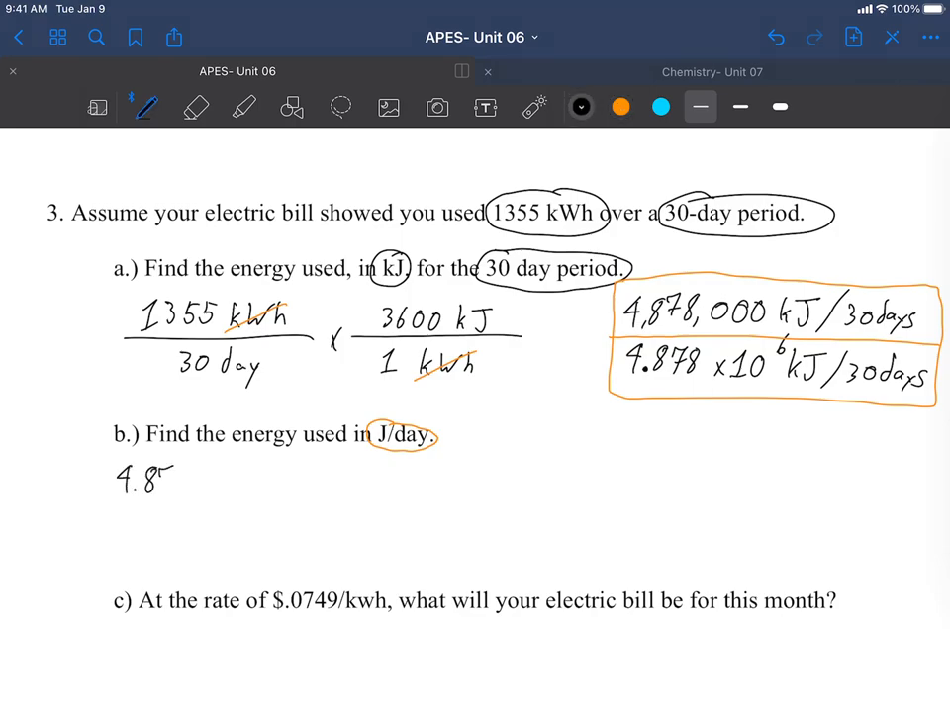
text(4.878x 1)
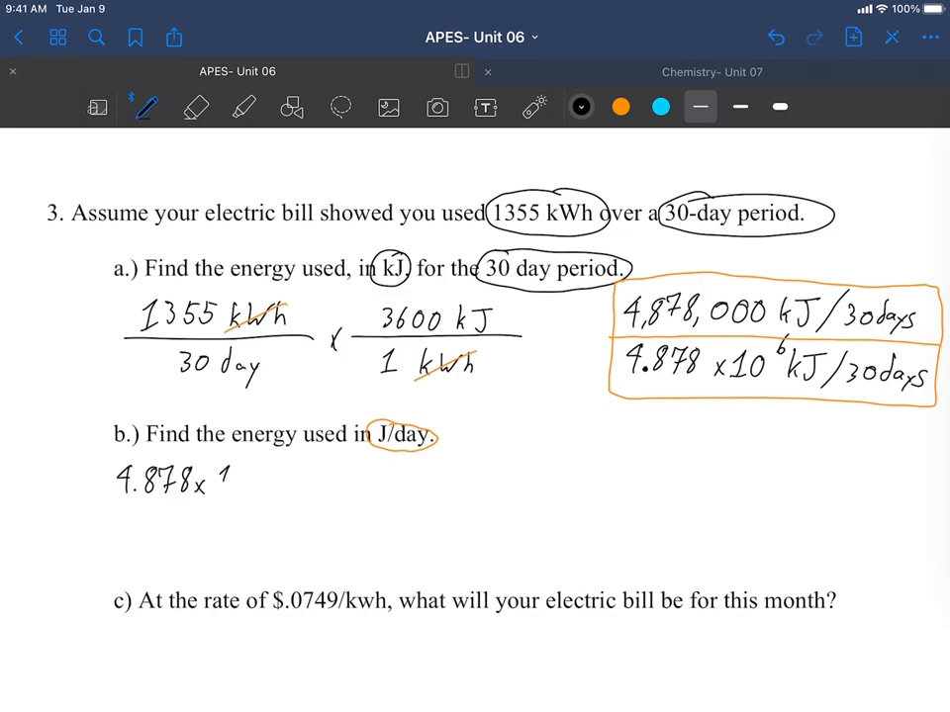
text(10^6 kJ)
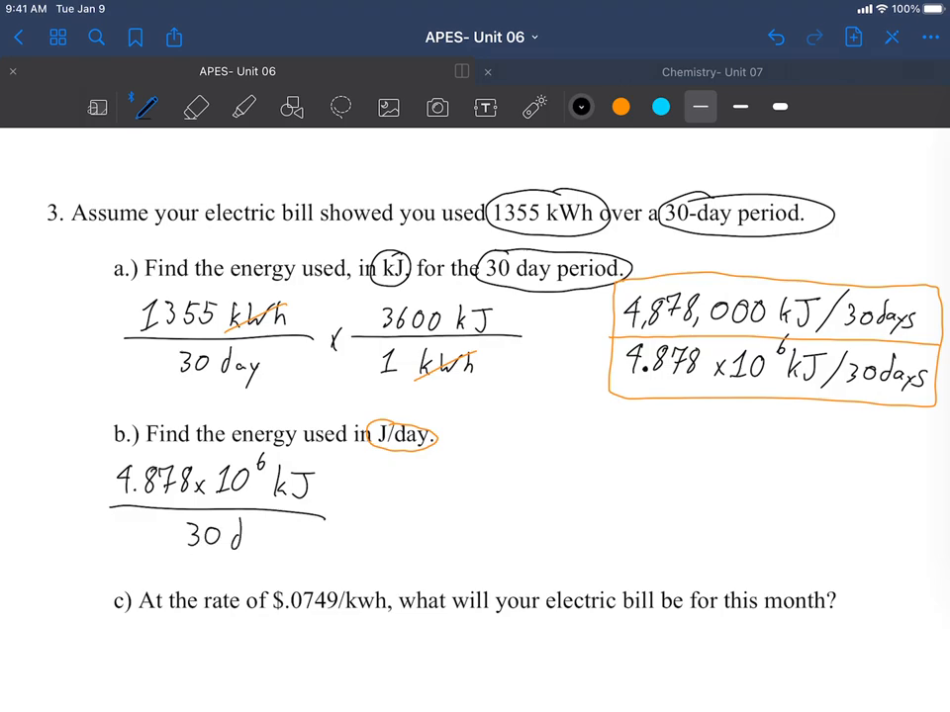
text(ays)
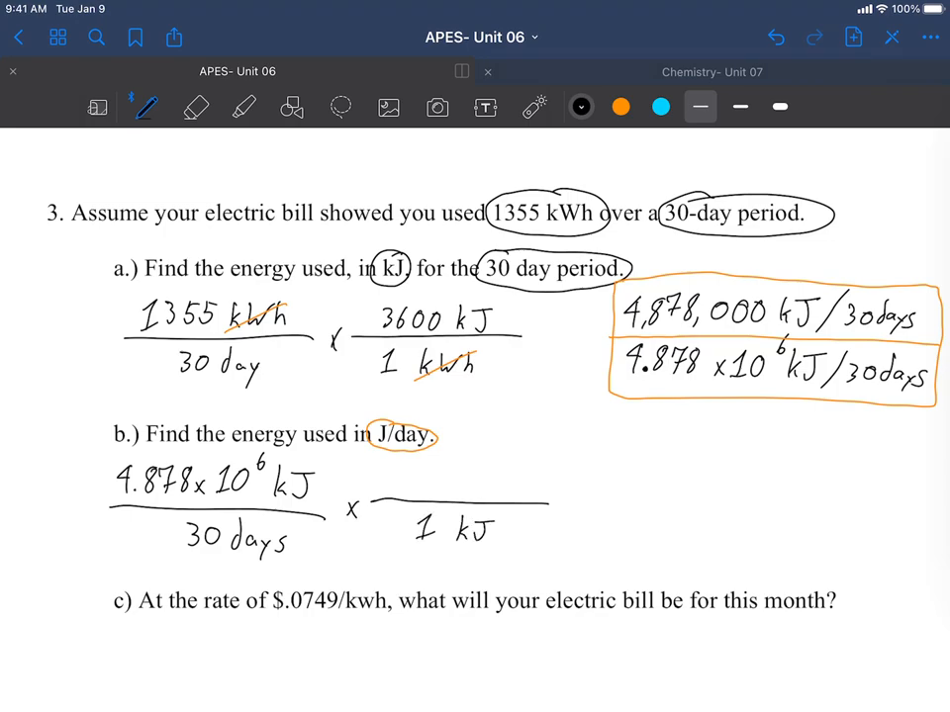
text(1000 -)
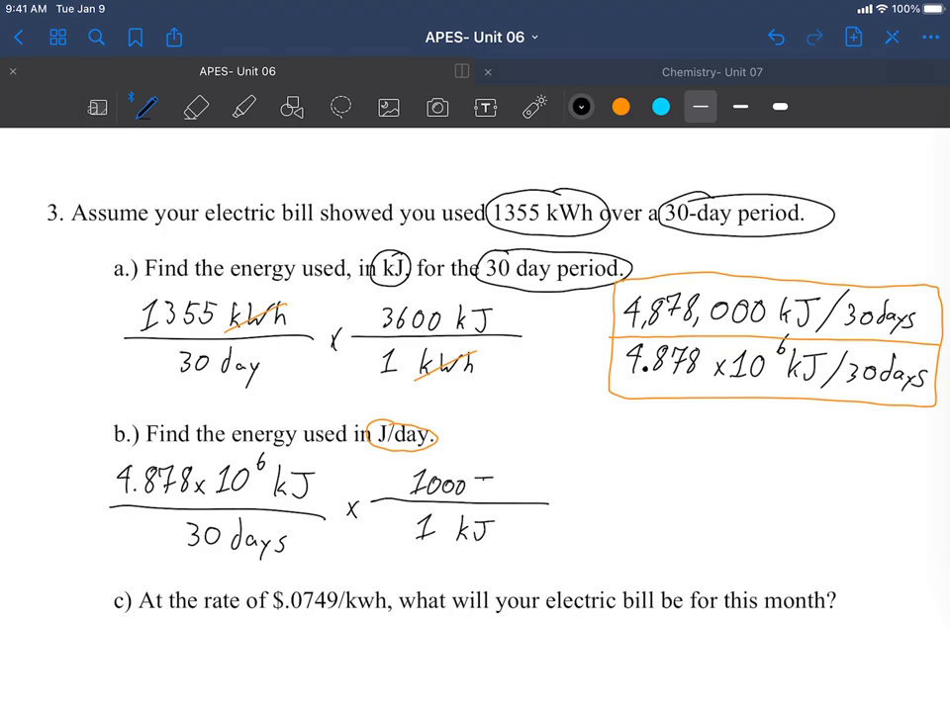
text(J)
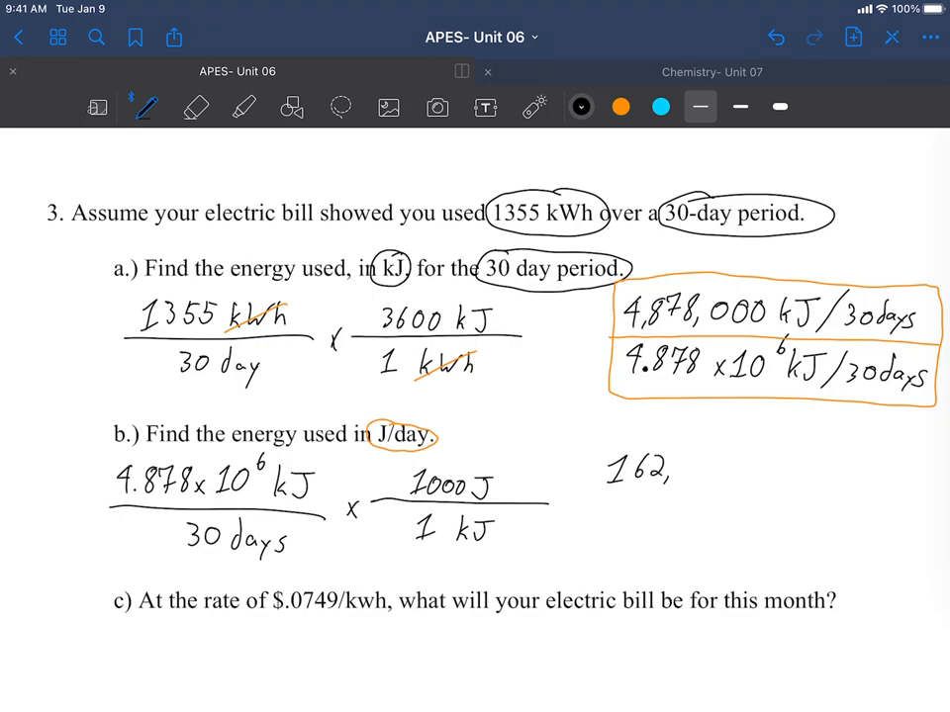
Step: Write 162,600,000 J/day and 1.626×10^8 J/day and box them in orange
text(600, 0)
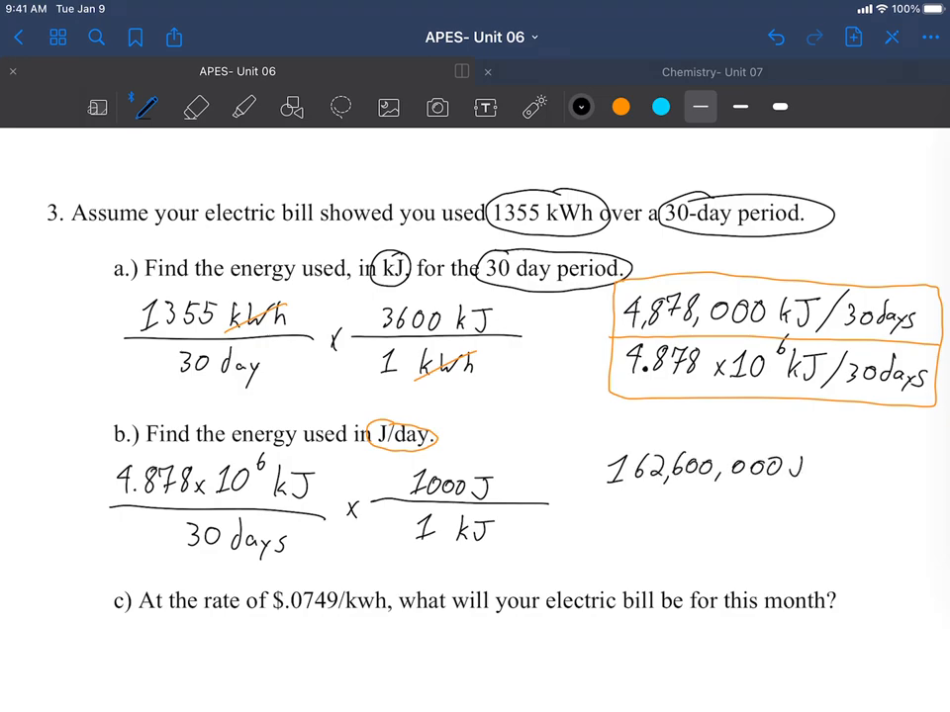
text(/day)
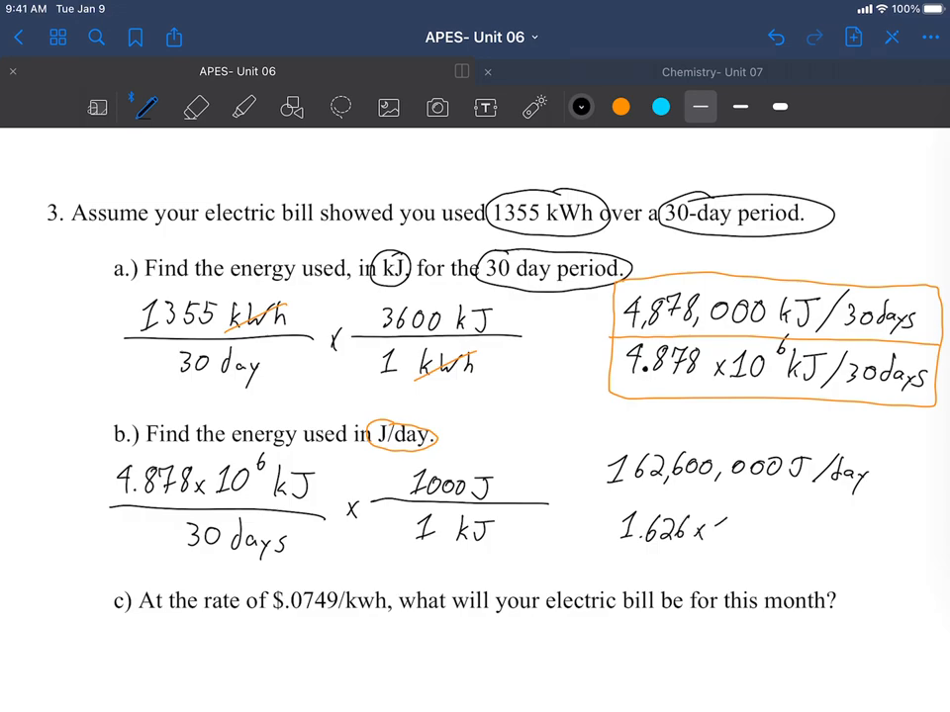
text(10^8 J/da)
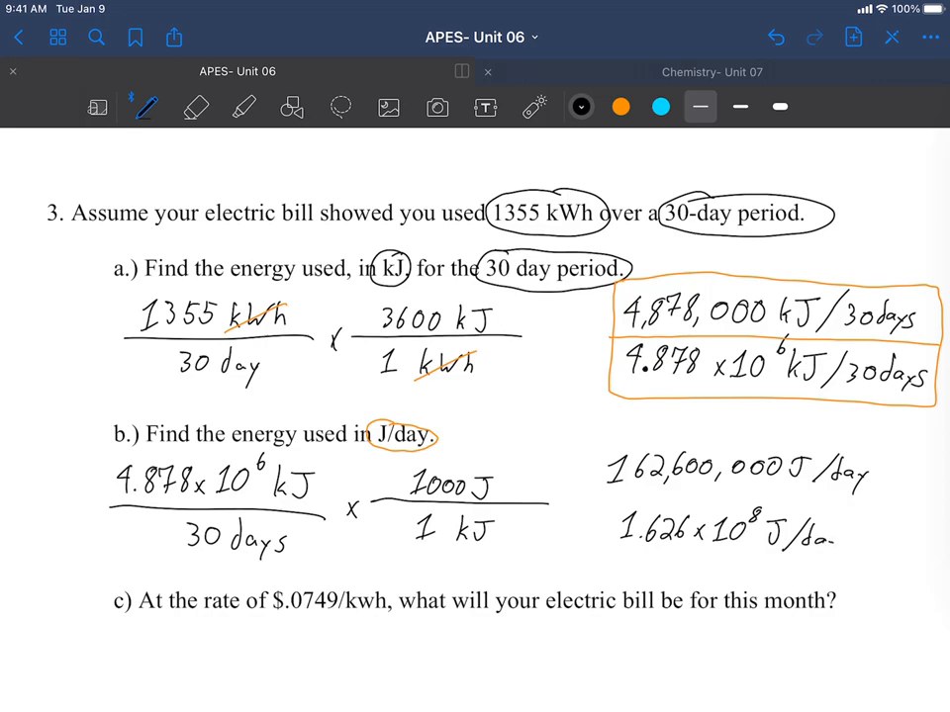
click(621, 107)
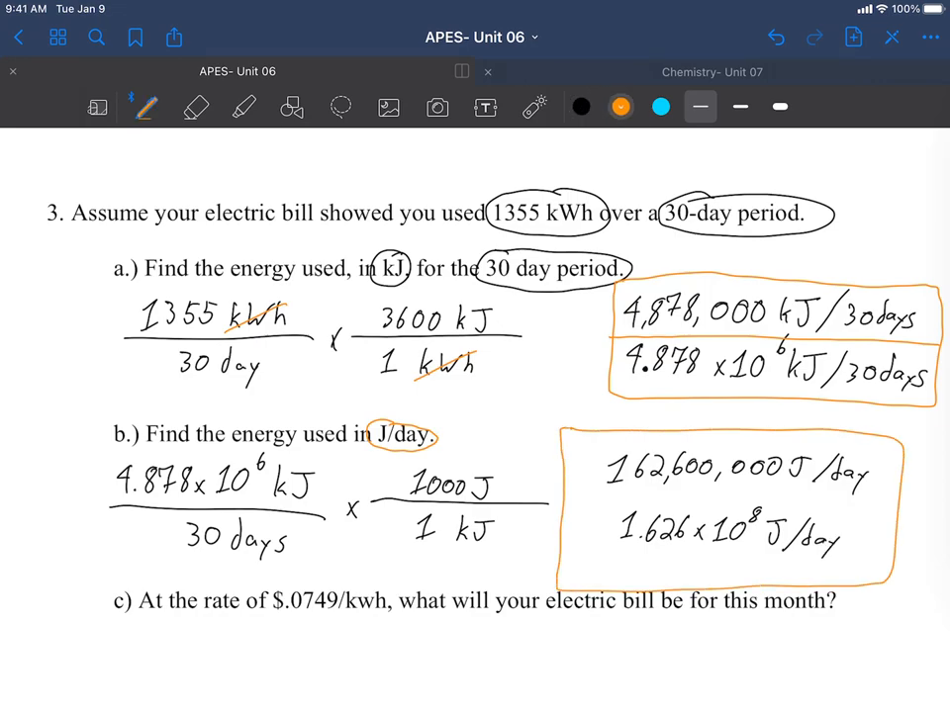
drag(558, 435, 894, 590)
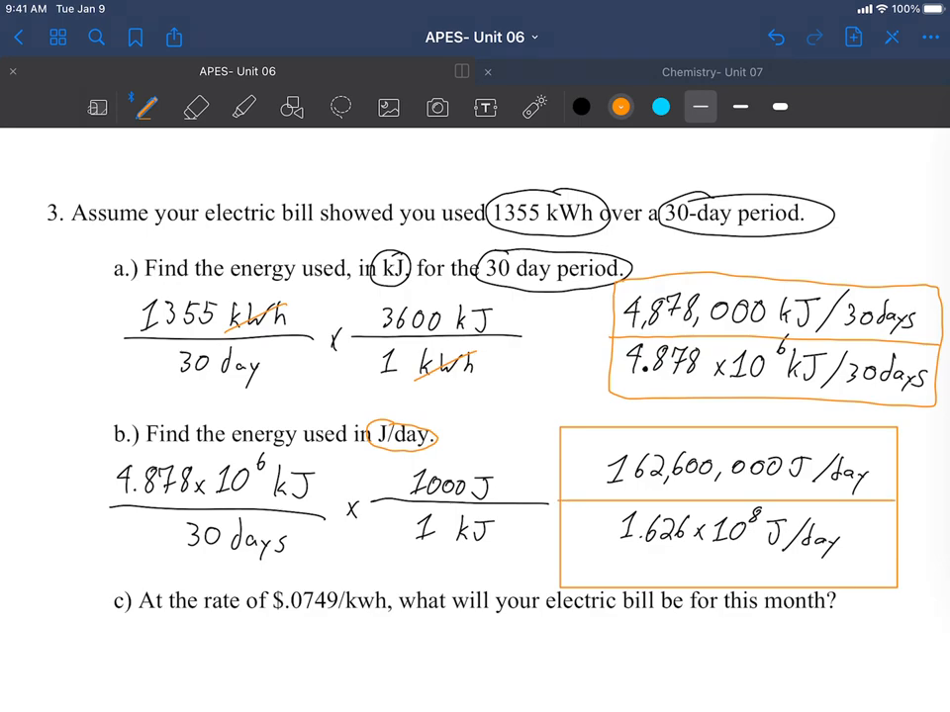
scroll(down, 3)
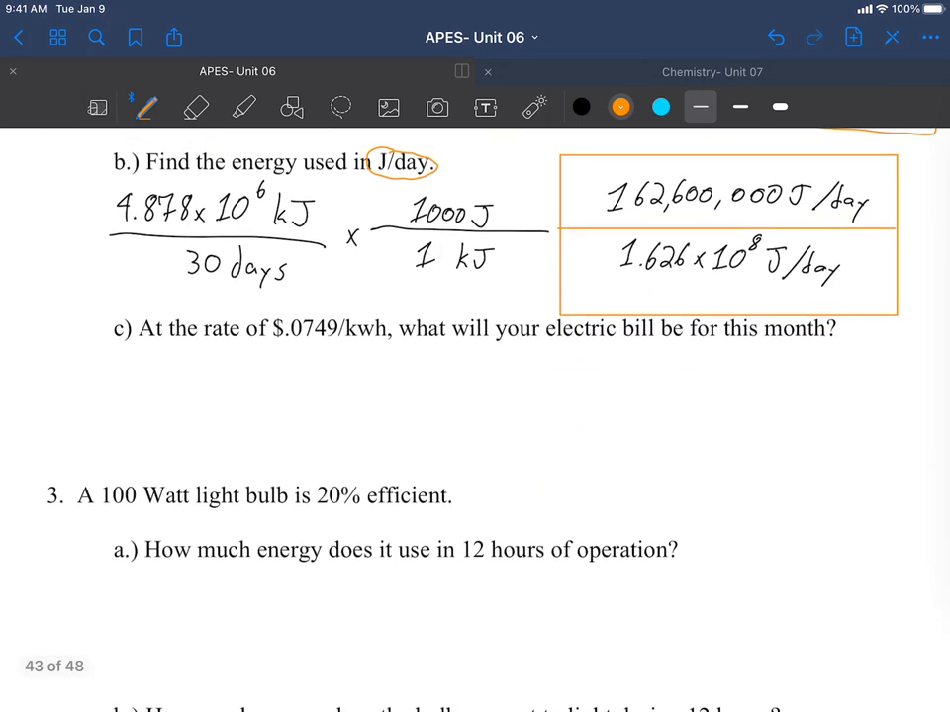
Step: Write part c's setup 1355 kWh × 0.0749 $/1 kWh in black
click(582, 106)
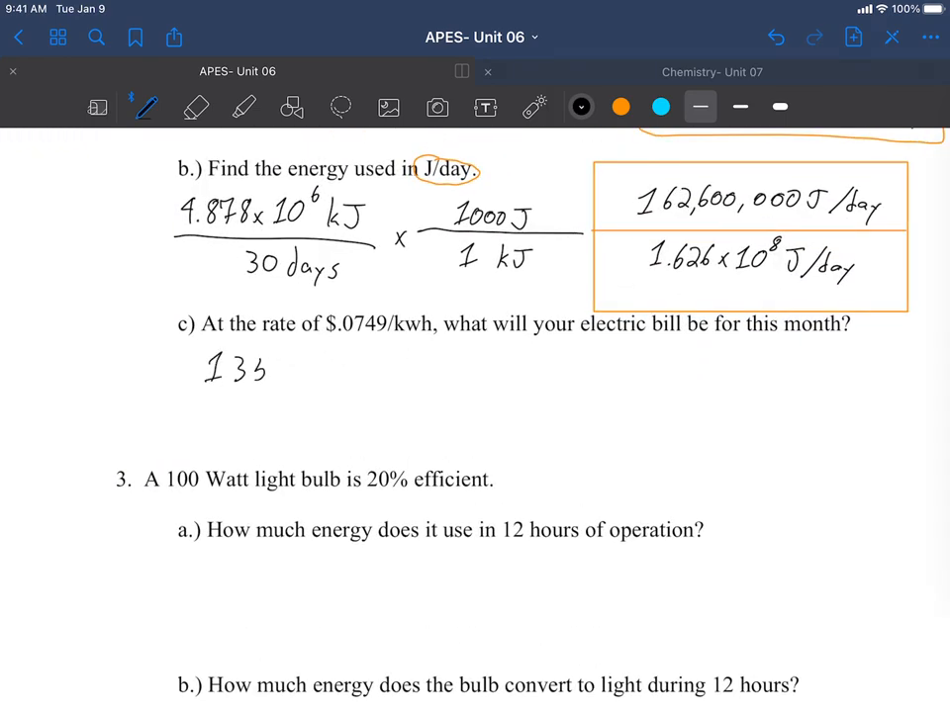
text(5 kWh,)
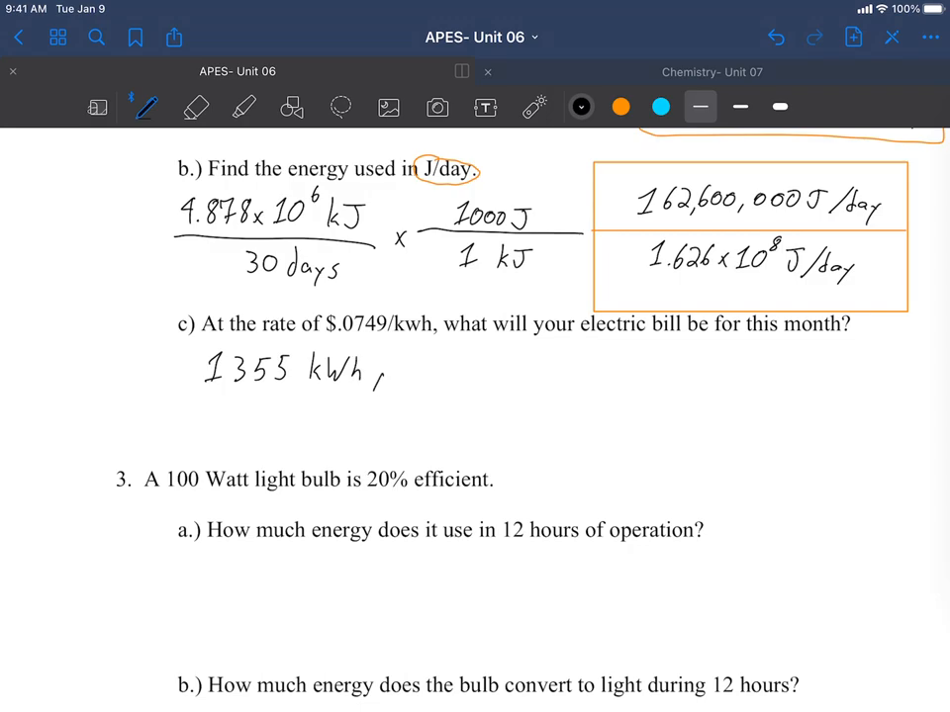
drag(378, 385, 554, 380)
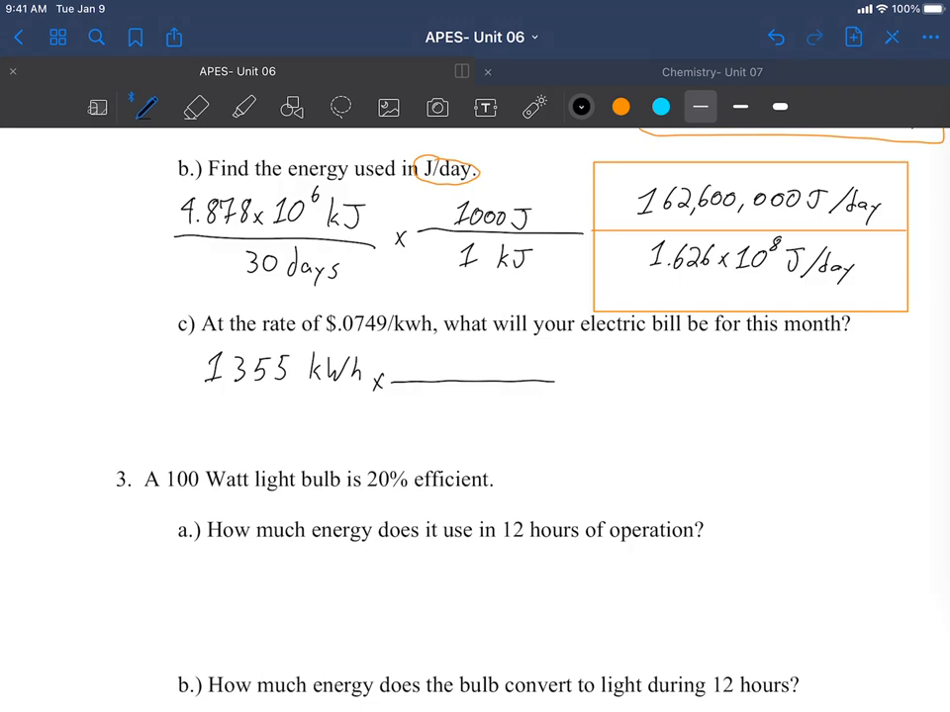
text(0.07)
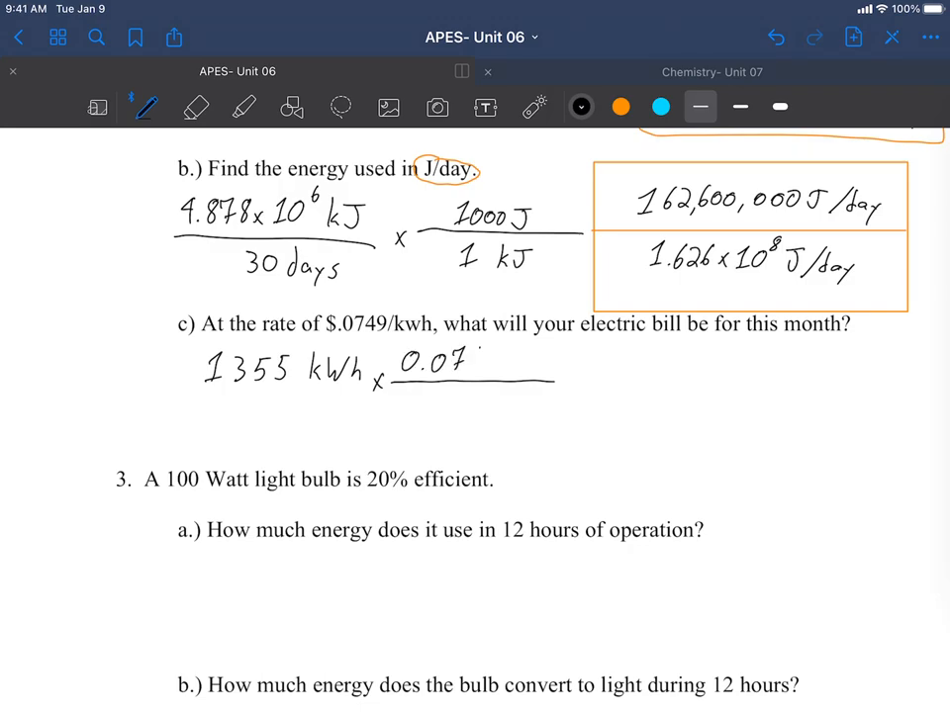
text(49 $)
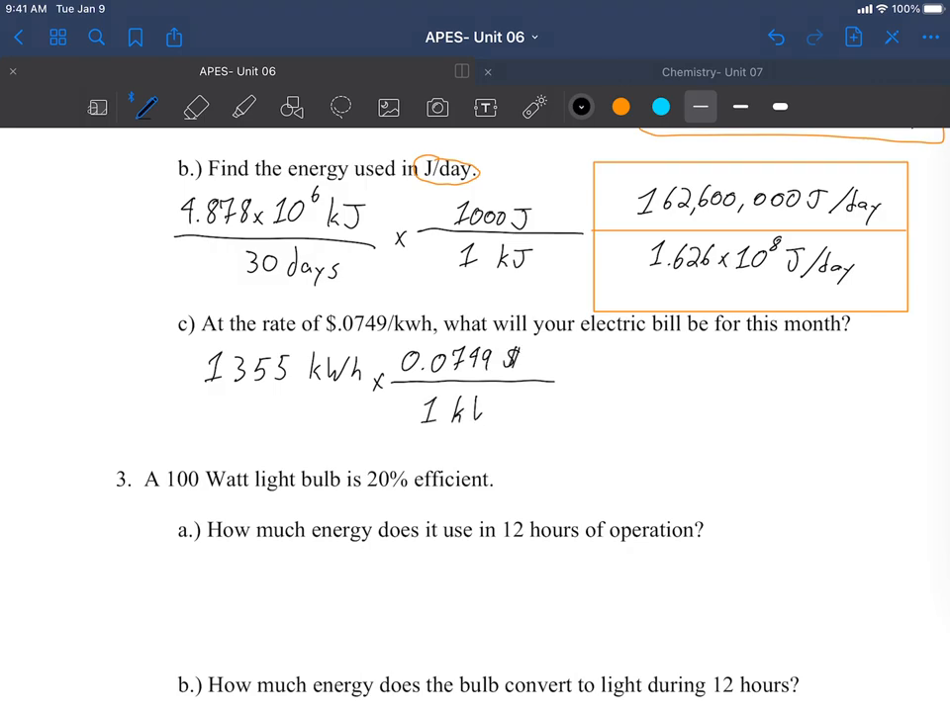
Step: Cancel kWh in orange and box the $101.99 bill answer
click(621, 107)
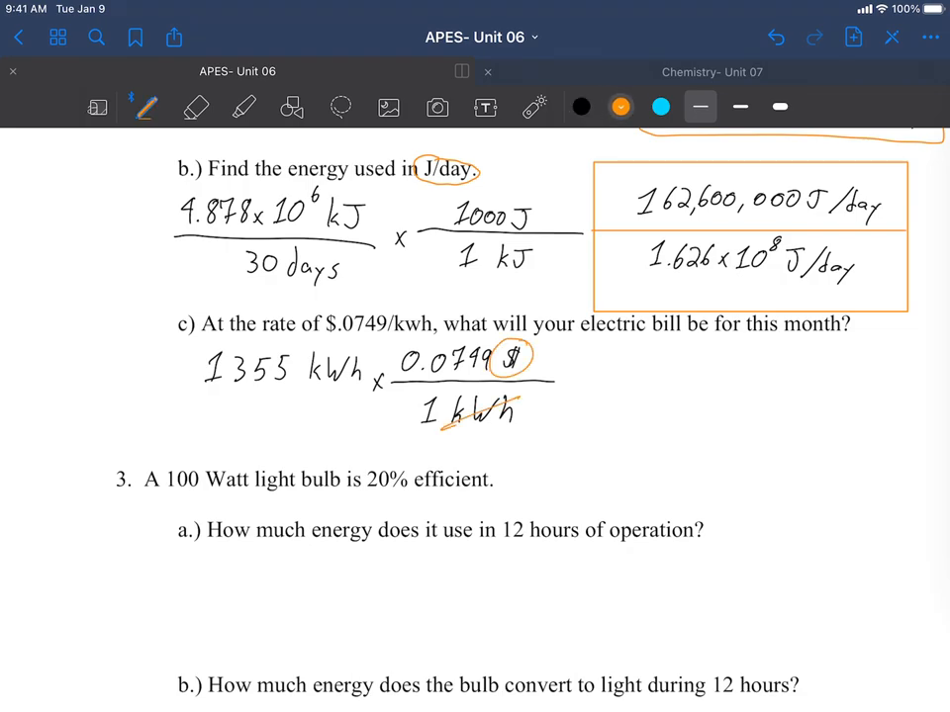
drag(300, 380, 372, 352)
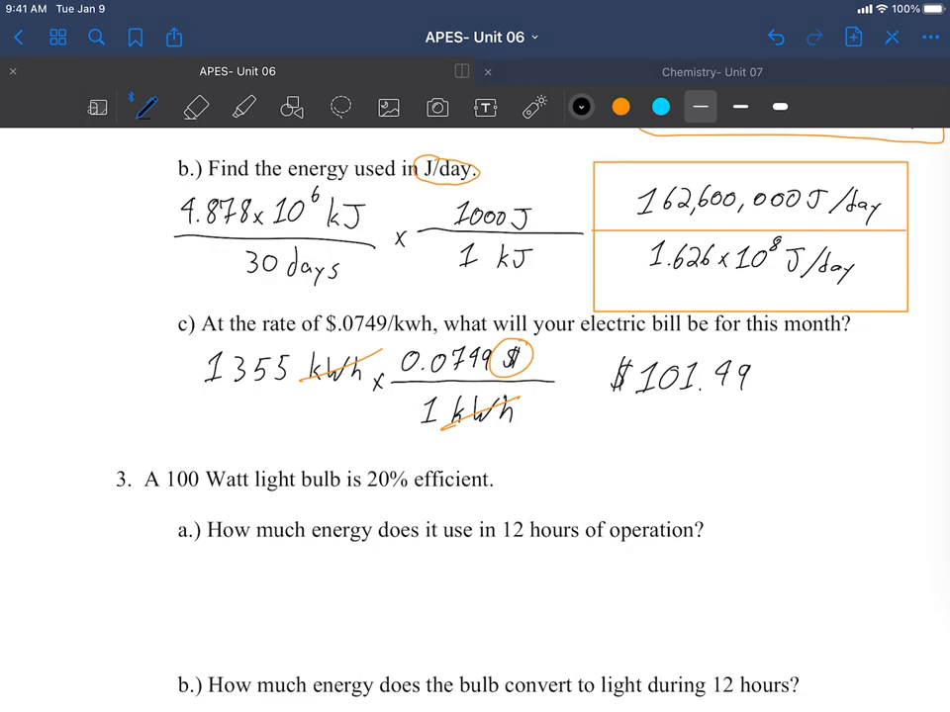
drag(594, 346, 795, 425)
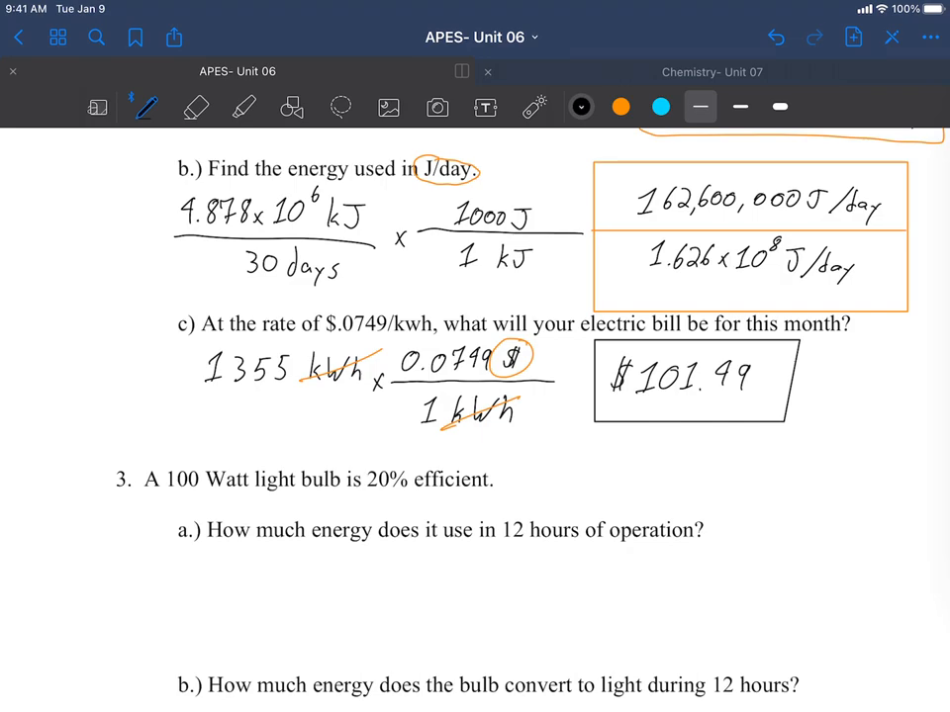
scroll(down, 3)
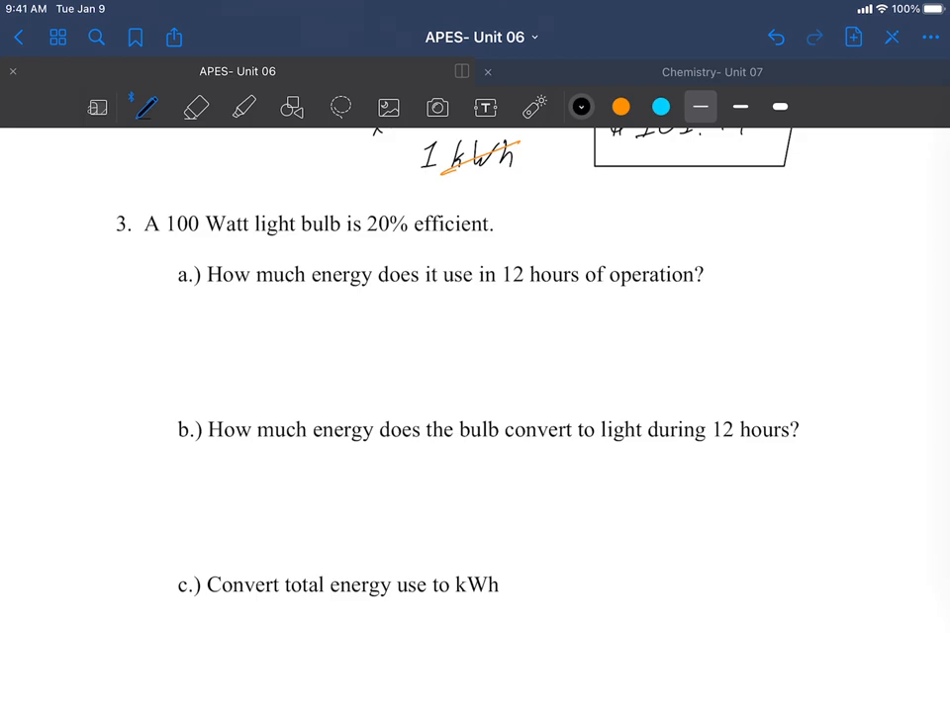
Step: Write the chain 100 J/sec × 3600 sec/1 hr × 12 hrs under part a
drag(504, 289, 546, 289)
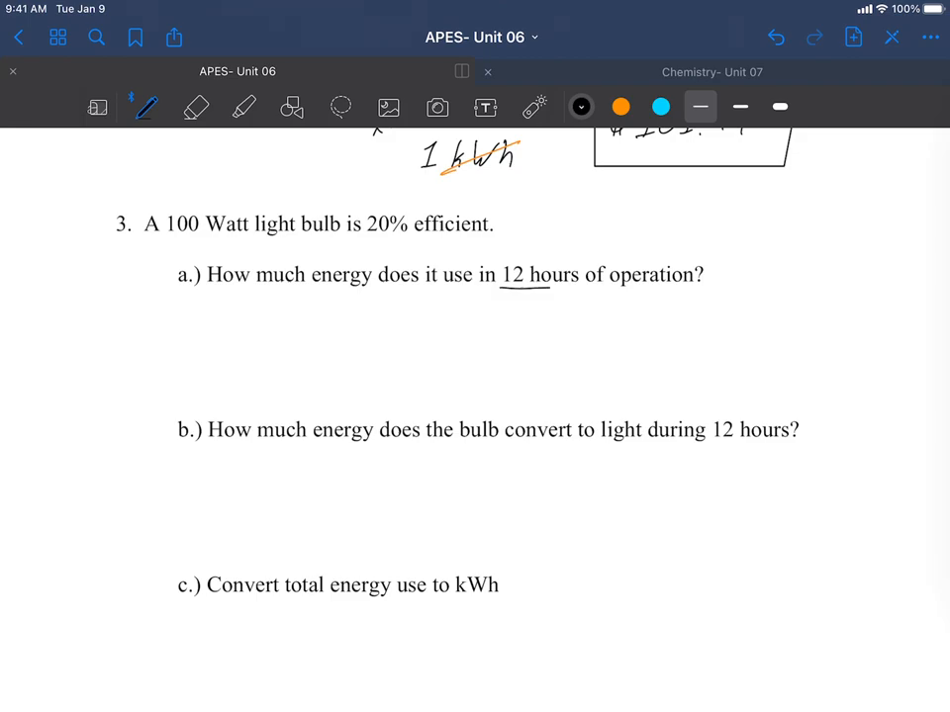
drag(162, 306, 182, 326)
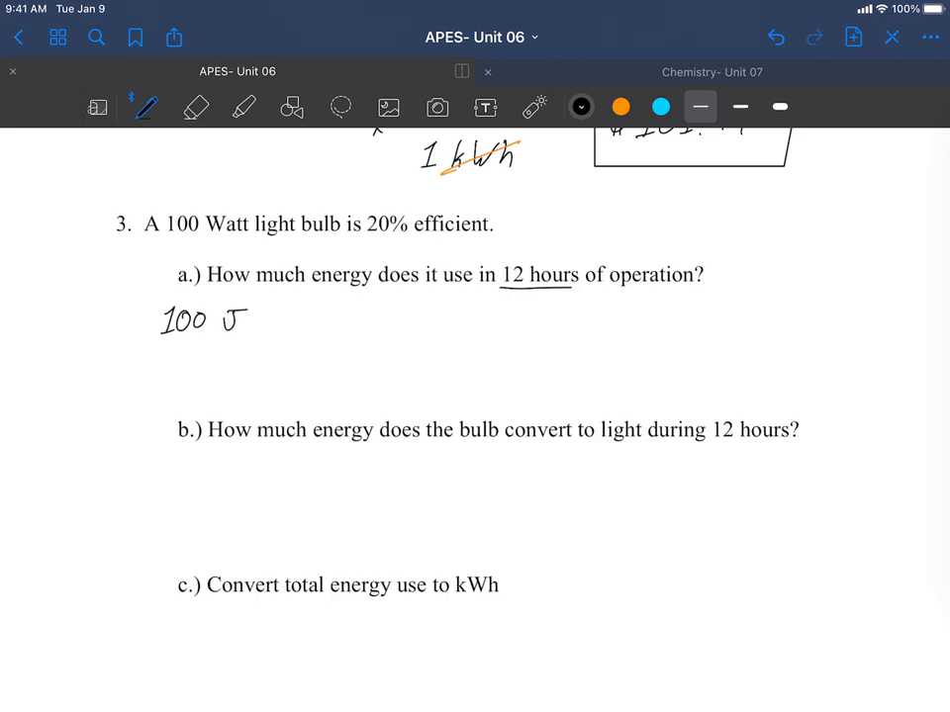
drag(178, 349, 219, 368)
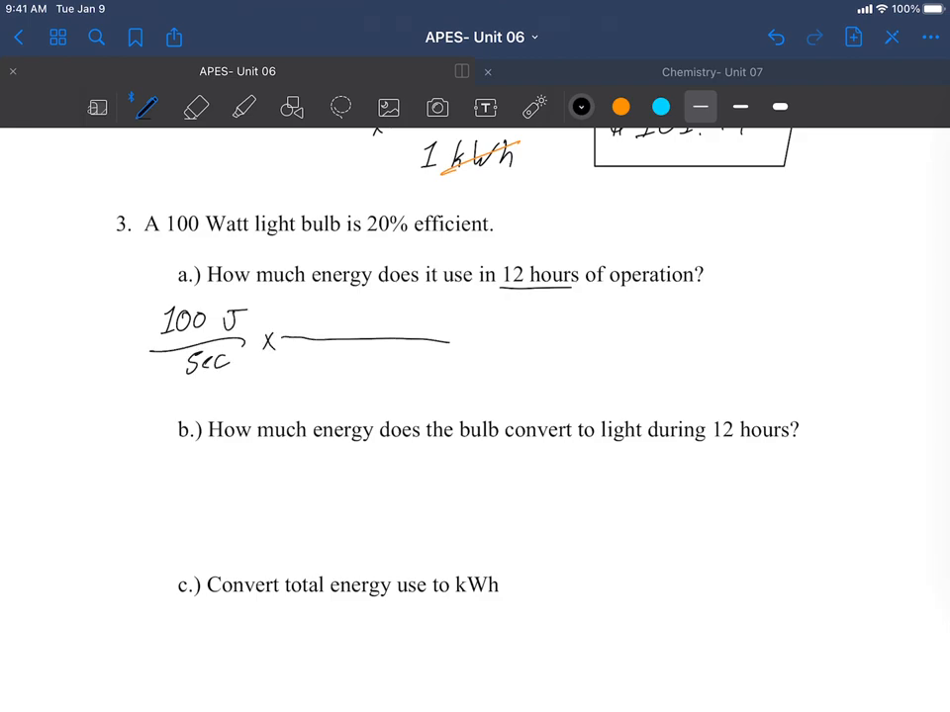
text(3600)
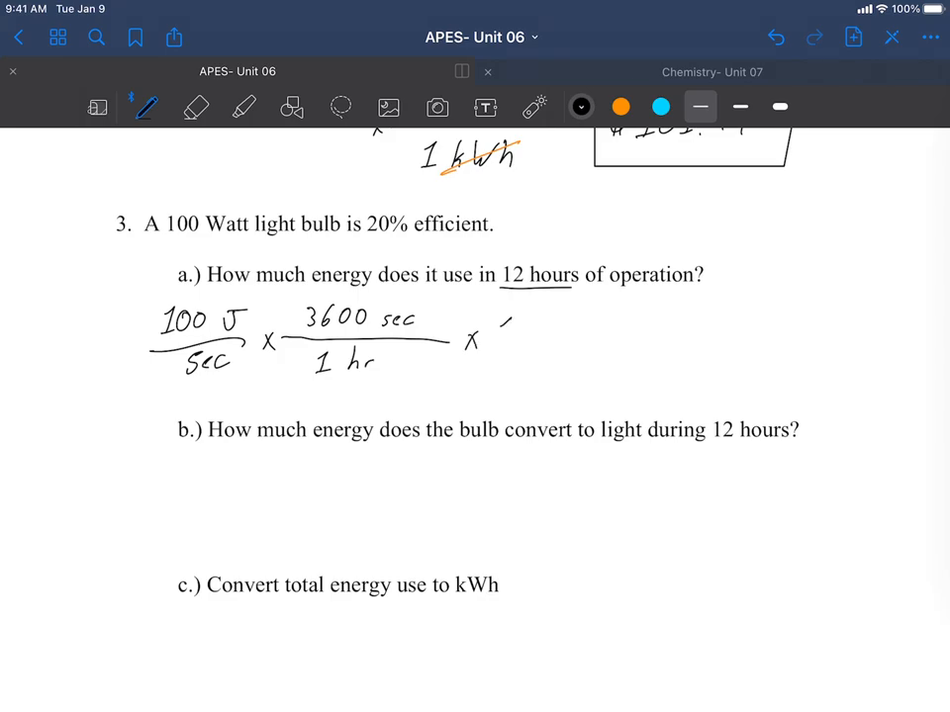
drag(495, 332, 593, 340)
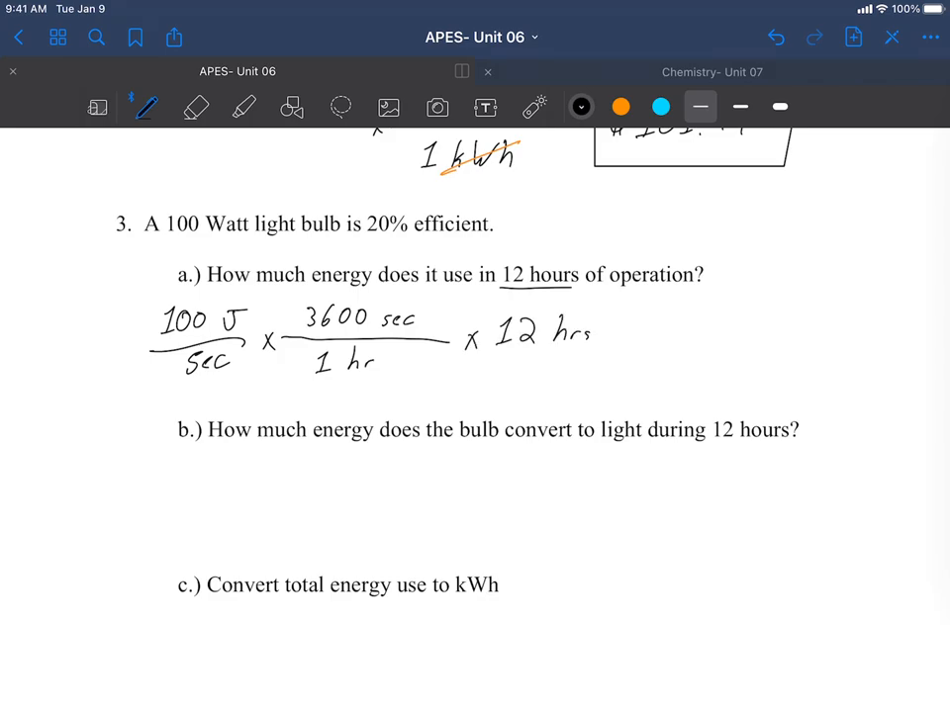
click(589, 340)
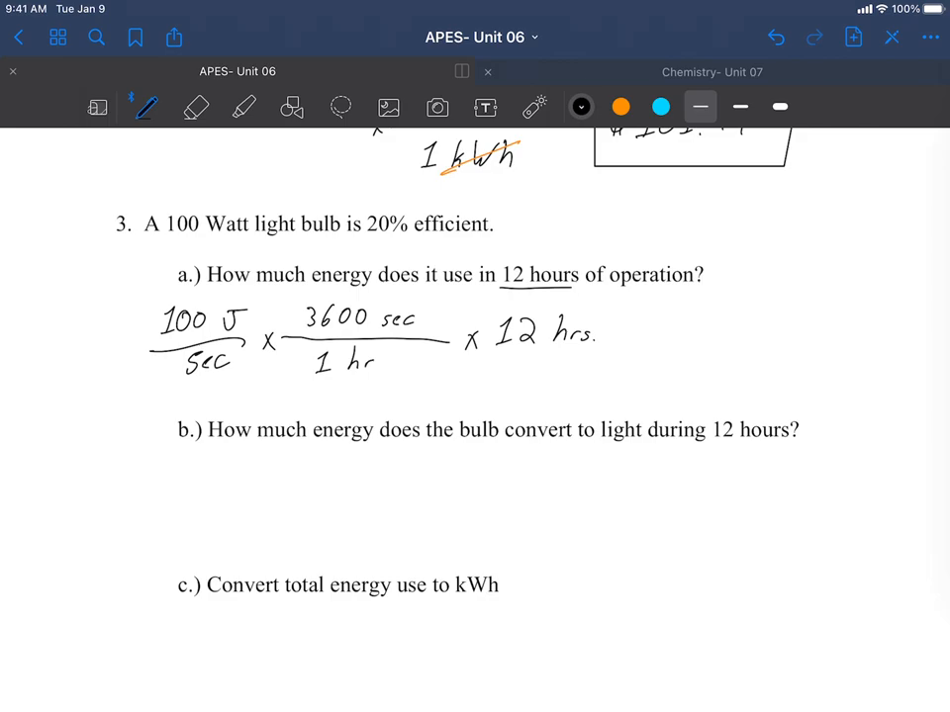
Step: Write 4,320,000 J and 4.32×10^6 J and box both in orange
drag(682, 333, 722, 320)
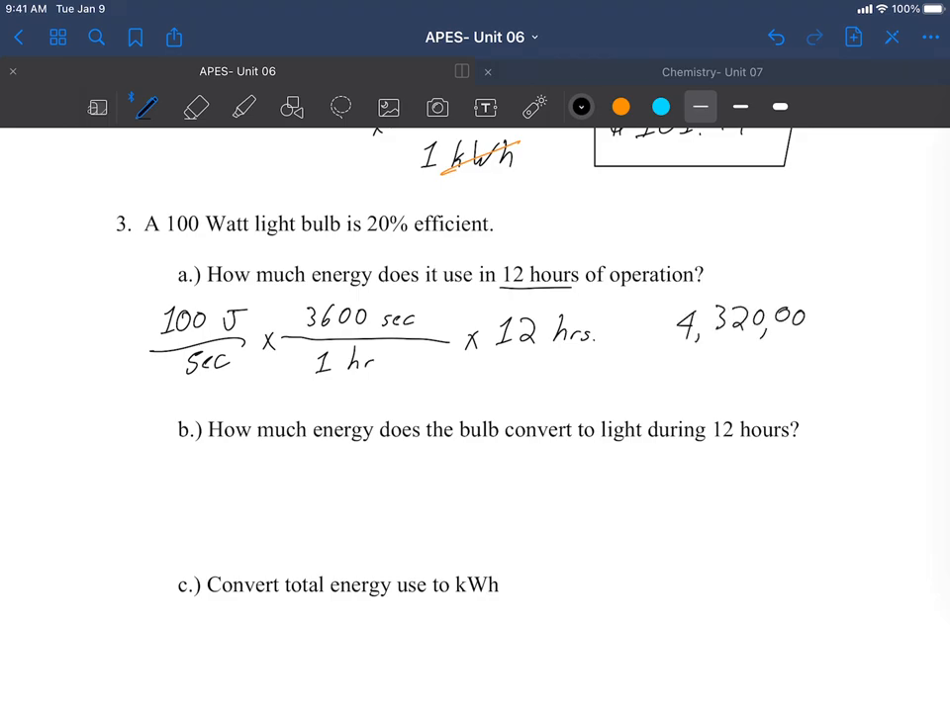
text(0 J)
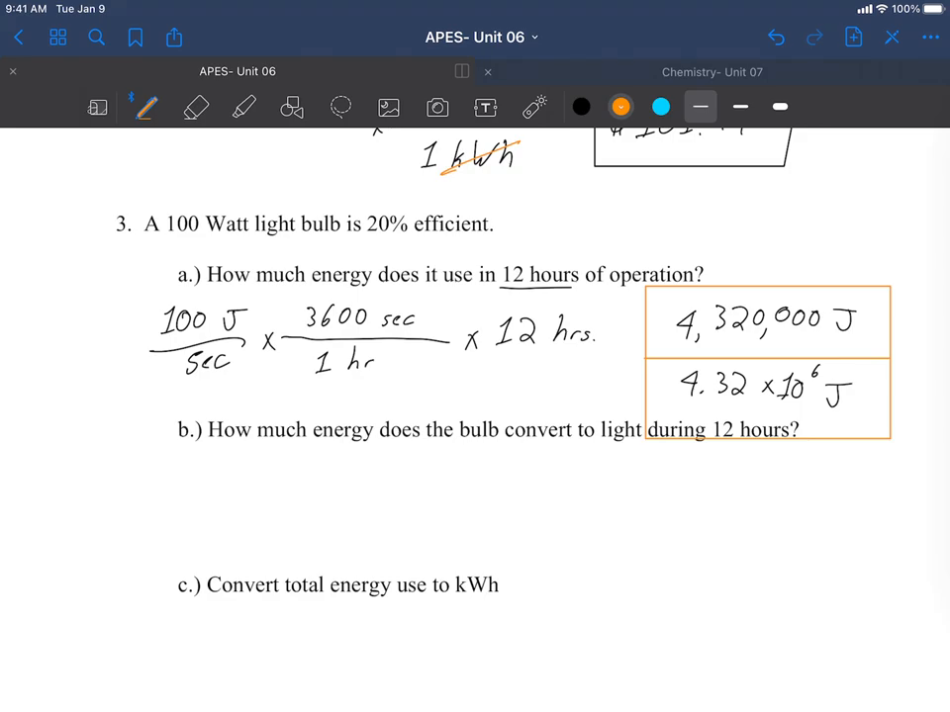
drag(178, 439, 194, 420)
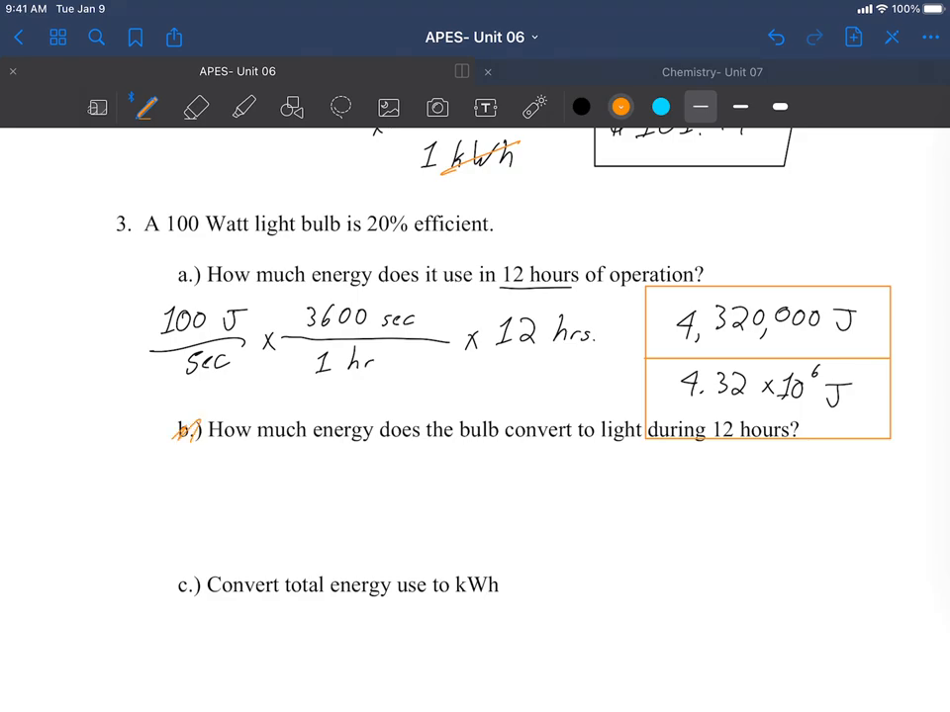
drag(174, 570, 207, 597)
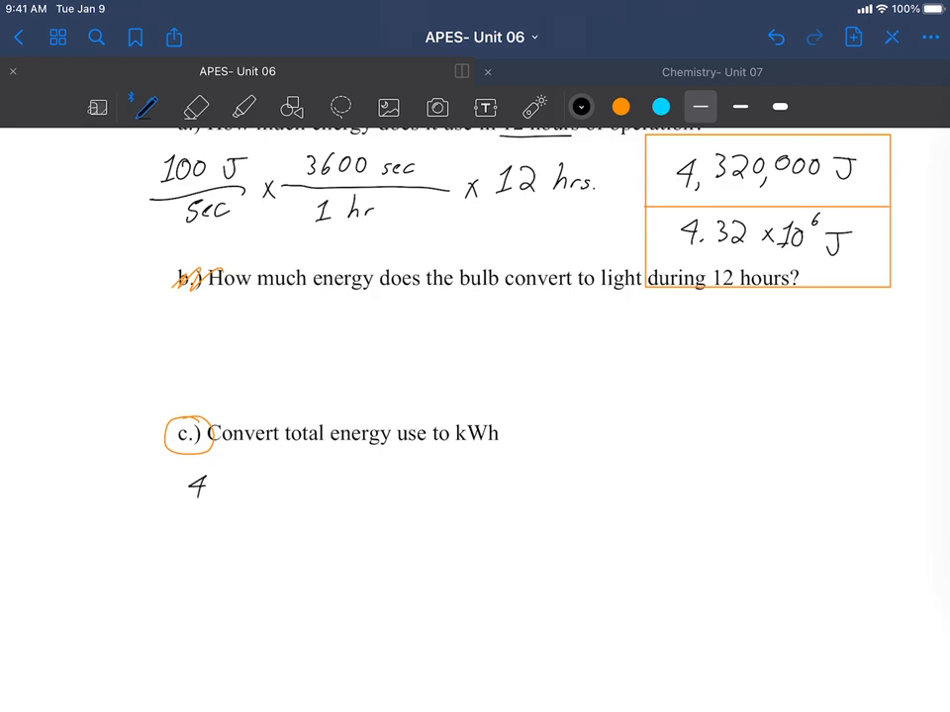
Step: Write 4.32×10⁶ J × 1 kJ/1000 J × 1 kWh/3600 kJ under part c for the kWh conversion
drag(207, 491, 273, 491)
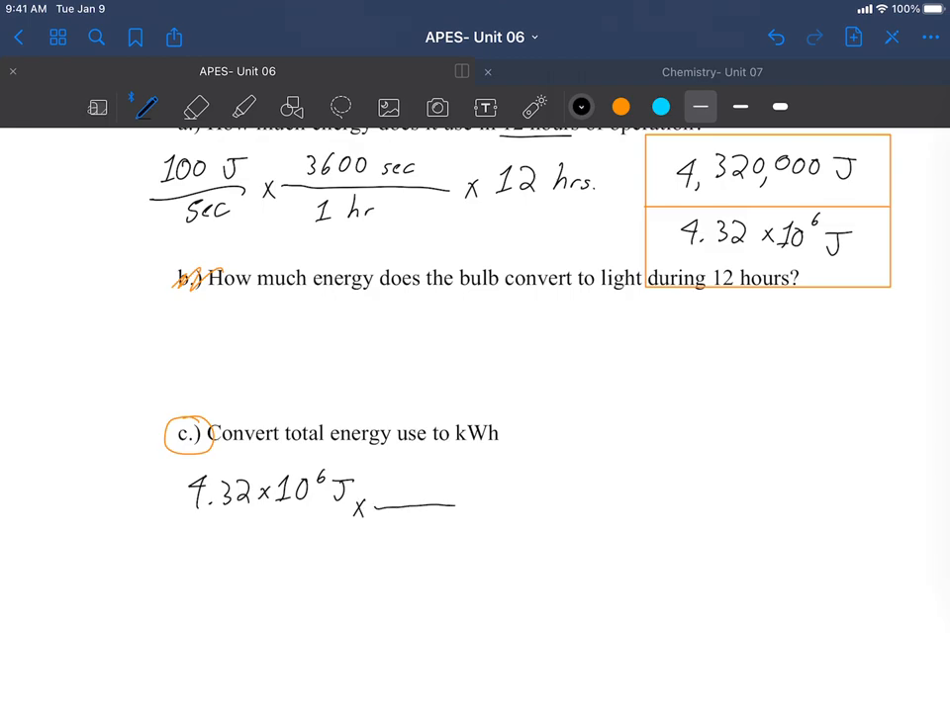
drag(380, 506, 573, 506)
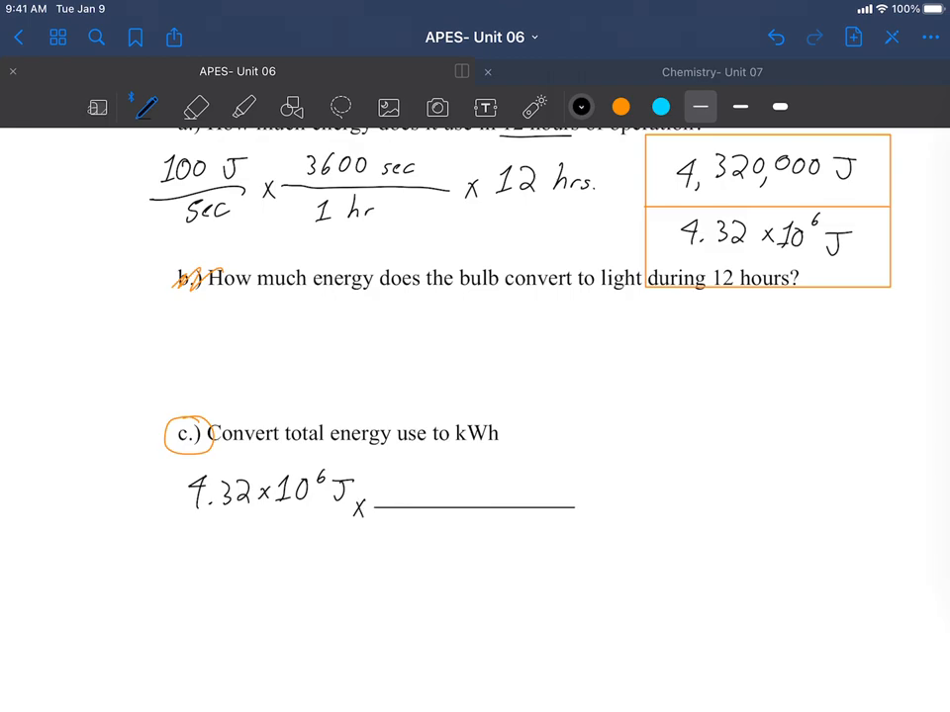
text(1000 J)
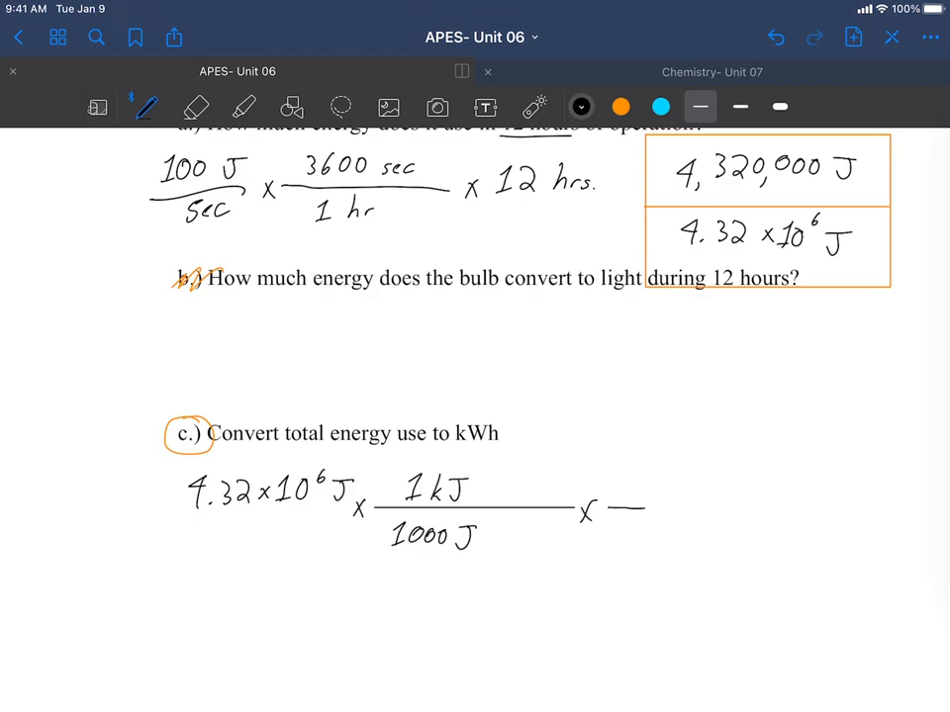
drag(604, 512, 791, 510)
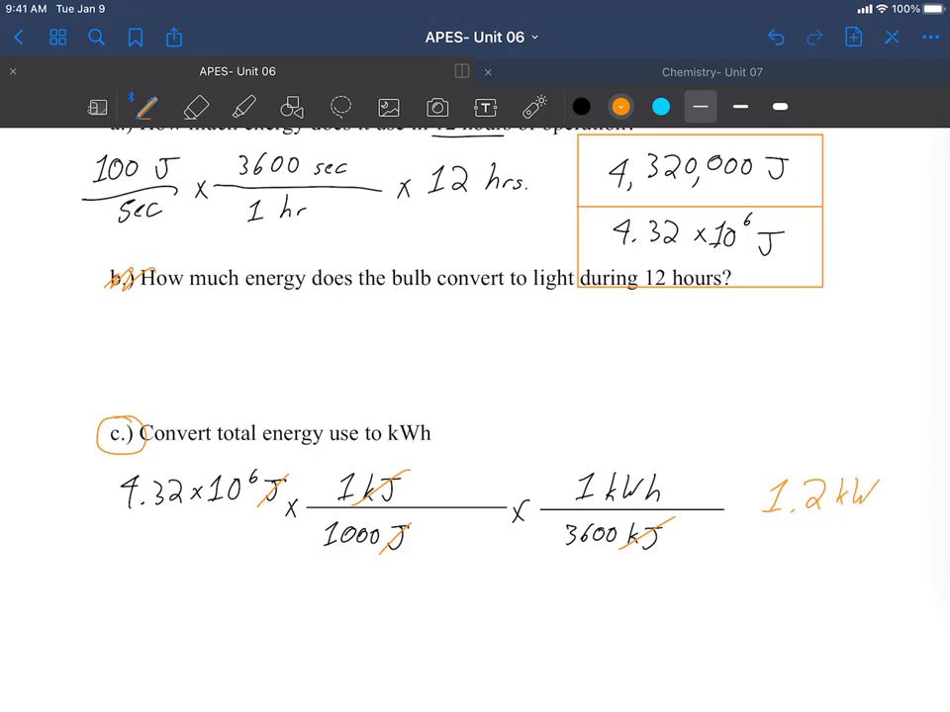
click(581, 107)
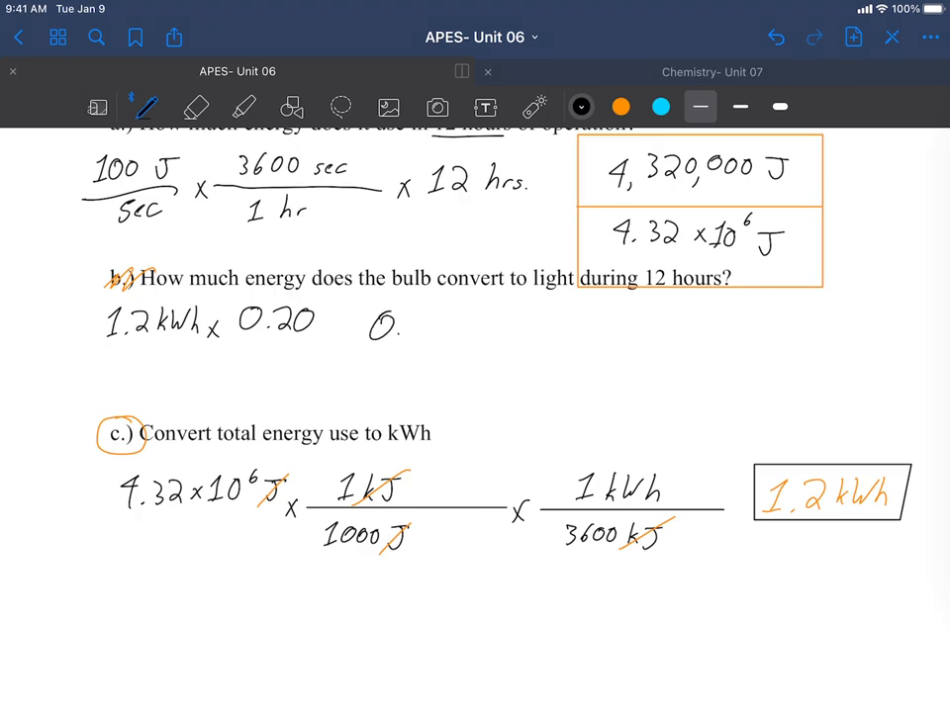
Step: Write part b's result 0.24 kWh and box it in orange
text(0.24)
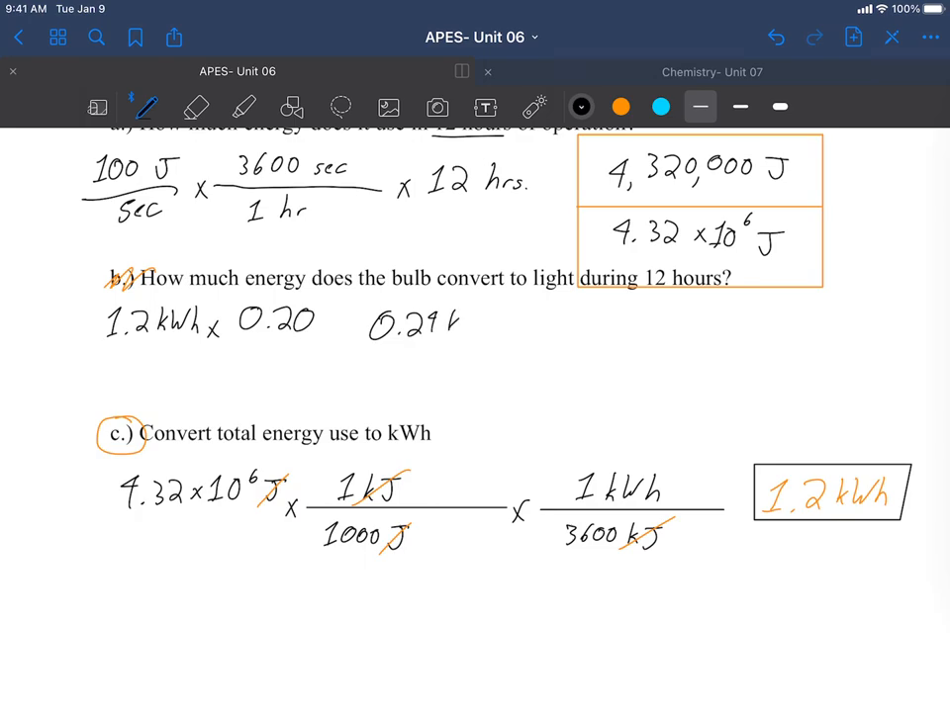
text(kWh)
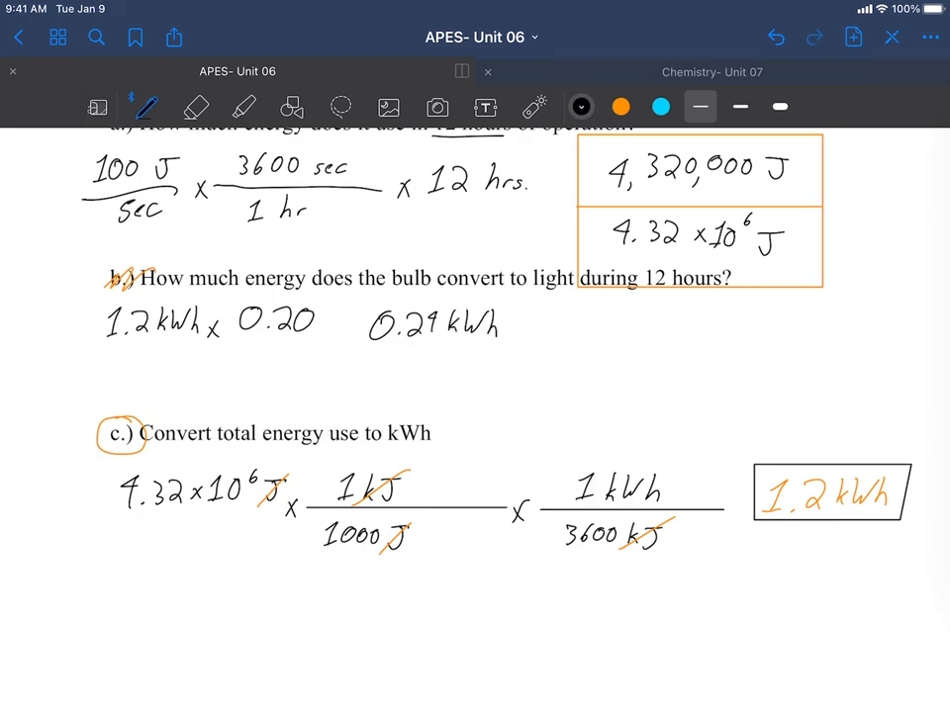
drag(366, 297, 514, 372)
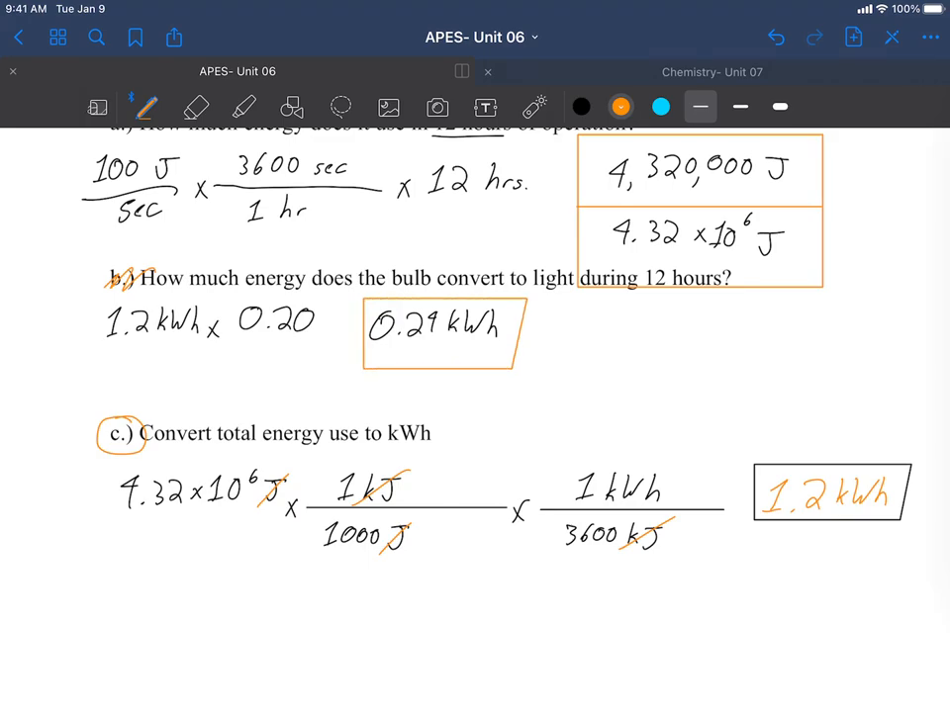
click(582, 107)
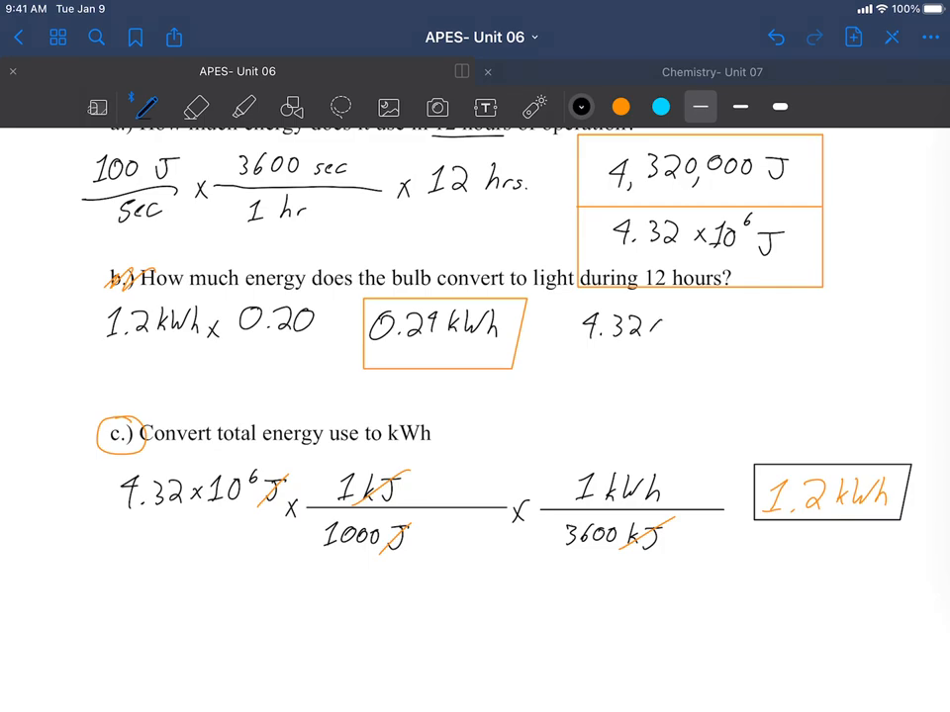
Step: Write 4.32×10⁶ J × 0.20 = 864,000 J, then bring the clothes dryer problem into view
drag(613, 327, 716, 320)
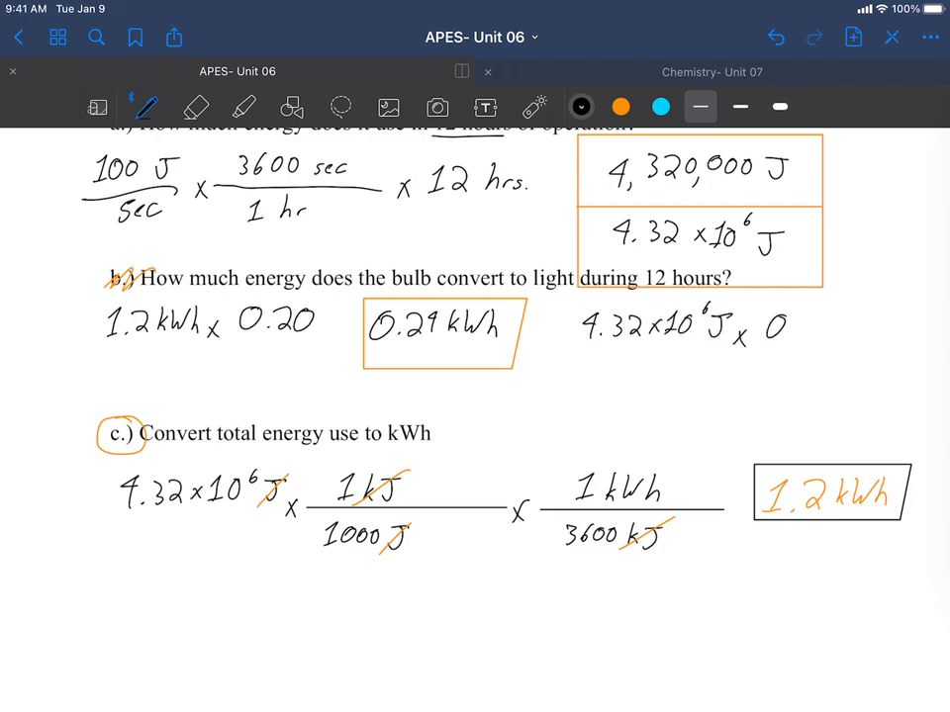
text(.20)
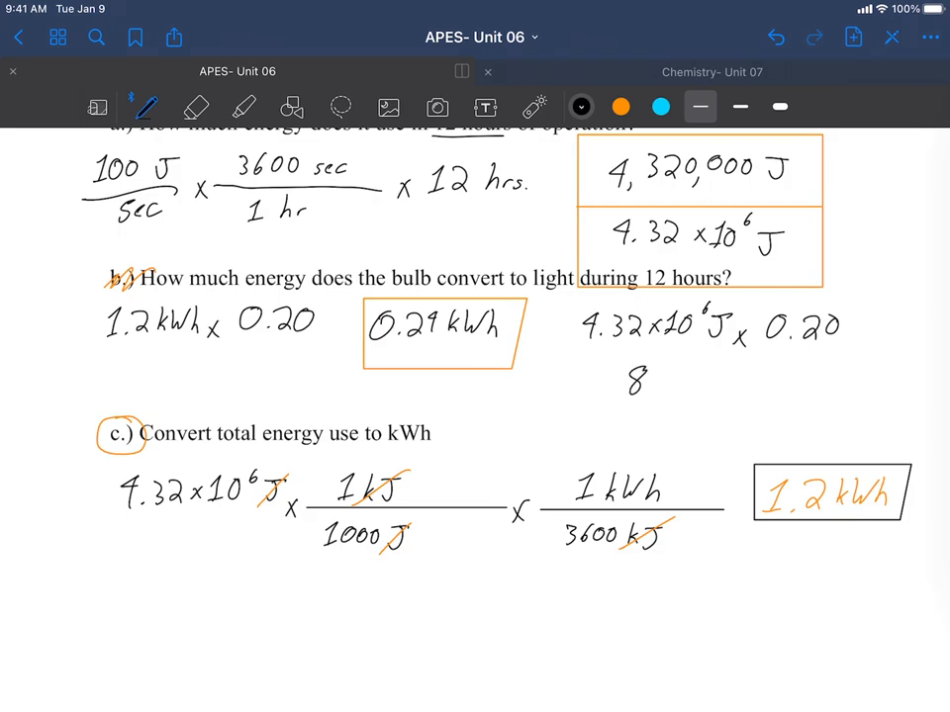
text(864,)
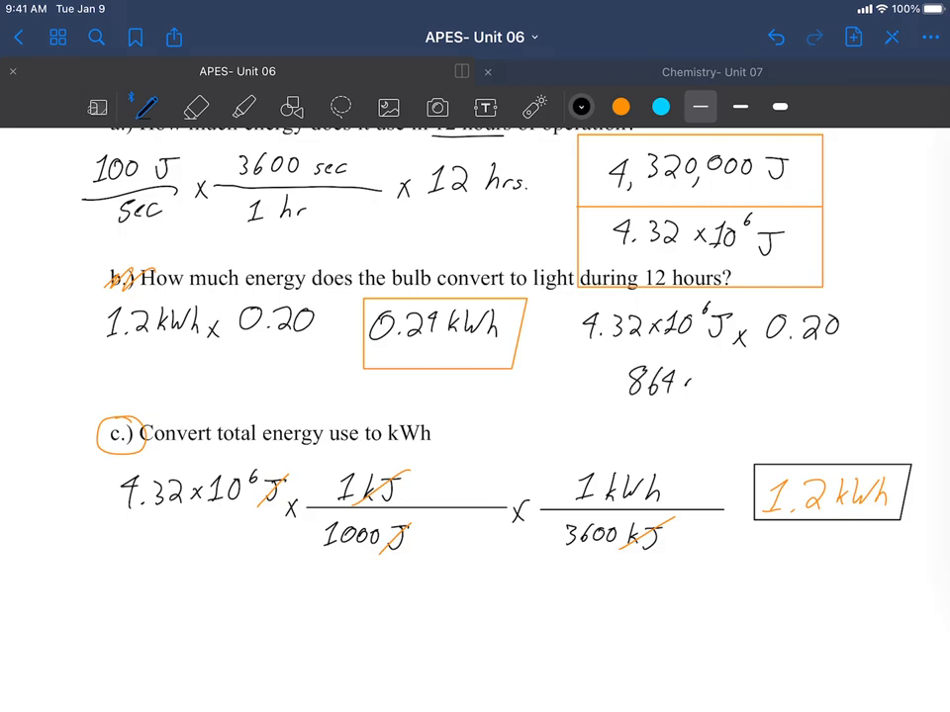
text(000J -or- 8.64x10^5J)
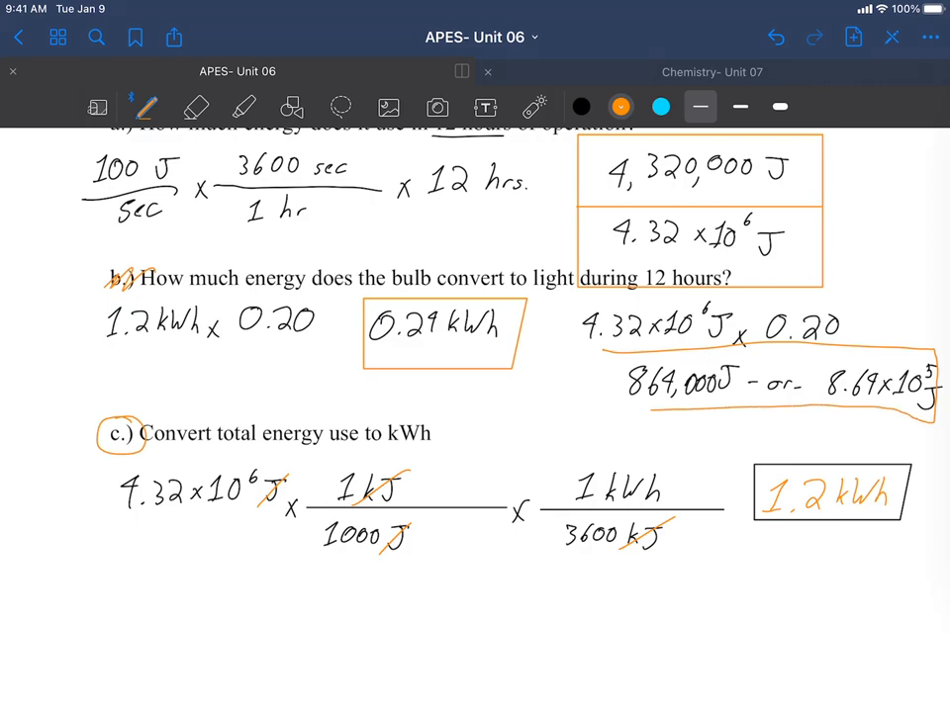
drag(604, 356, 934, 420)
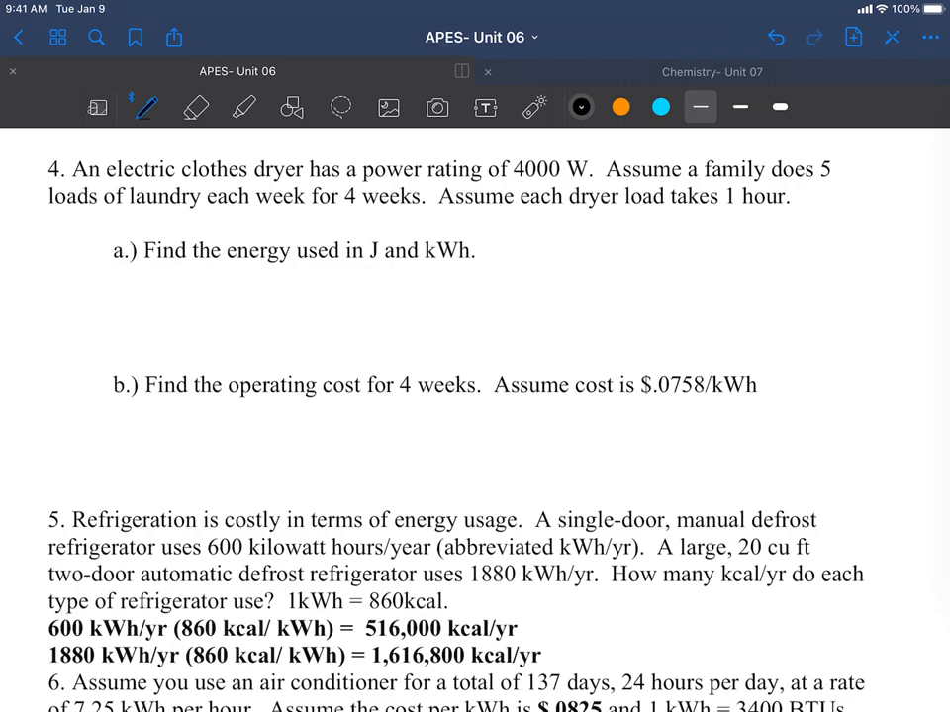
Step: Circle the 4000 W rating, write 4000 J/sec and convert 5 loads × 4 weeks to 20 hrs
drag(539, 148, 538, 163)
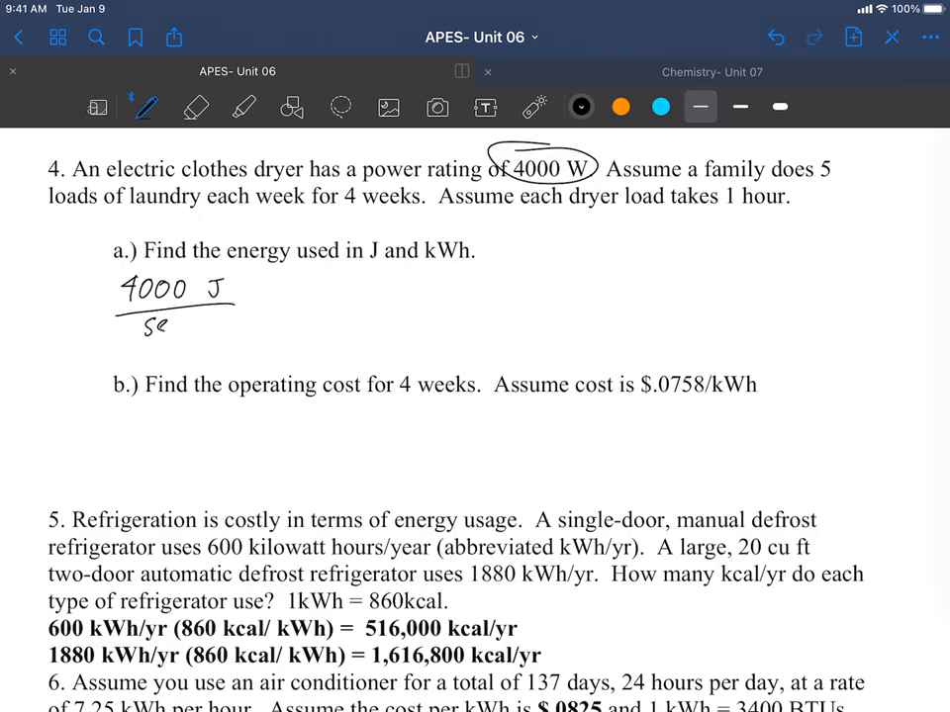
drag(253, 301, 435, 297)
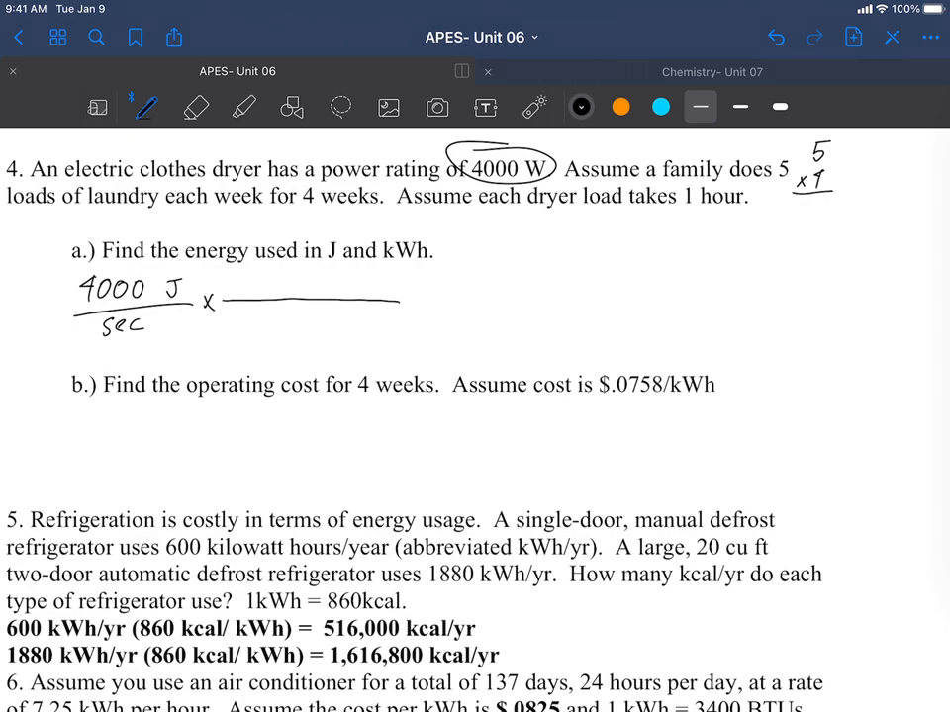
drag(795, 207, 821, 207)
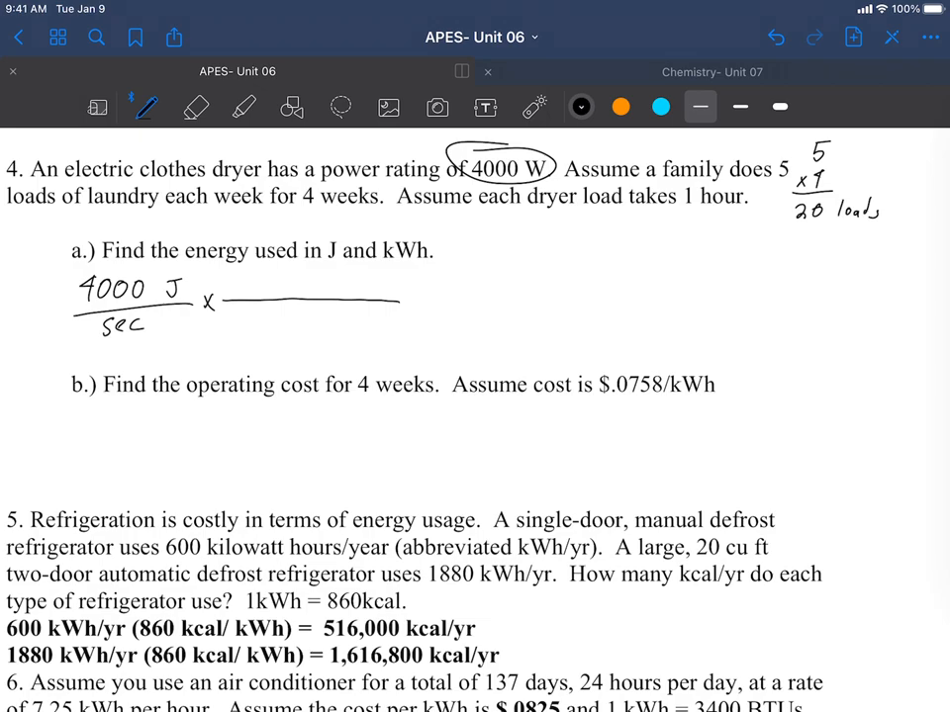
drag(835, 202, 871, 221)
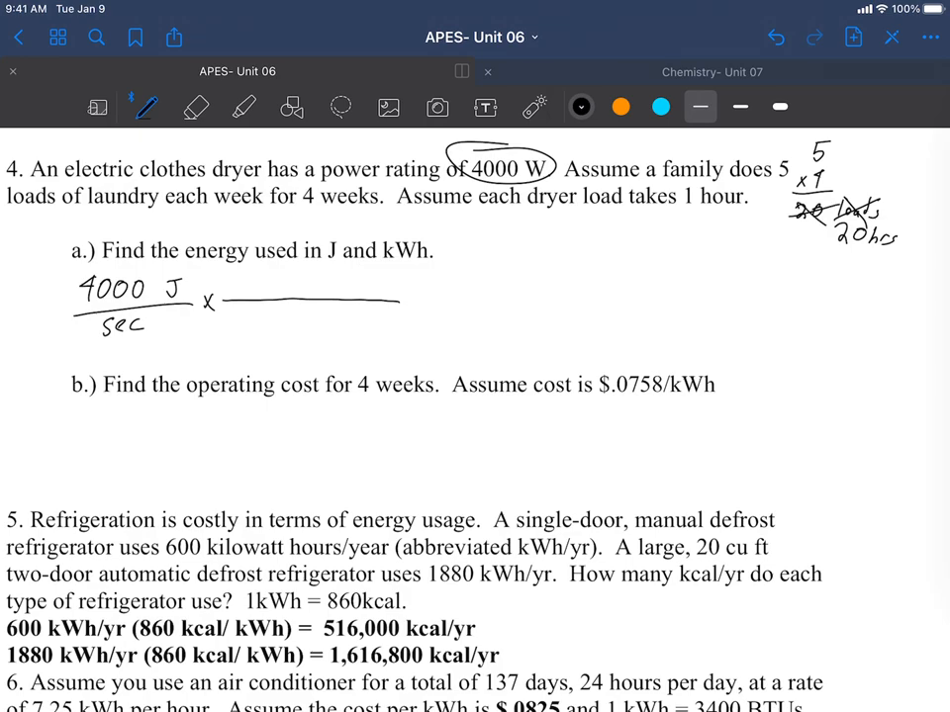
Step: Add the 3600 sec/1 hr factor and circle the joule unit in orange
text(3)
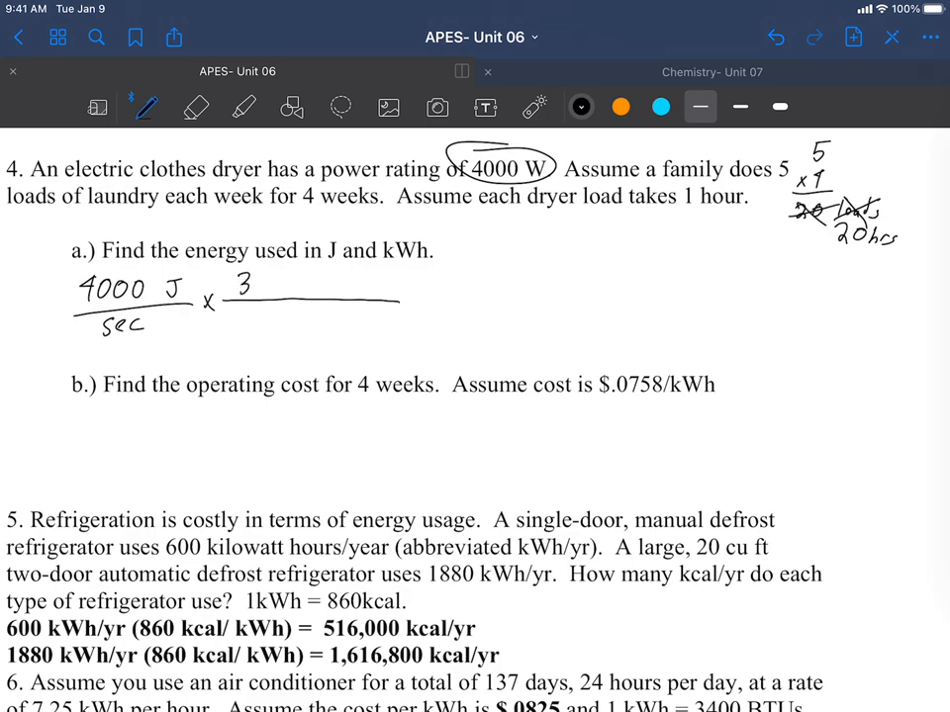
text(3600 s.)
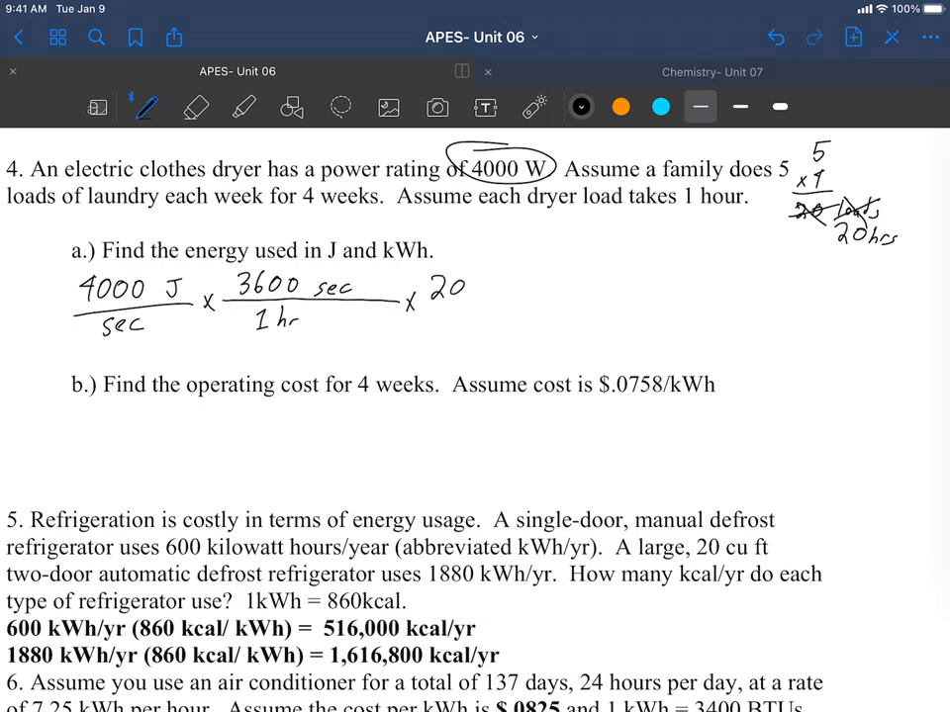
text(hr)
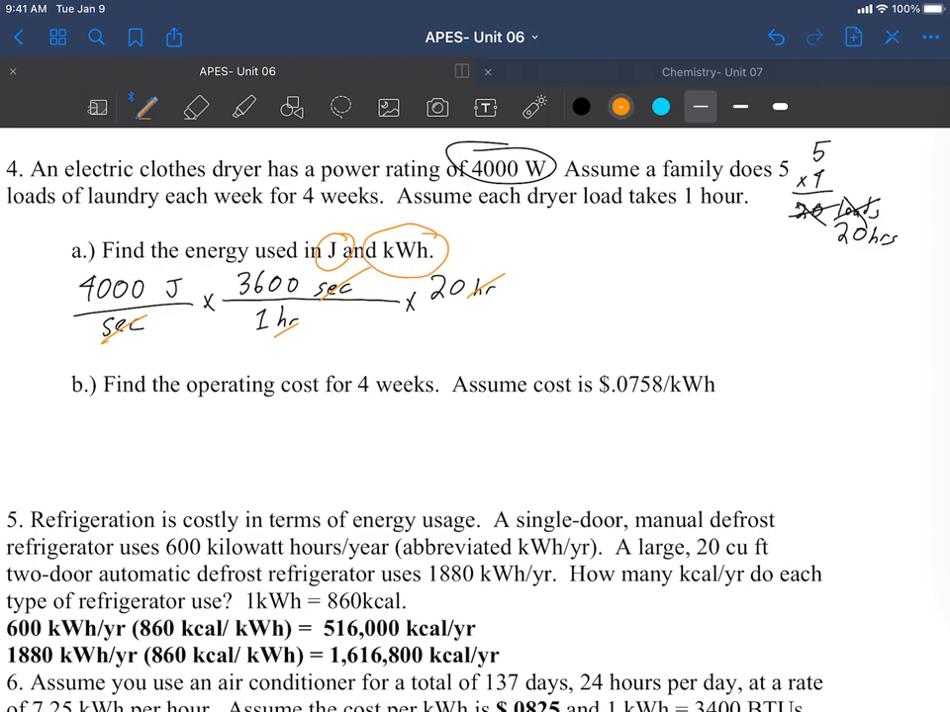
click(775, 36)
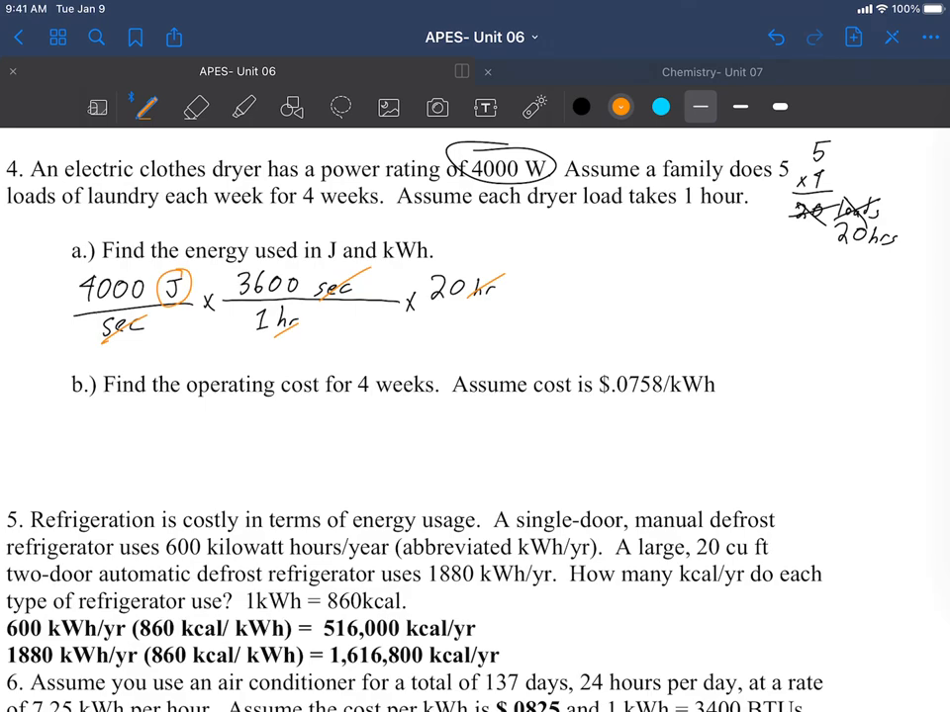
click(581, 107)
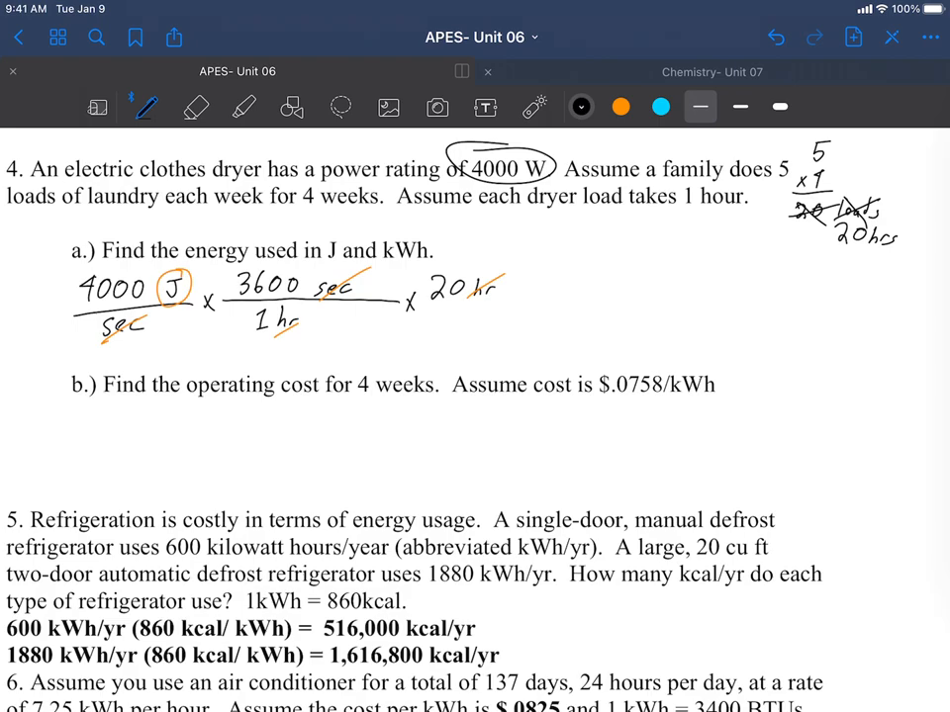
Step: Write the dryer's part a result 2.88×10⁸ J
text(2.88)
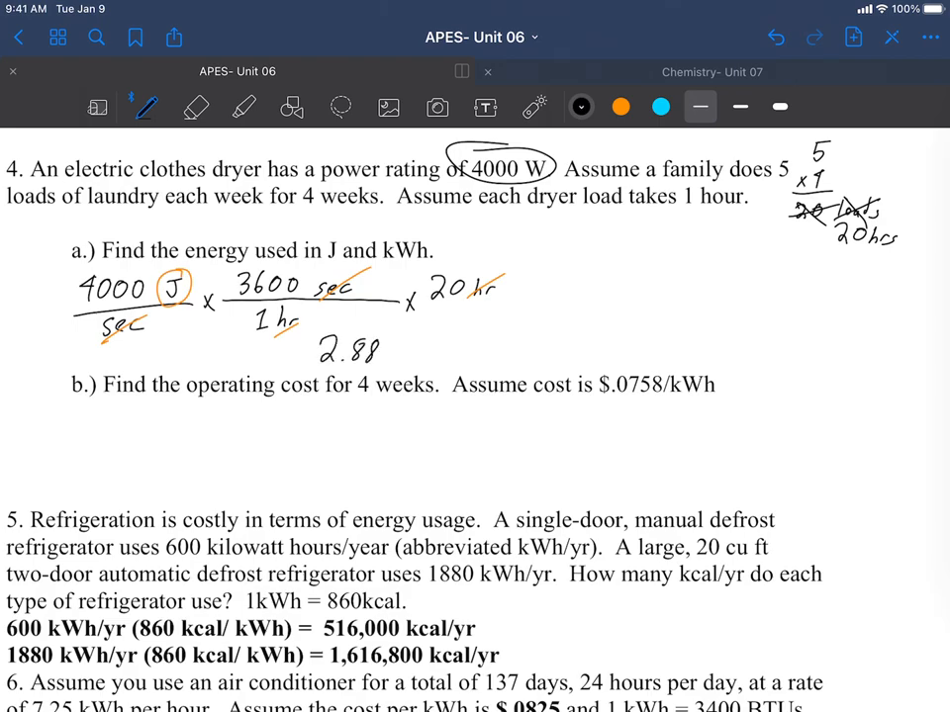
drag(380, 357, 451, 347)
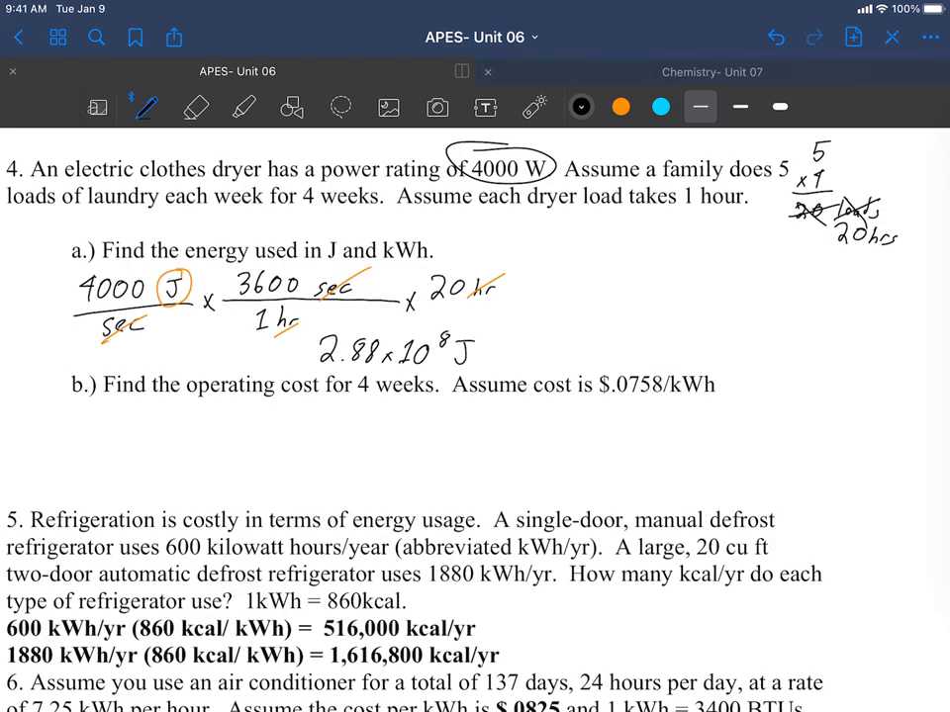
click(621, 107)
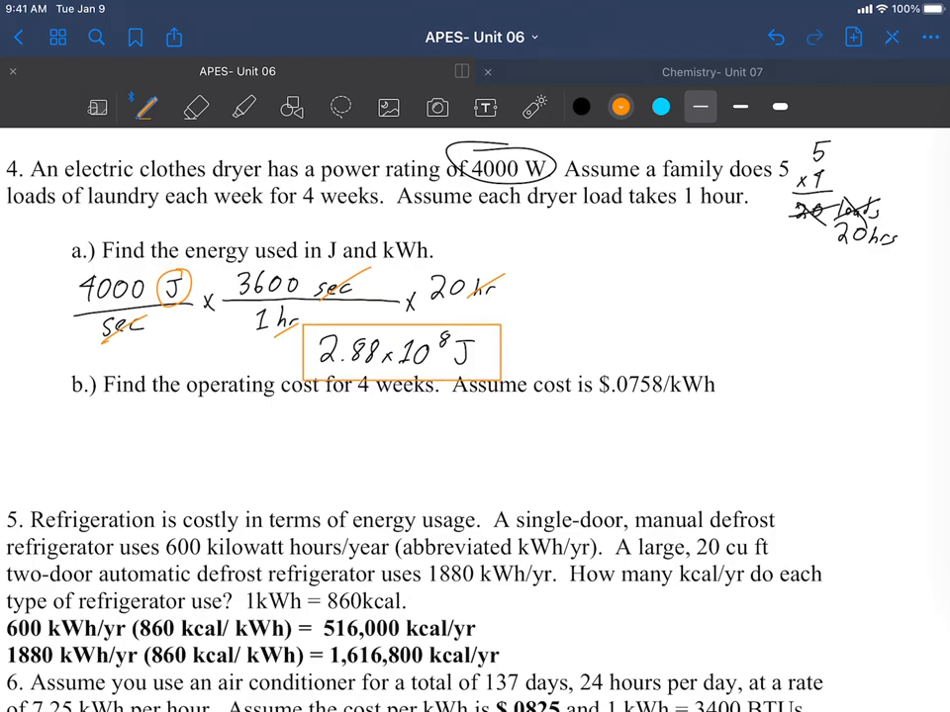
Step: Extend the dryer conversion with kJ and kWh factors, crossing out cancelling units in orange
click(582, 107)
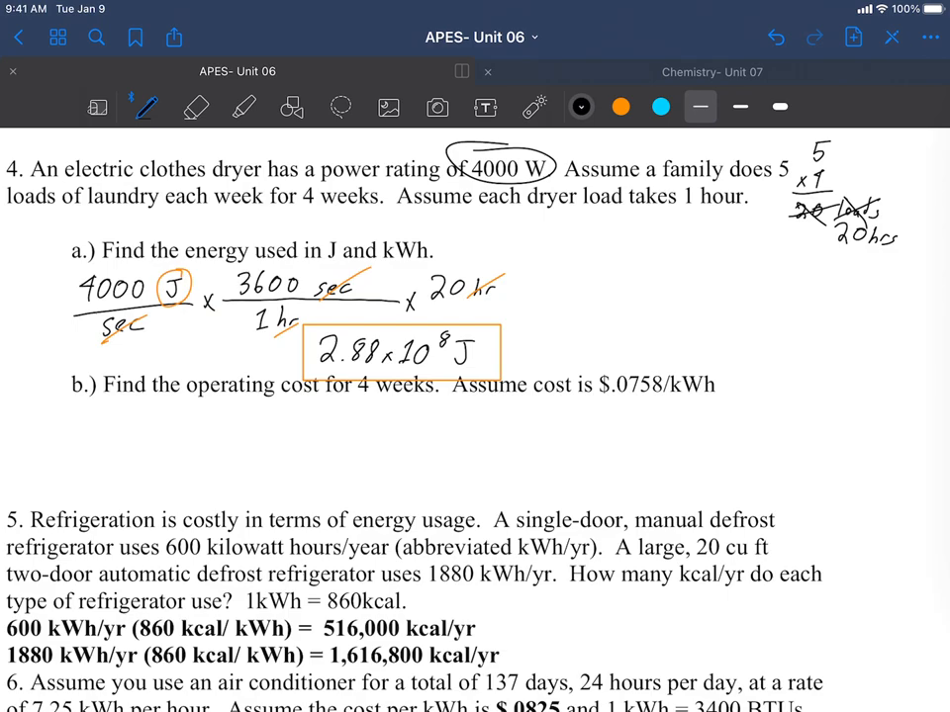
drag(514, 297, 550, 299)
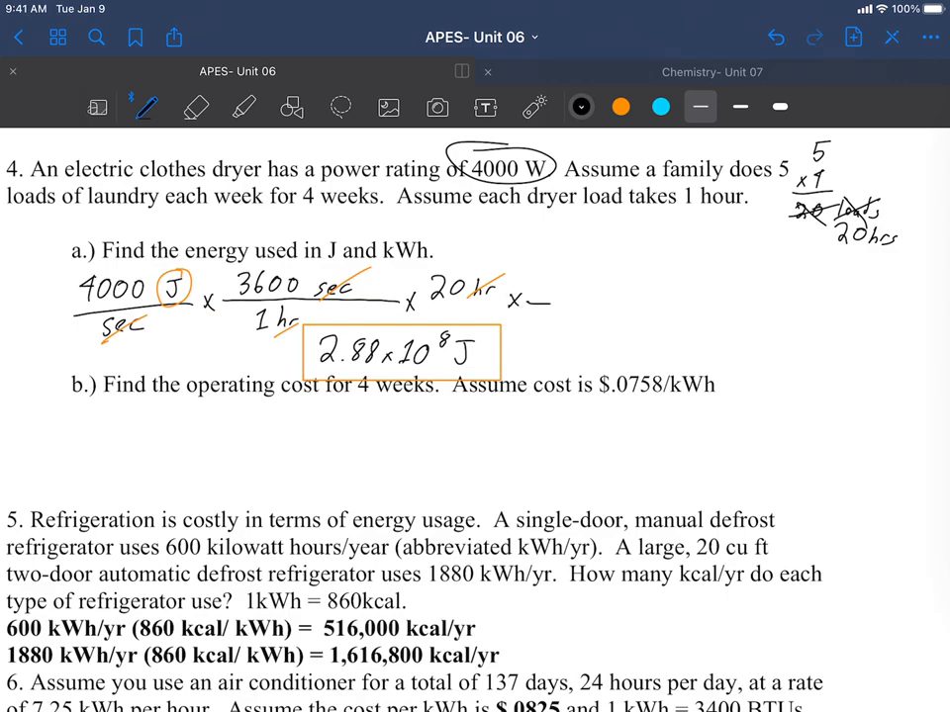
drag(550, 299, 677, 301)
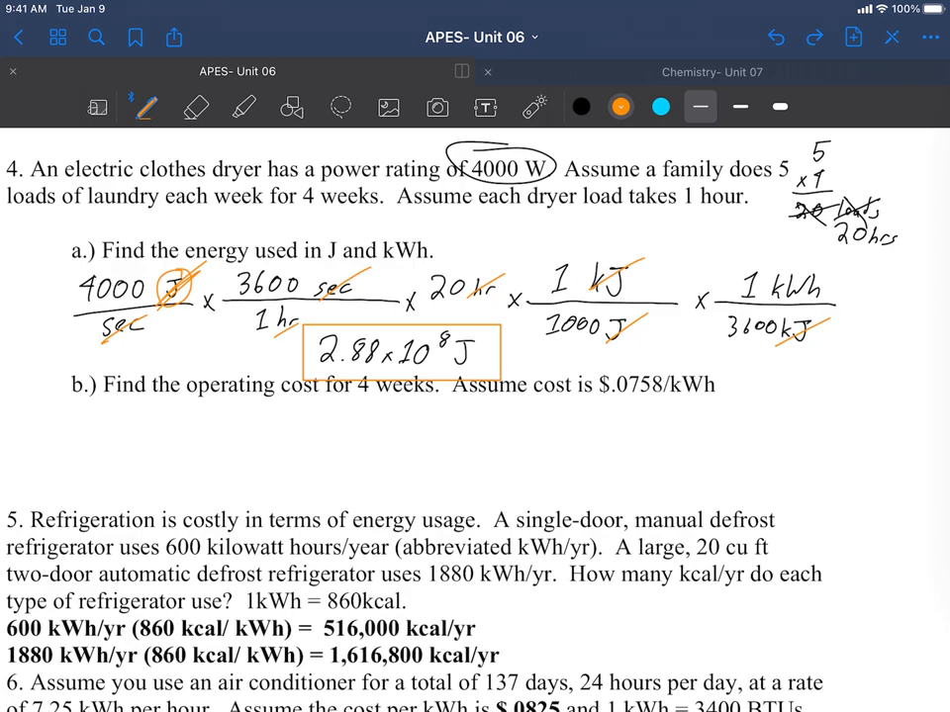
click(661, 107)
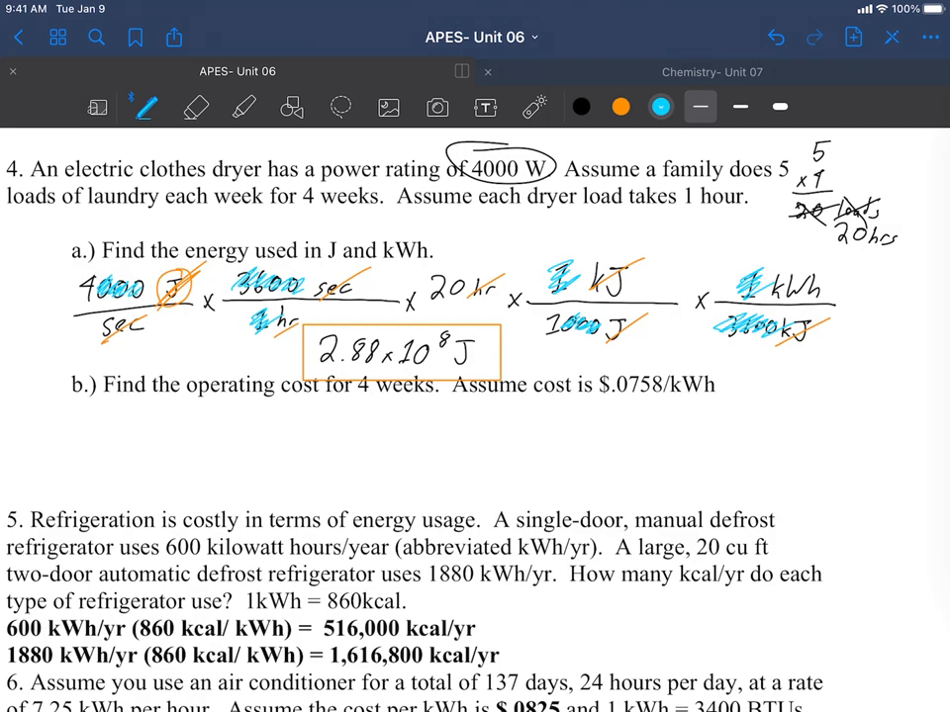
Step: Write and box the 80 kWh result, then start part b's cost setup with 80 kWh
click(582, 107)
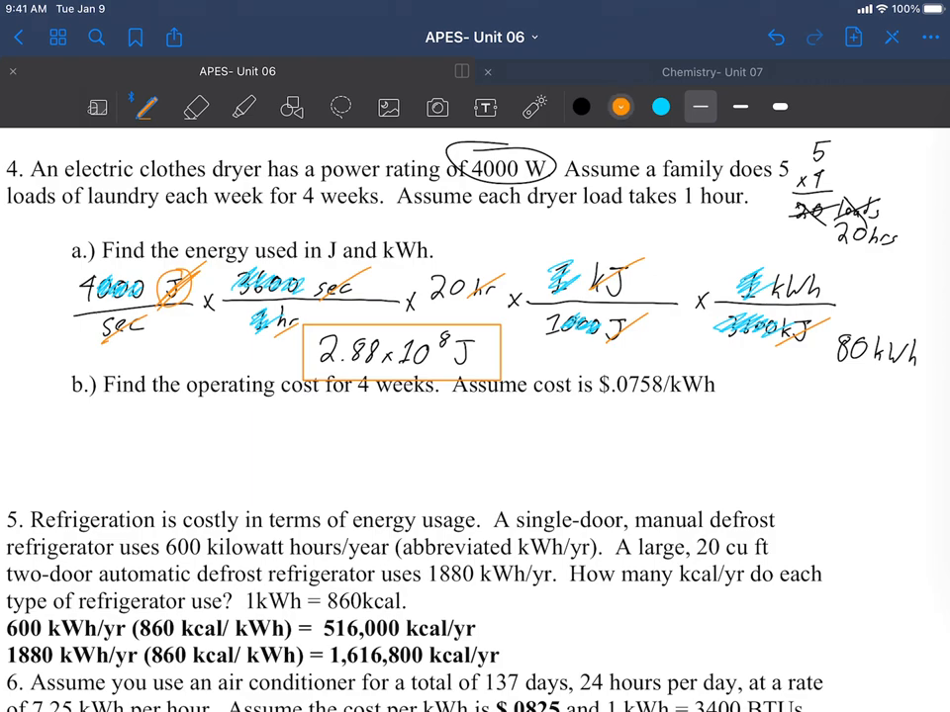
drag(821, 336, 930, 386)
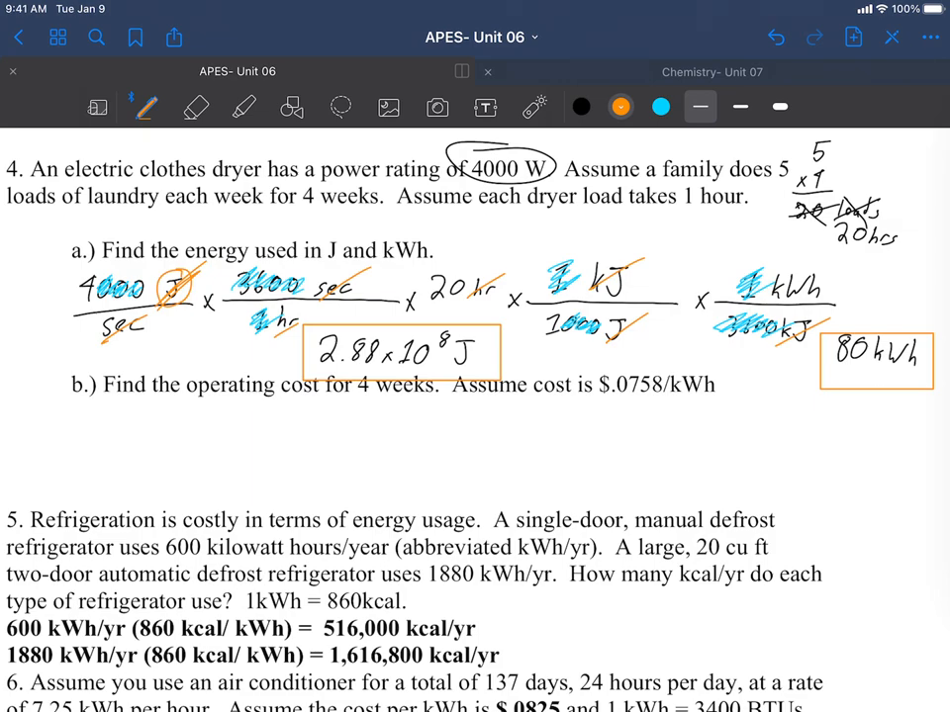
click(581, 107)
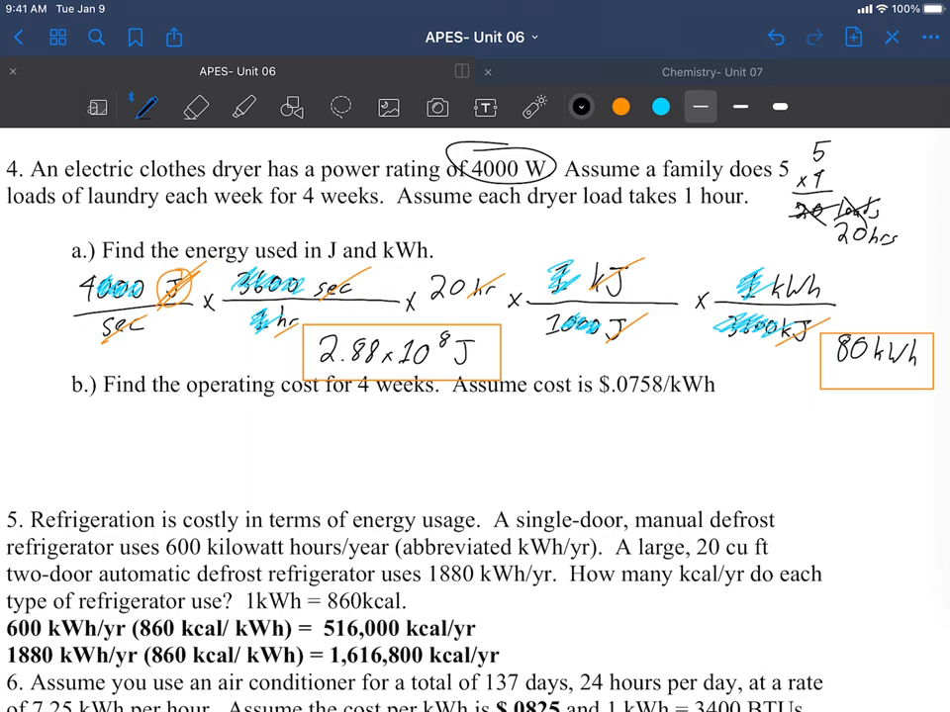
drag(135, 426, 228, 436)
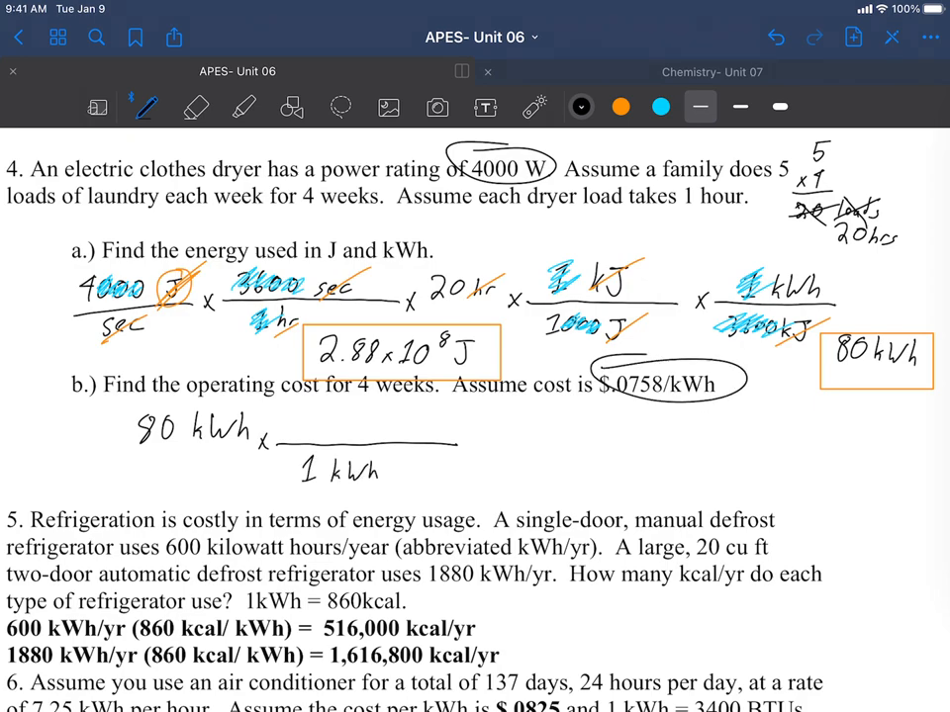
Step: Write 80 kWh × 0.0758$/1 kWh, cancel kWh in orange and record the $6.06 cost
text(0.c)
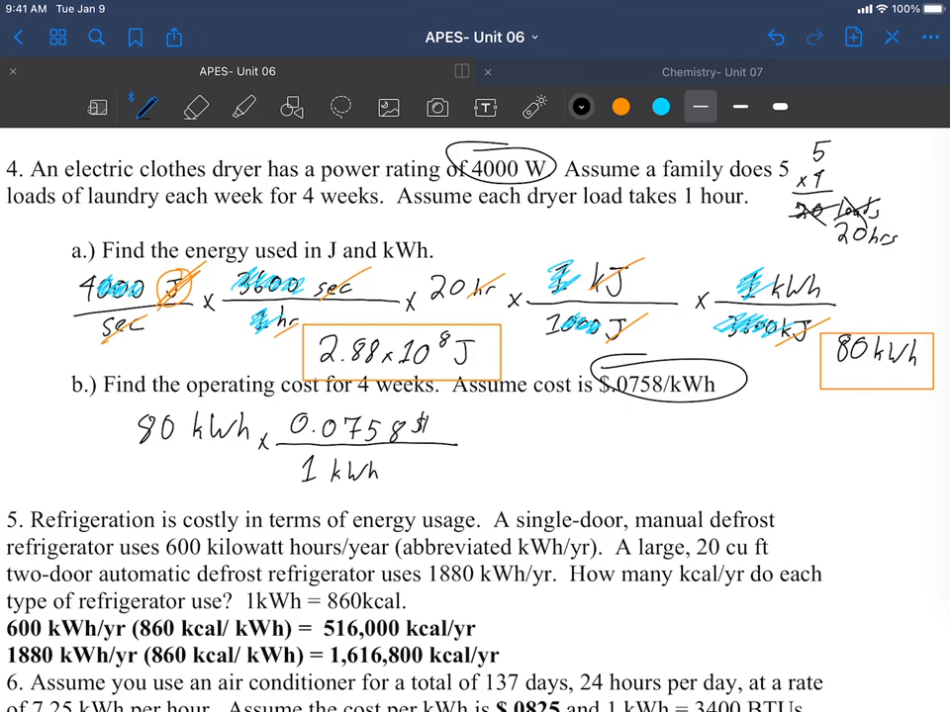
click(621, 107)
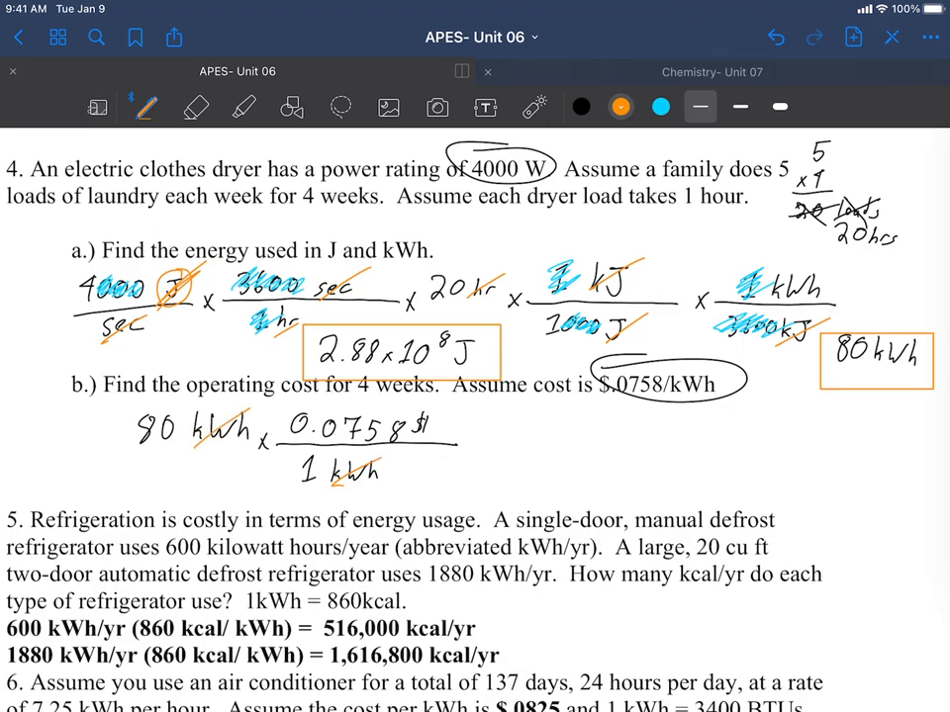
click(582, 106)
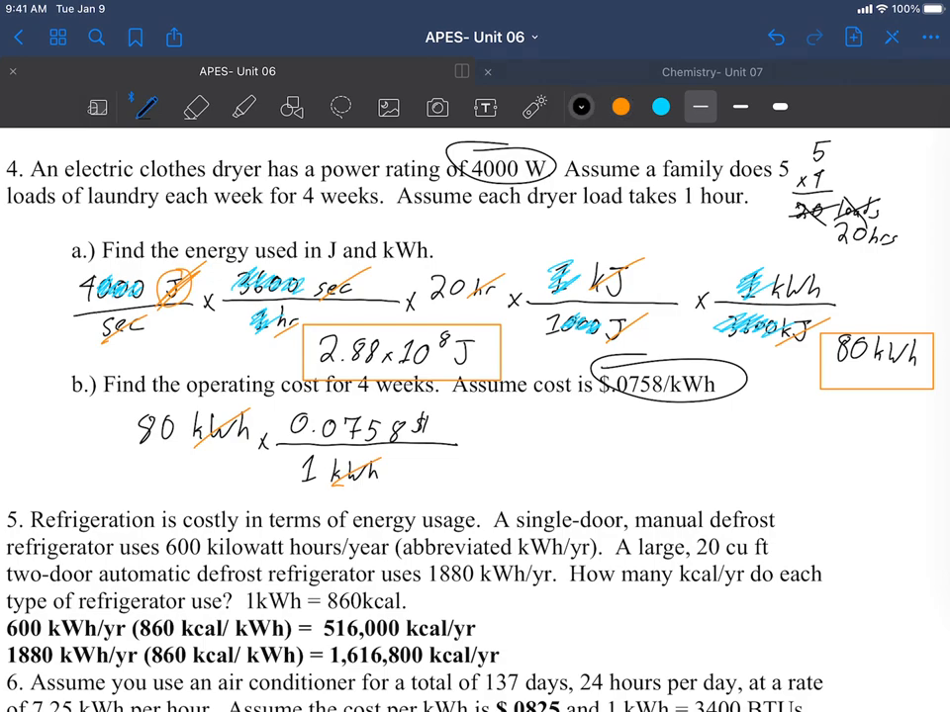
text($6.06)
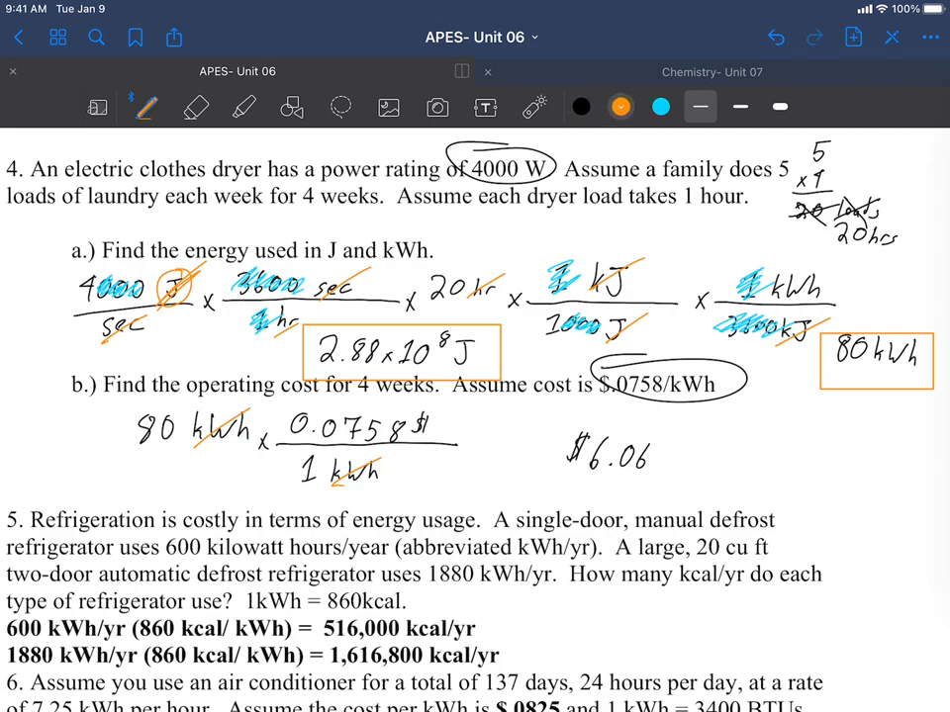
drag(544, 435, 673, 494)
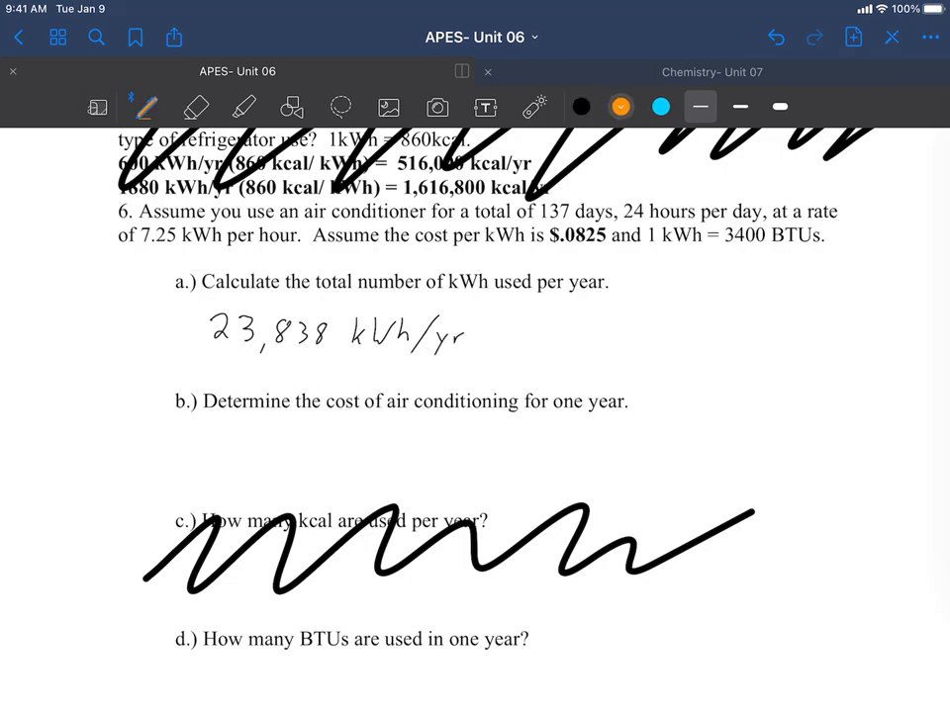
Step: Box 23,838 kWh/yr in orange, then write and box $1,966.64/year
drag(168, 297, 515, 386)
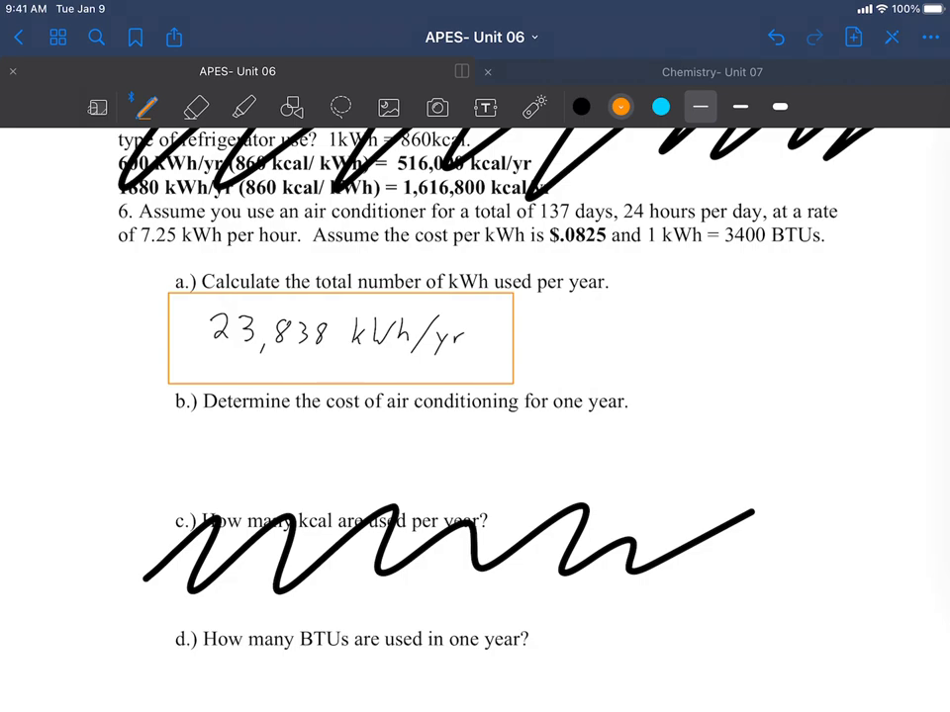
click(582, 107)
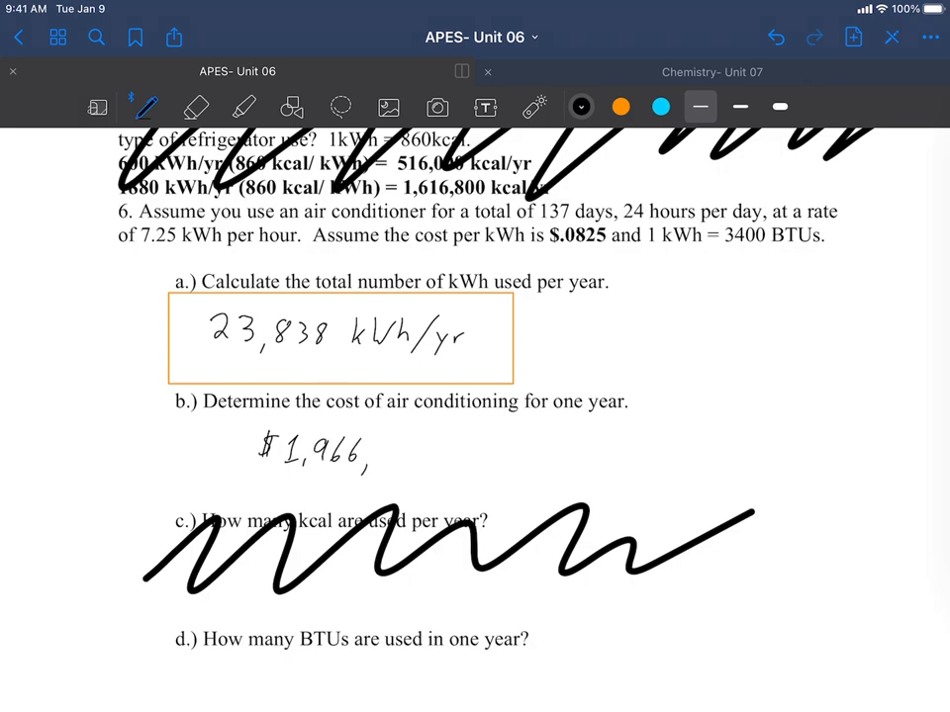
text(64/year)
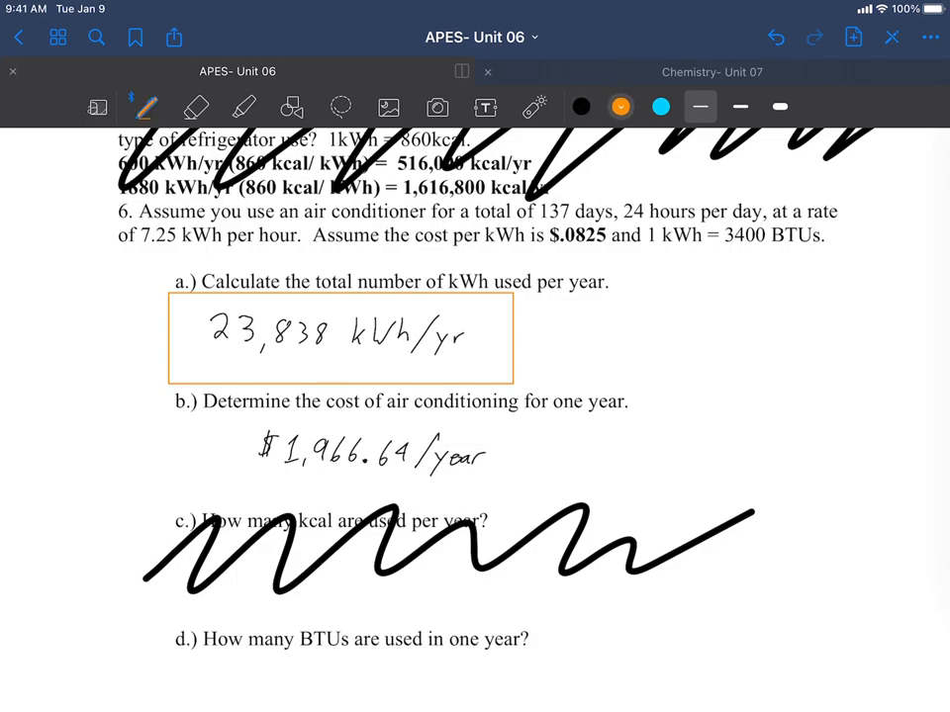
drag(238, 435, 510, 485)
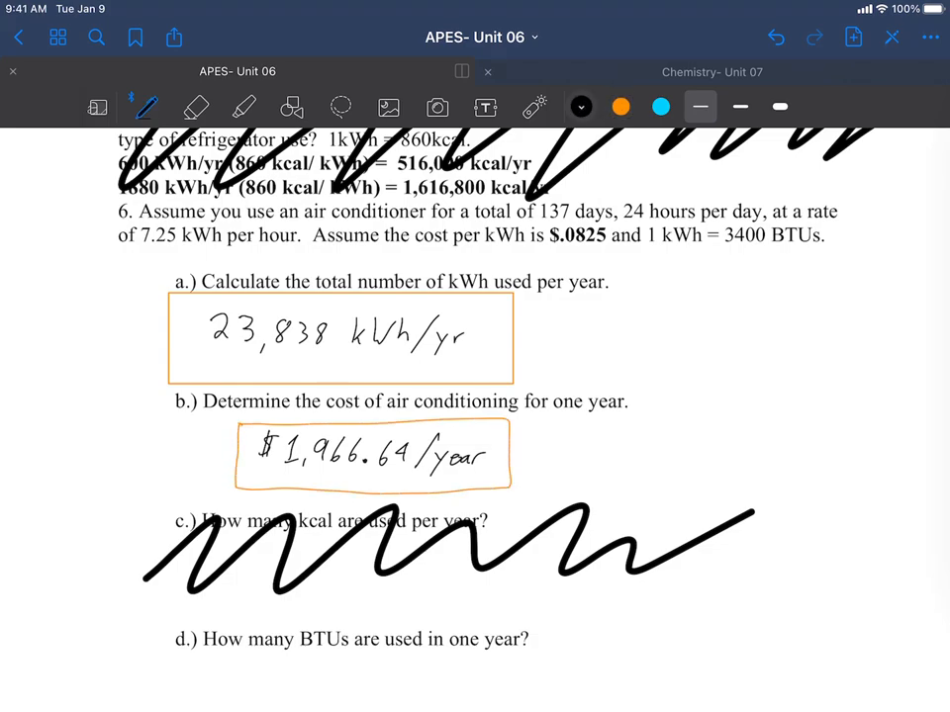
Step: Write the yearly BTU total 81,049,200 BTU for part d and box it in orange
scroll(down, 3)
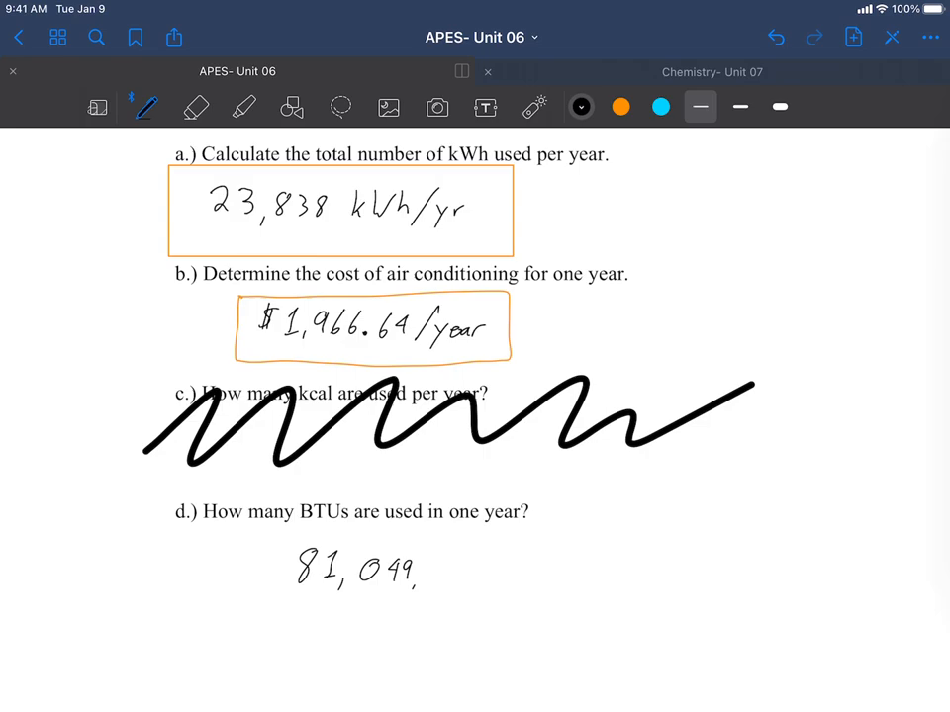
text(200)
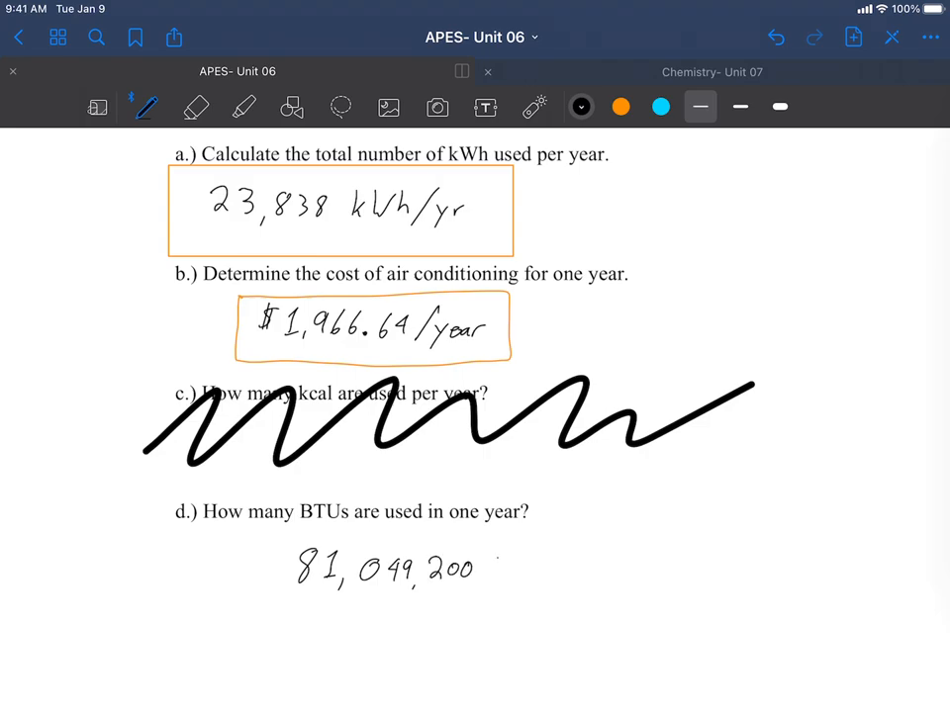
text(BTU)
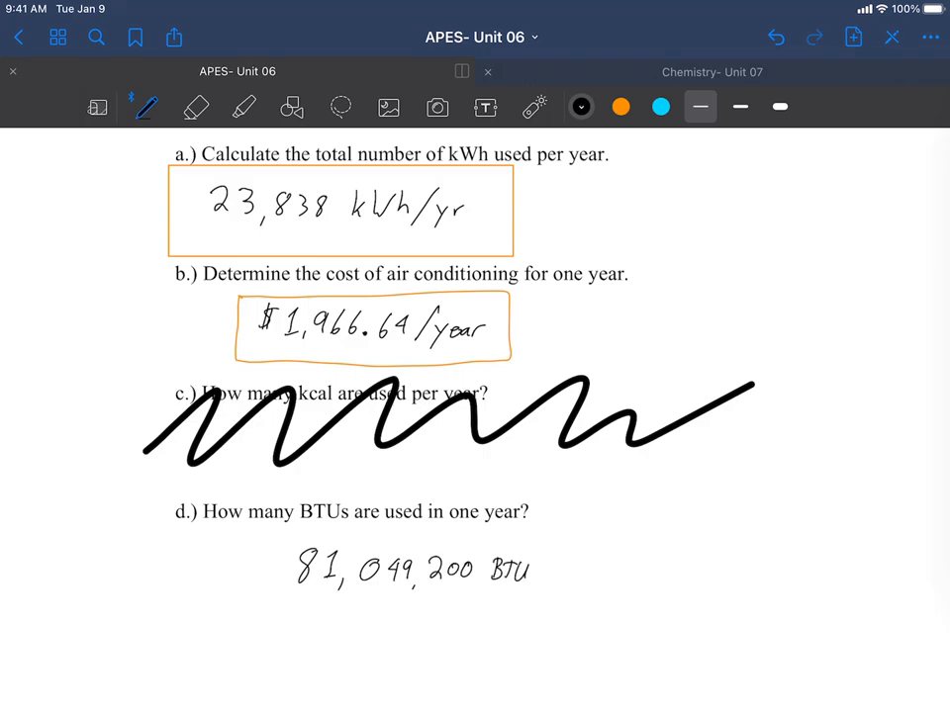
click(621, 107)
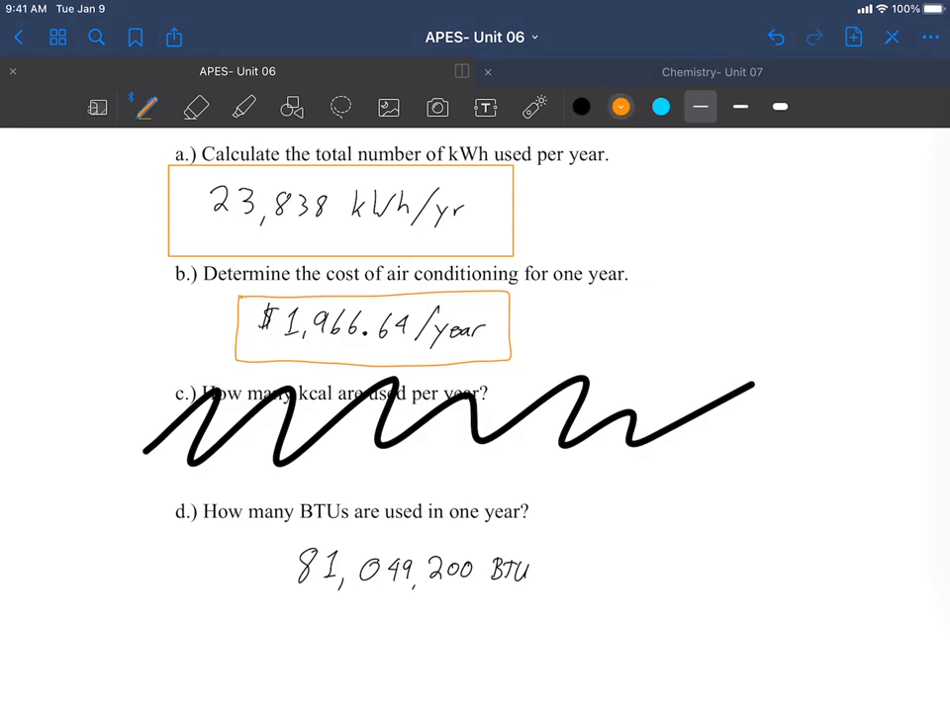
drag(267, 554, 589, 614)
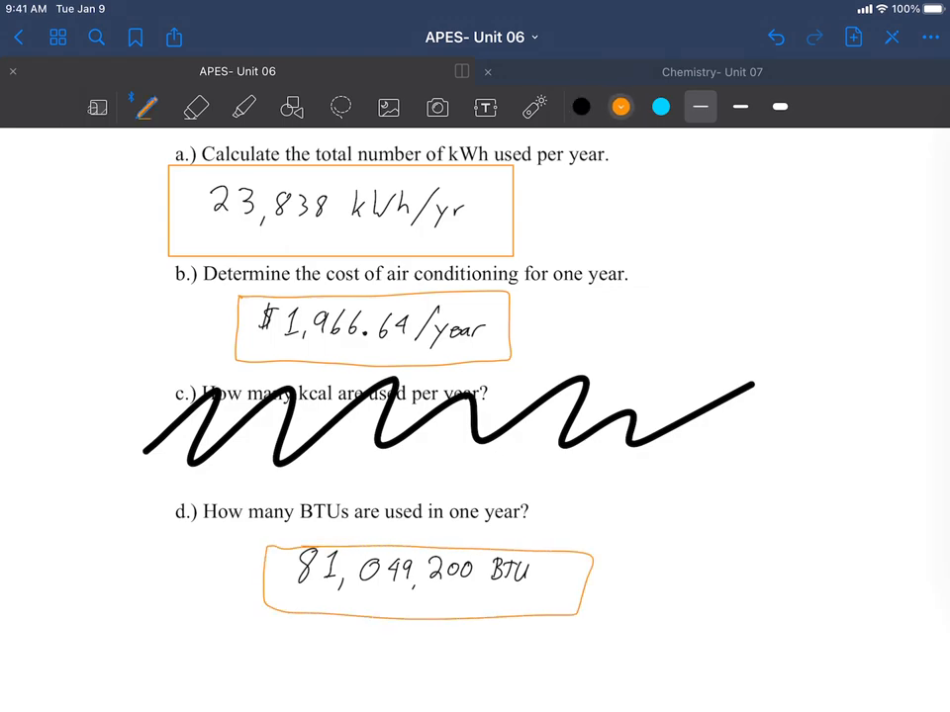